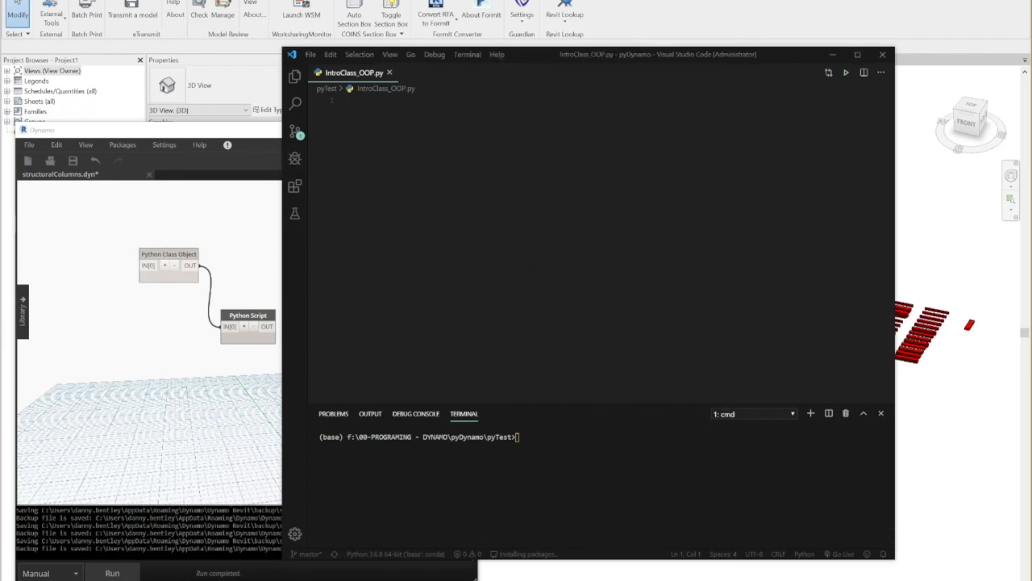
Declare class employee() with an __init__(self, name, title, phone) constructor.
type("class")
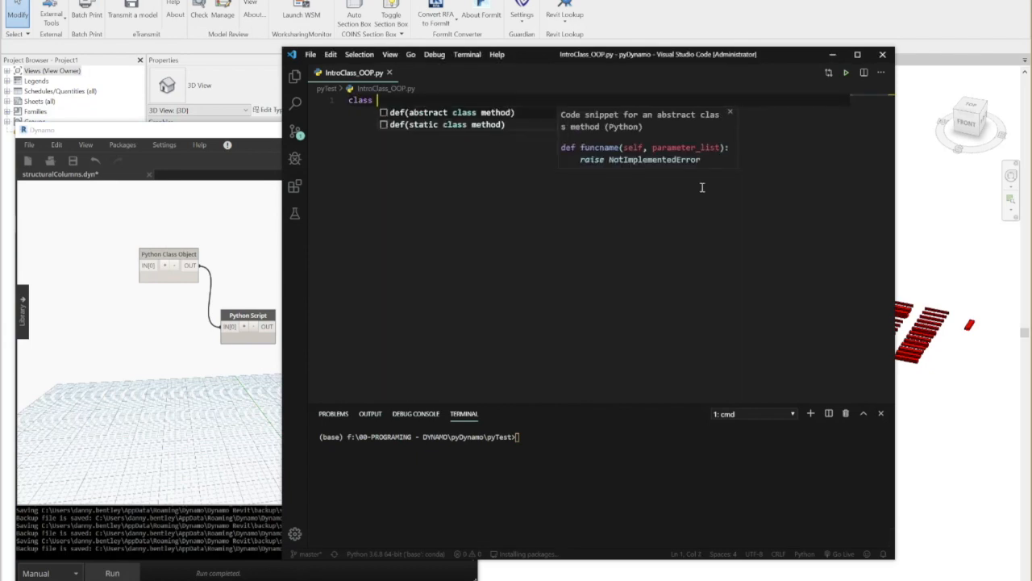
type("employ")
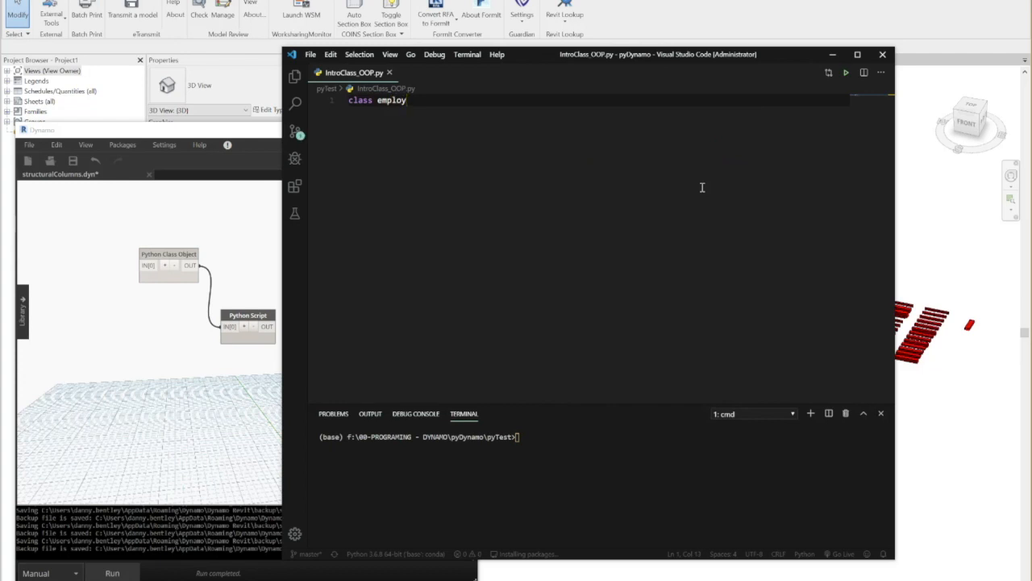
type("ee():")
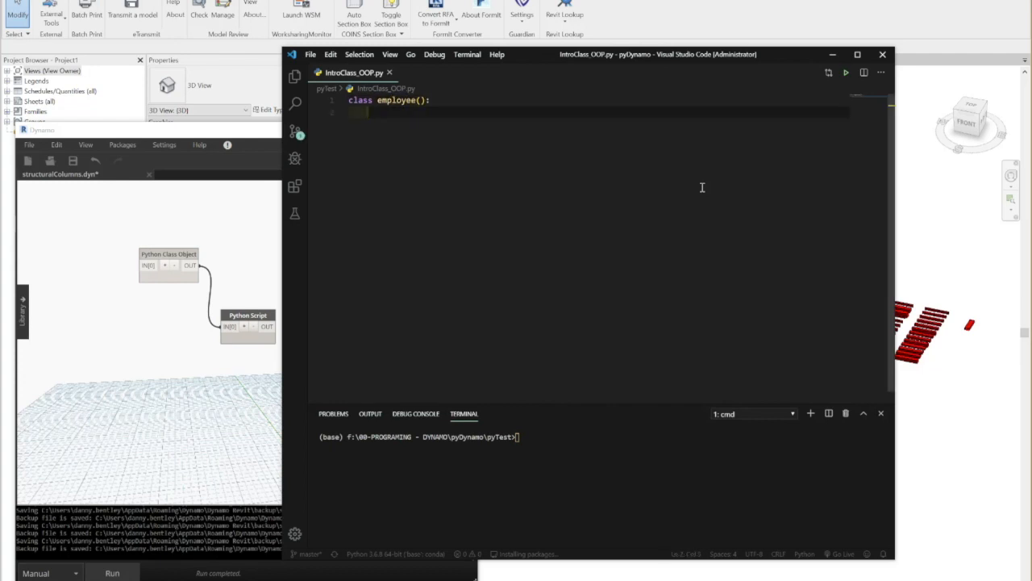
type("def")
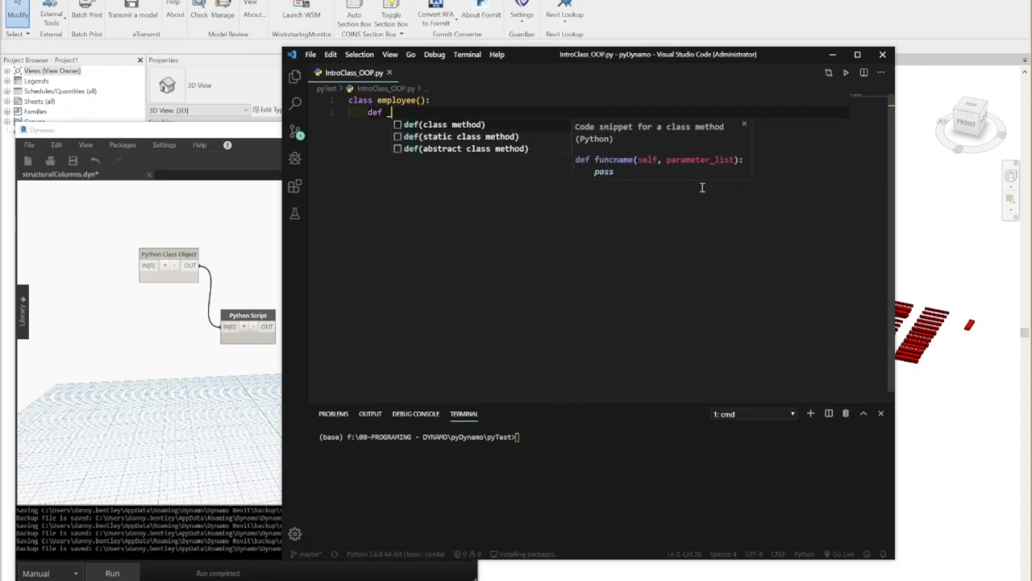
type("__init__")
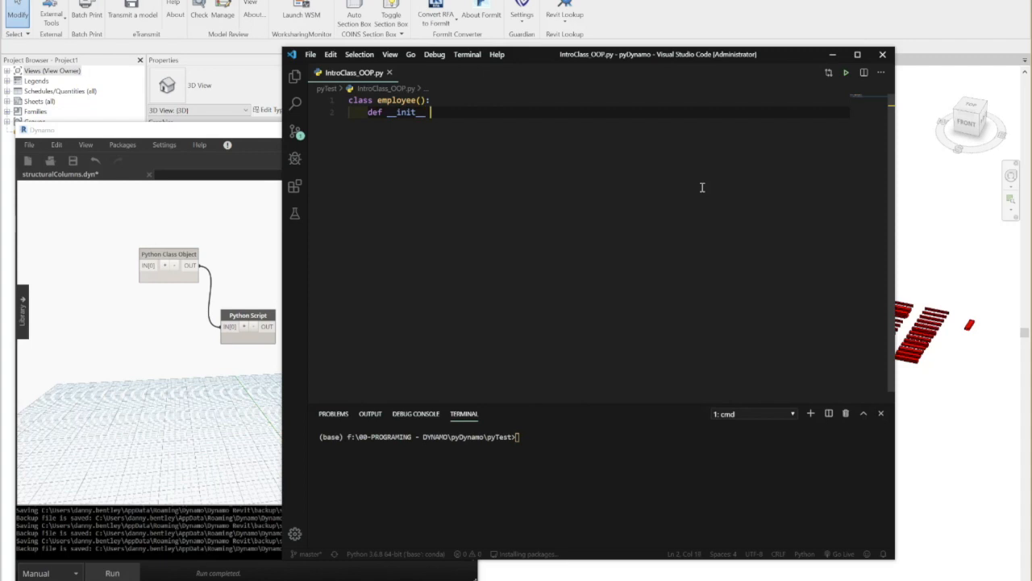
type("(self, name,")
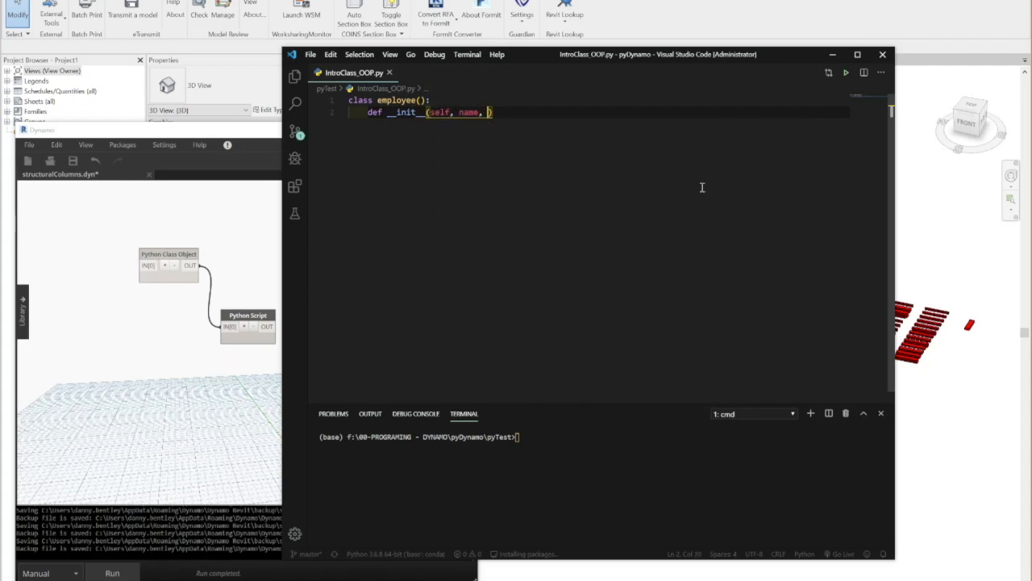
type("title,")
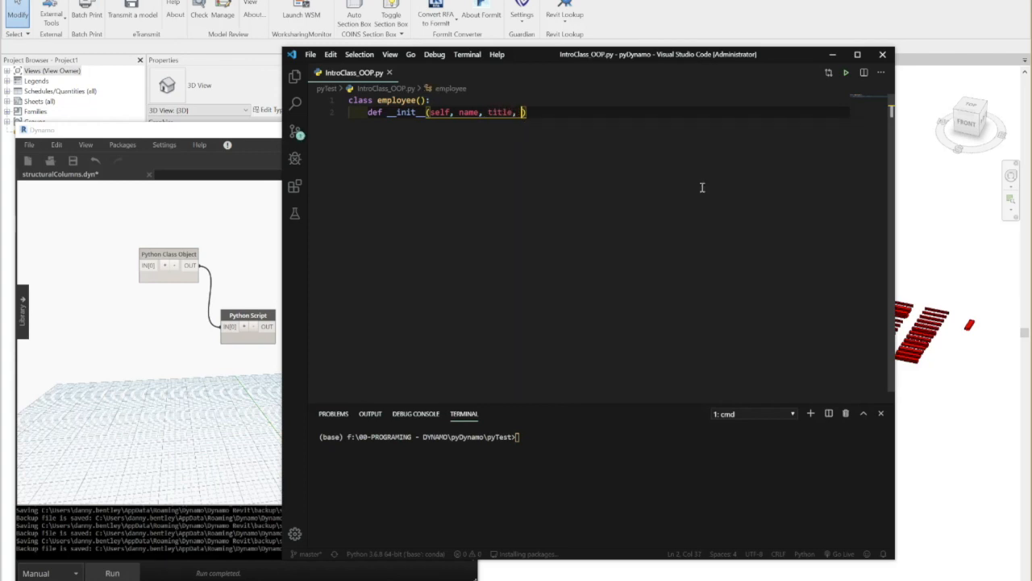
type("phone")
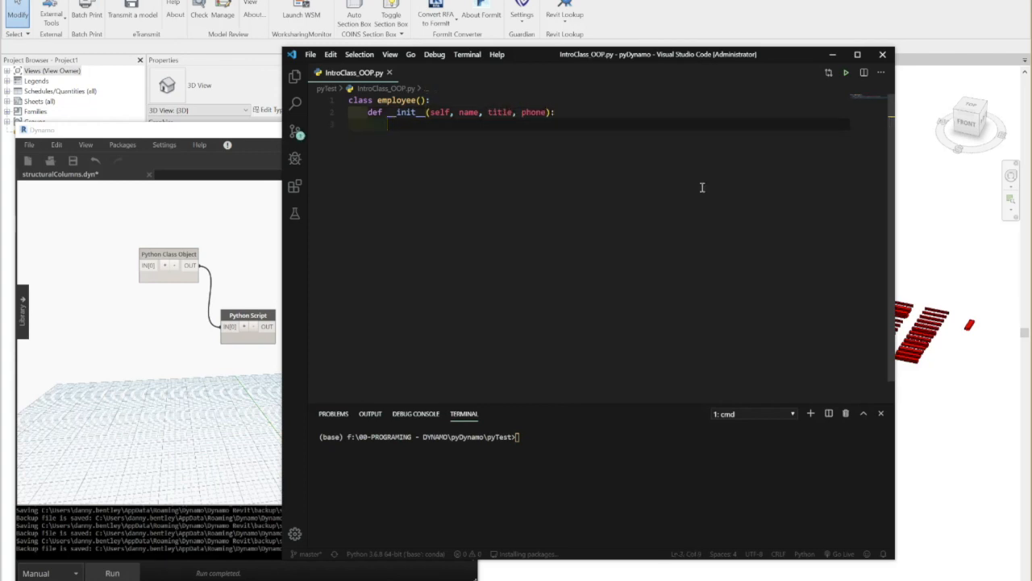
Assign self.name, self.title and self.phone in the constructor and begin the employees list.
type("self.name = name")
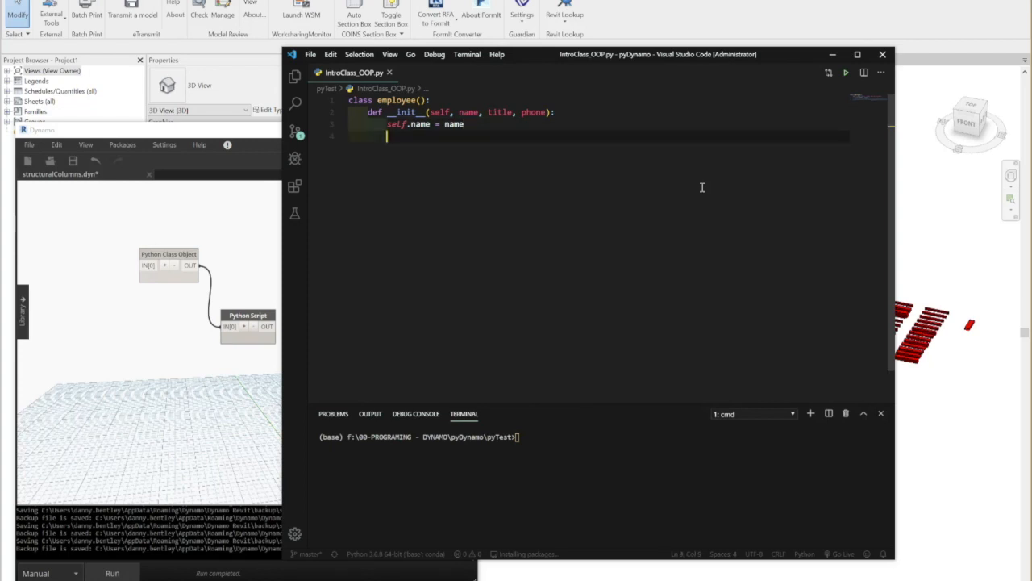
type("self.title")
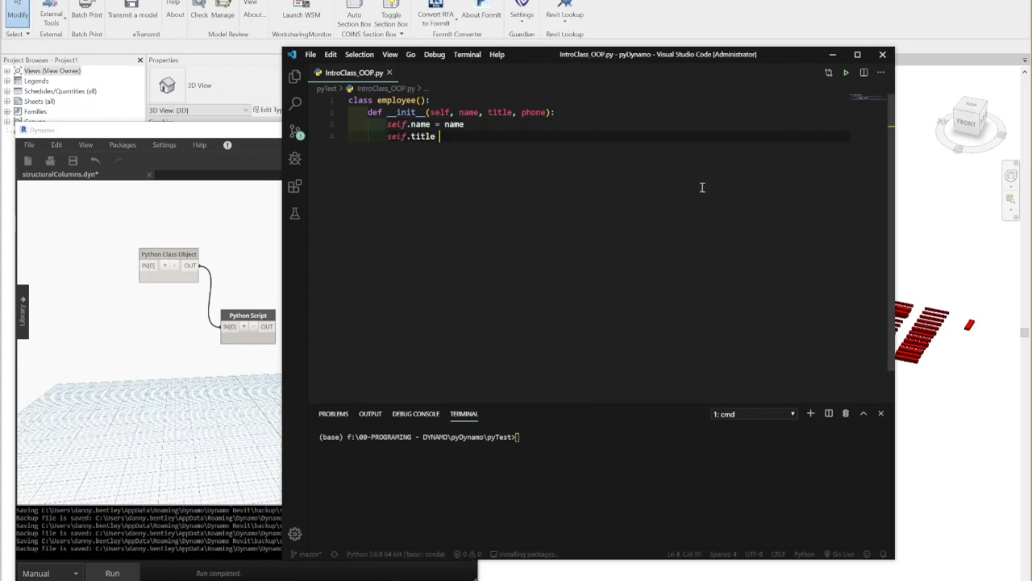
type("= title")
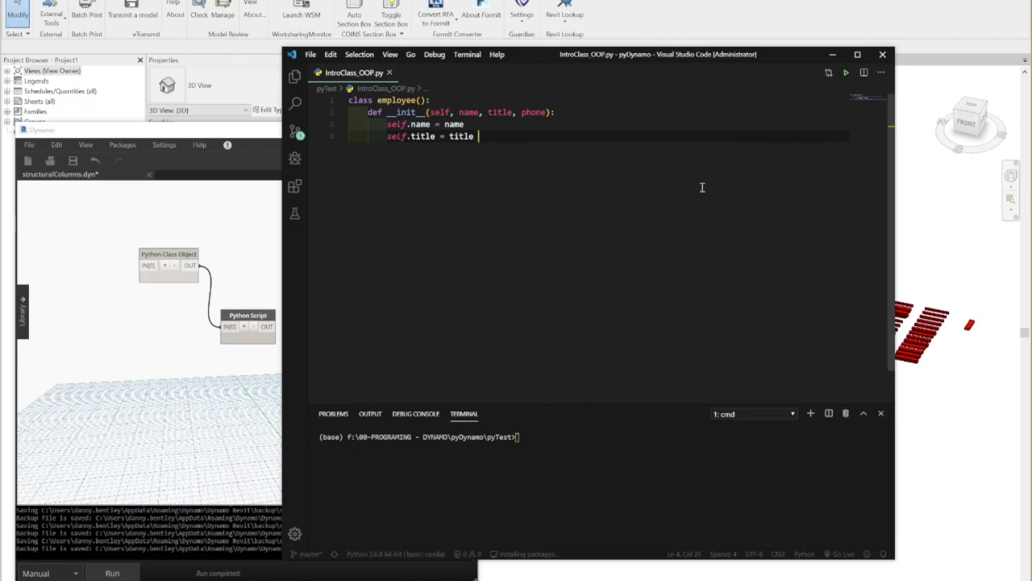
type("sel")
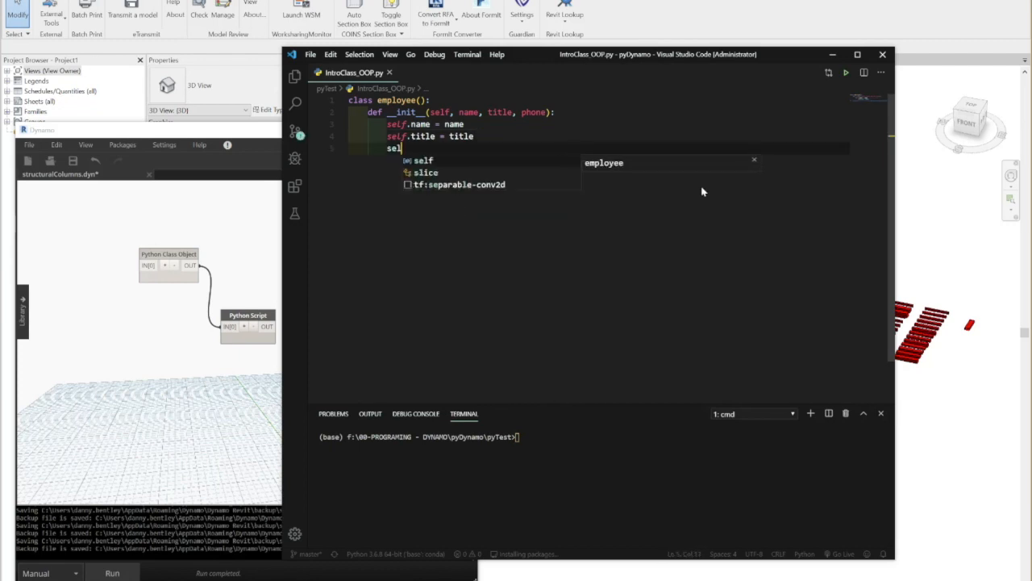
type(".p")
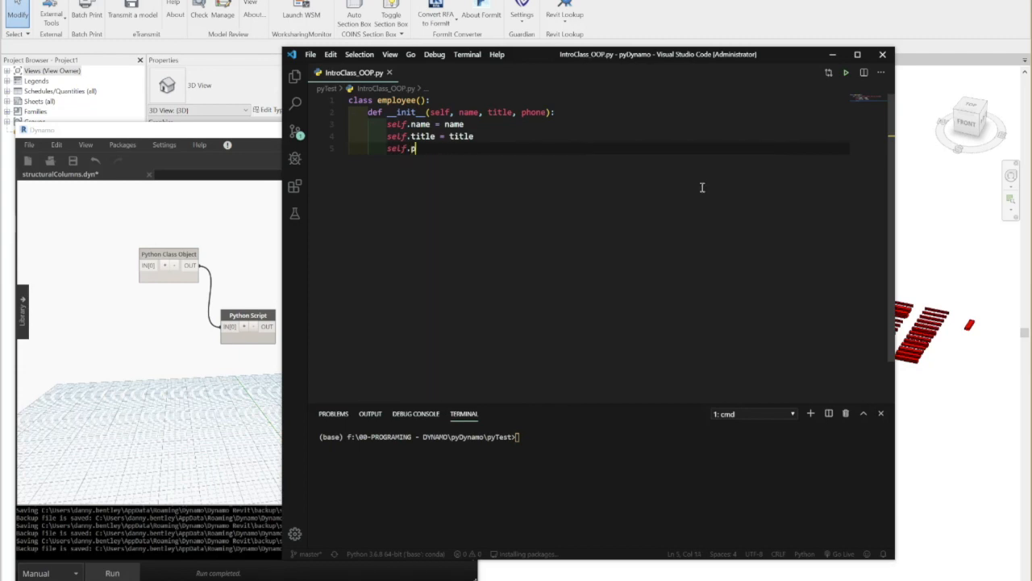
type("hone =")
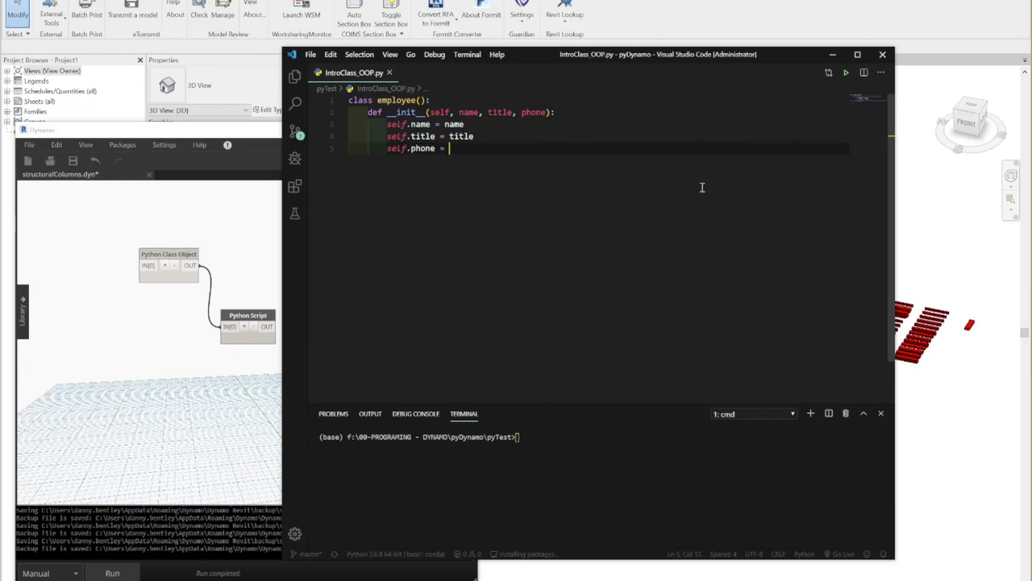
type("phone")
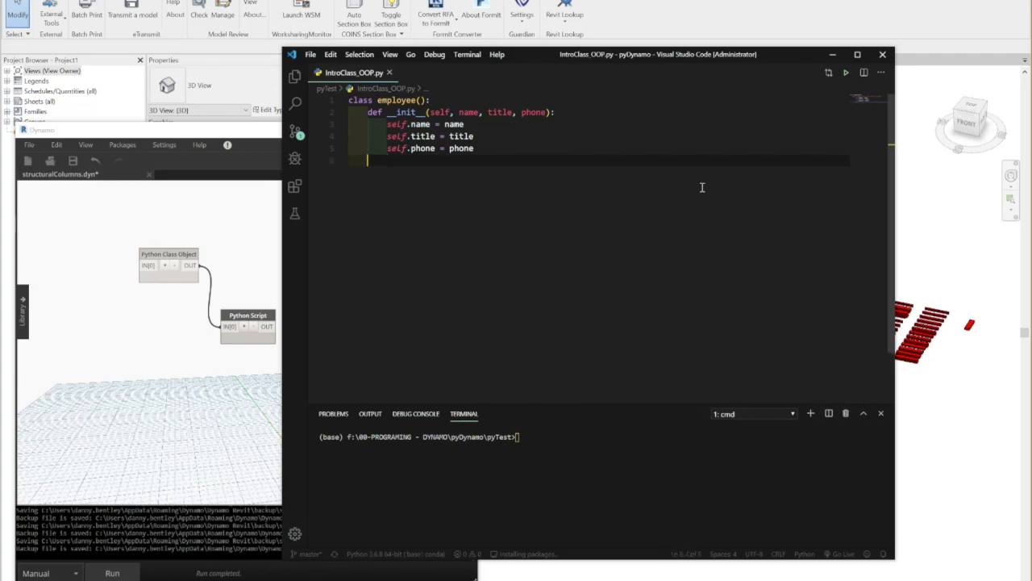
type("employees = [")
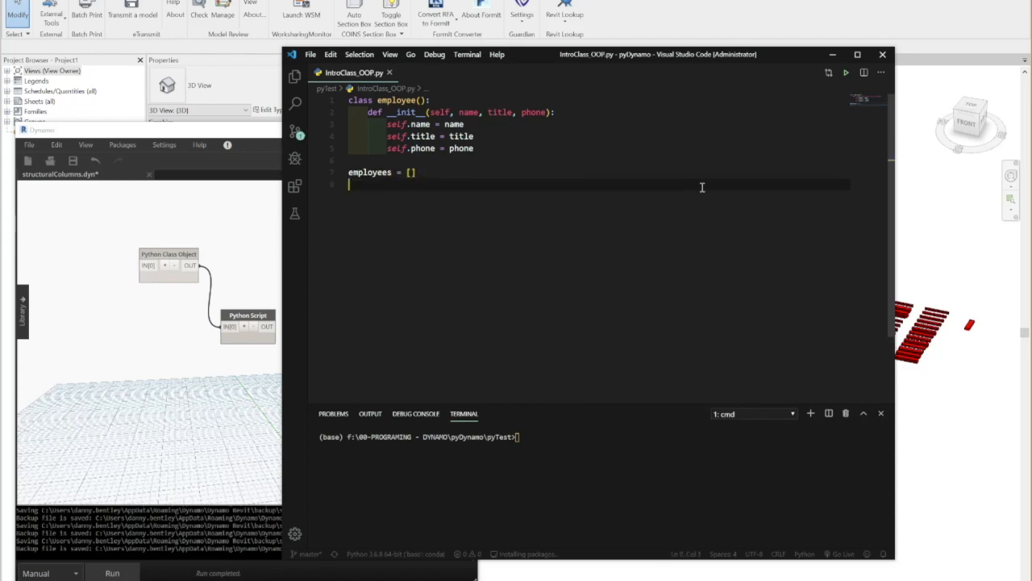
Create emp1 as employee Jane, Architect, with a 555- phone number.
type("emp1 =")
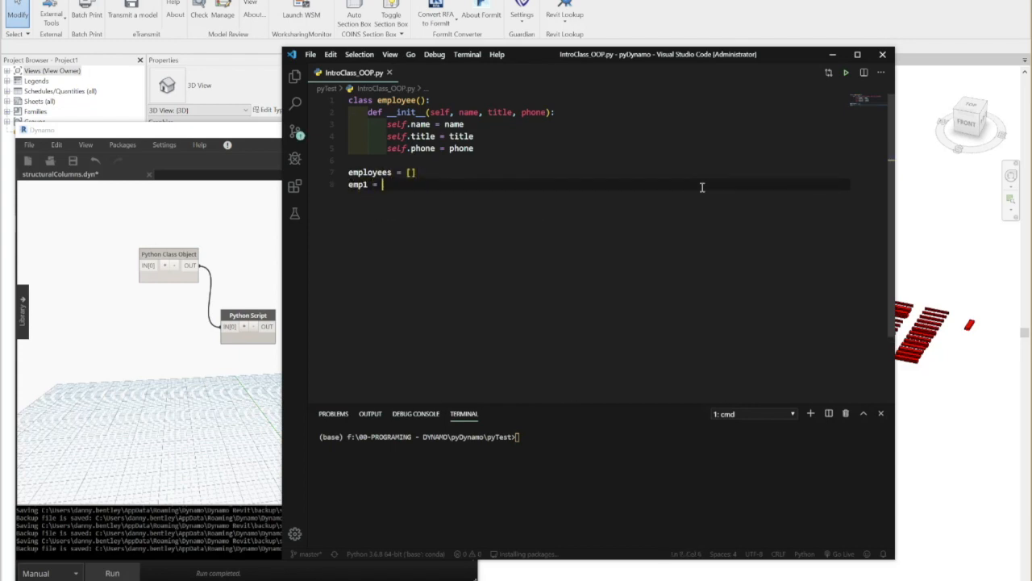
type("employee('J")
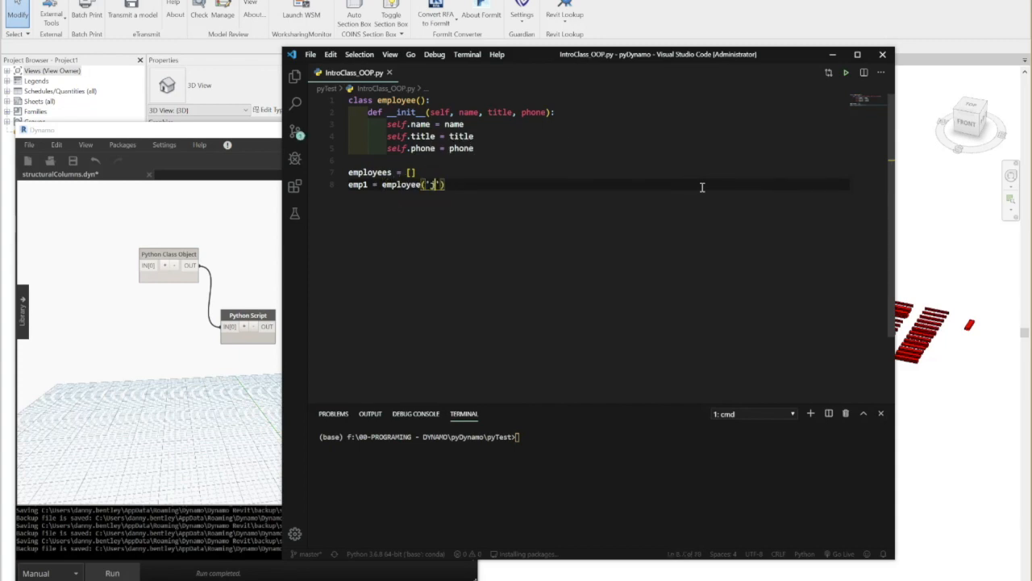
type("Jane',")
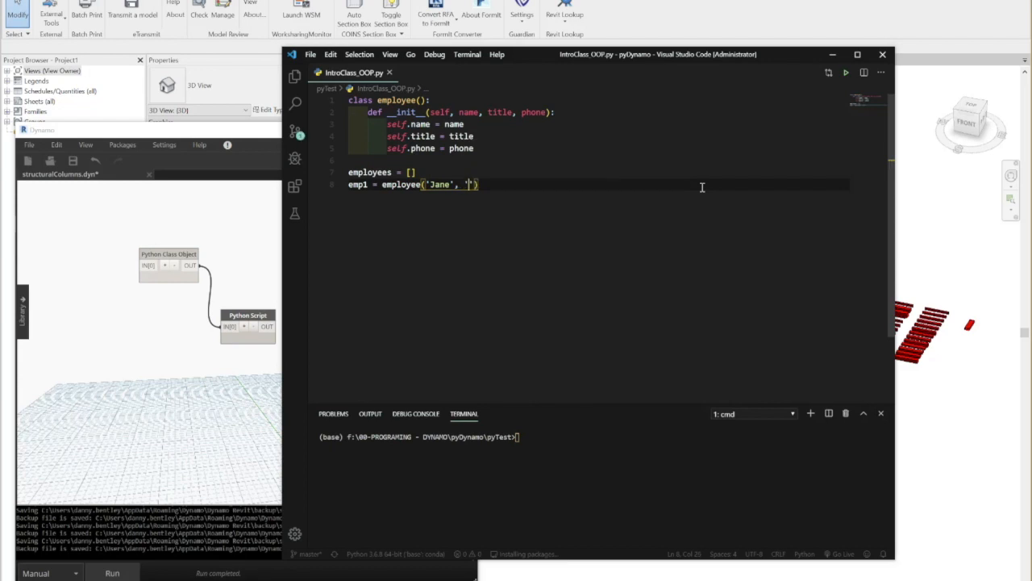
type("'Architect',")
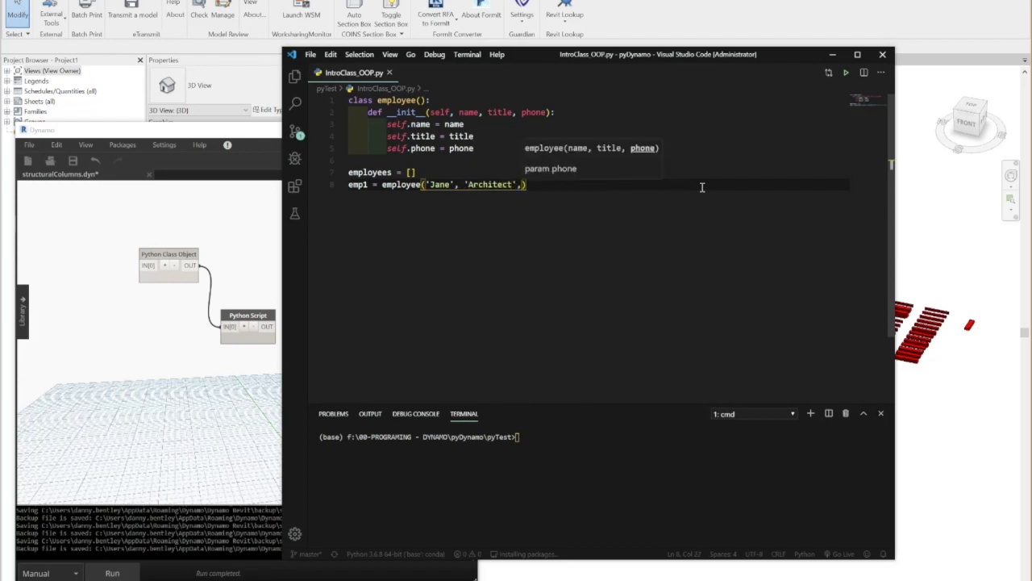
type("'555-0000'")
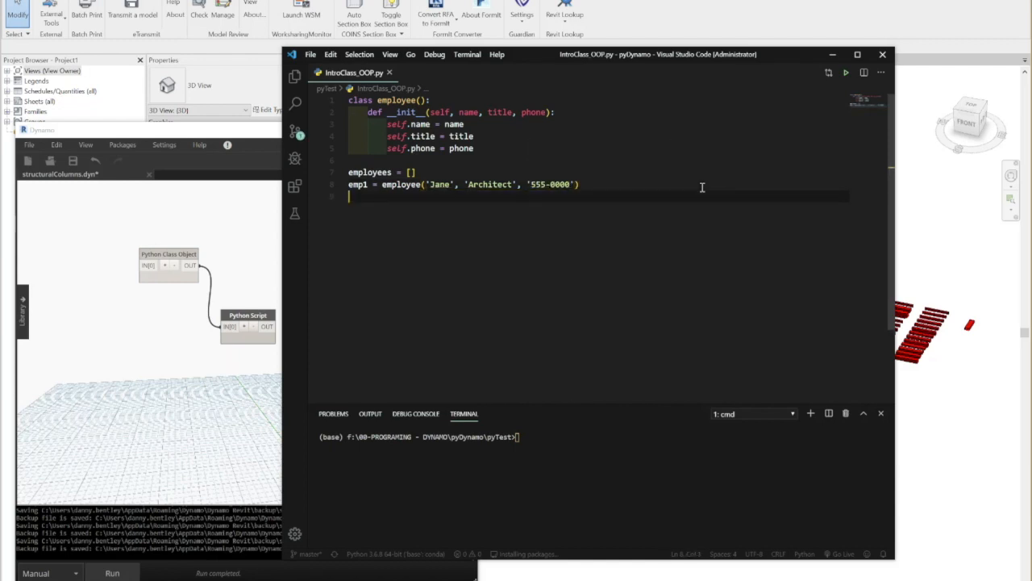
Create emp2 Danny the Developer and emp3 John the Jr Developer.
type("emp2 = employee('")
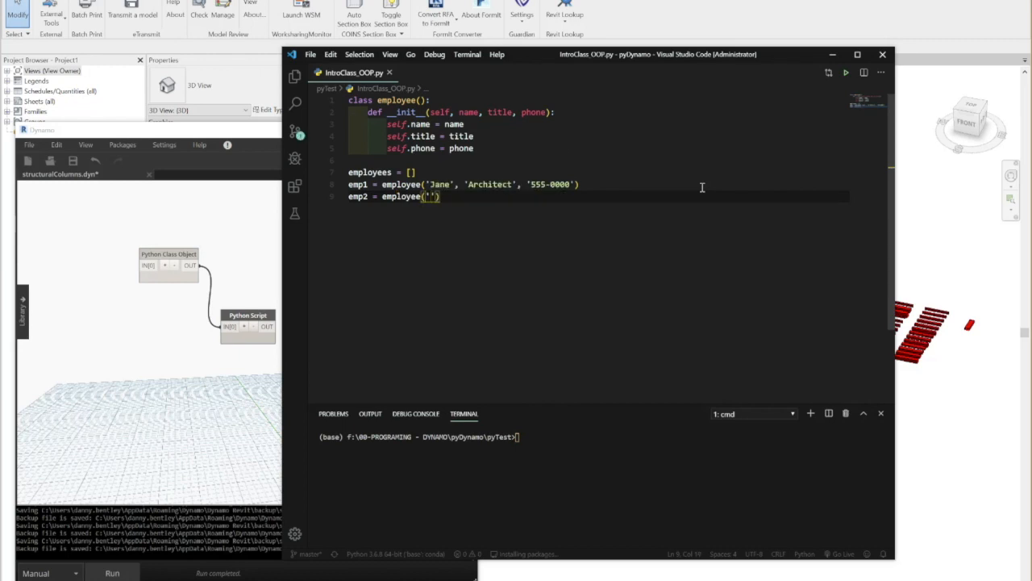
type("Danny', '")
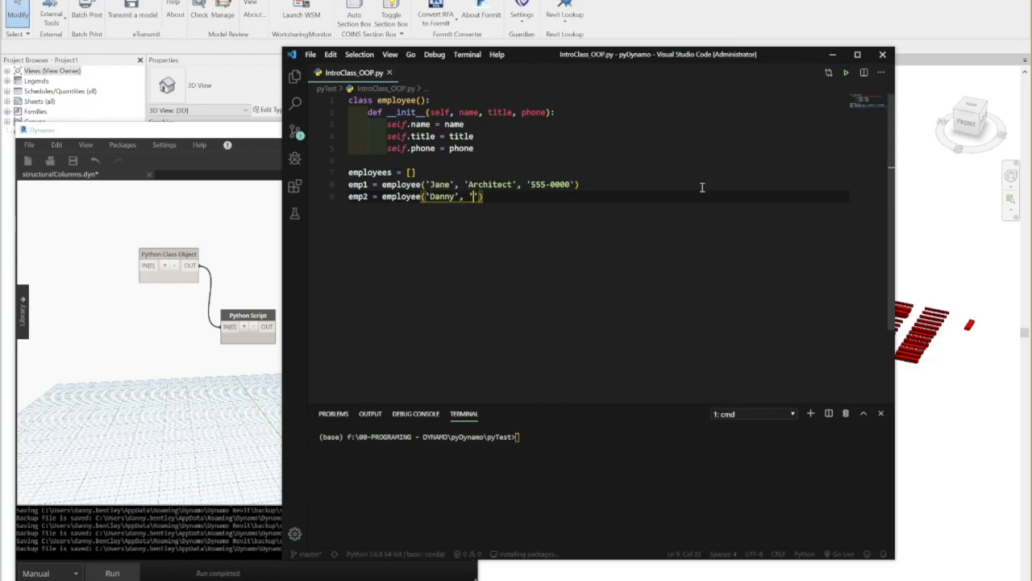
type("Developer', '555-")
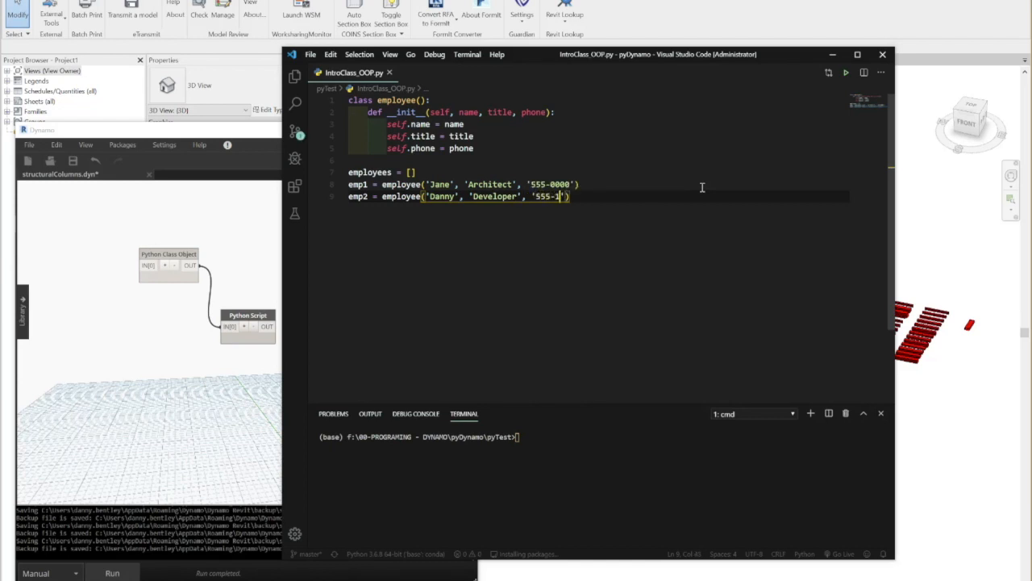
type("emp")
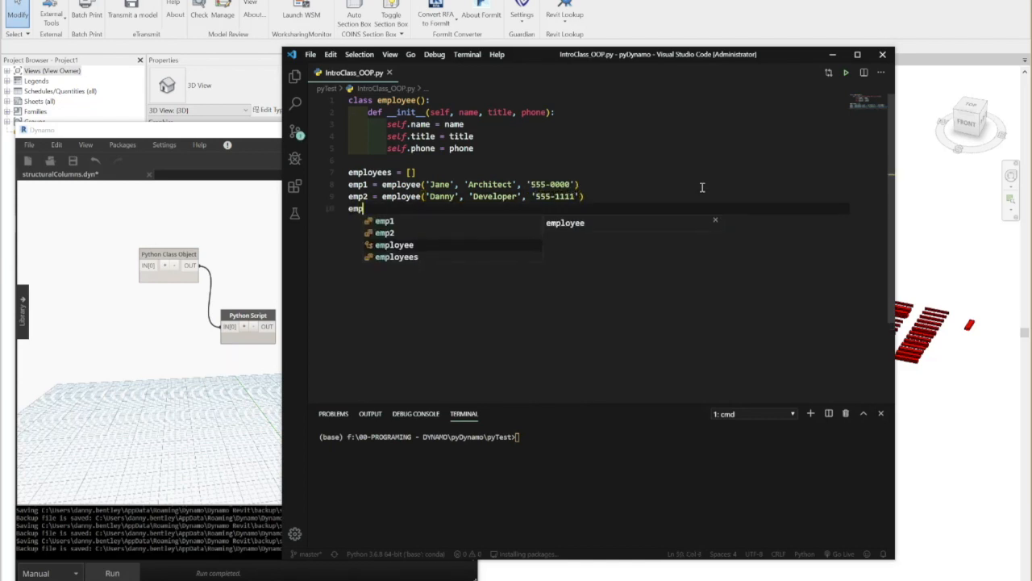
type("3 =")
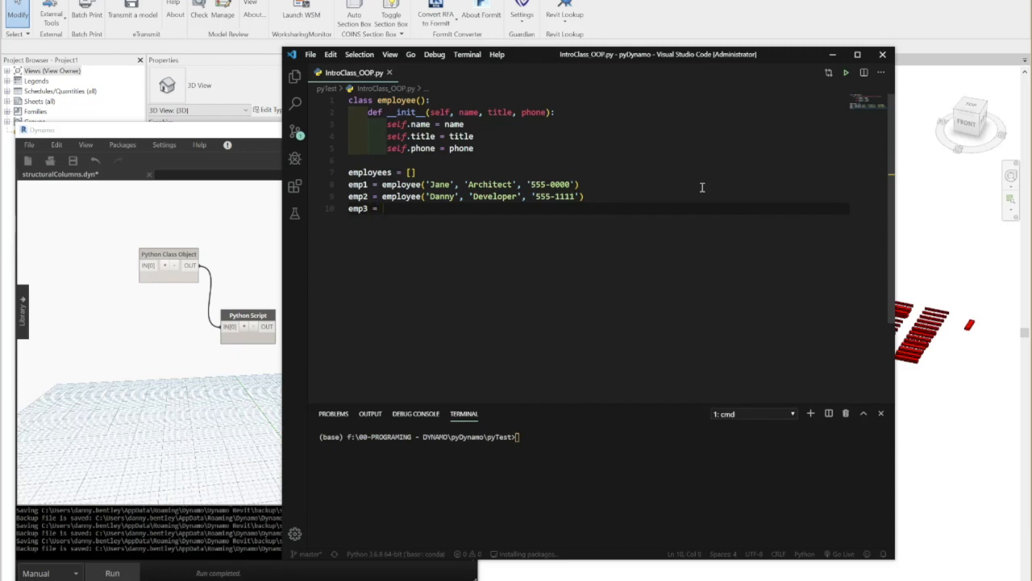
type("employee('J'")
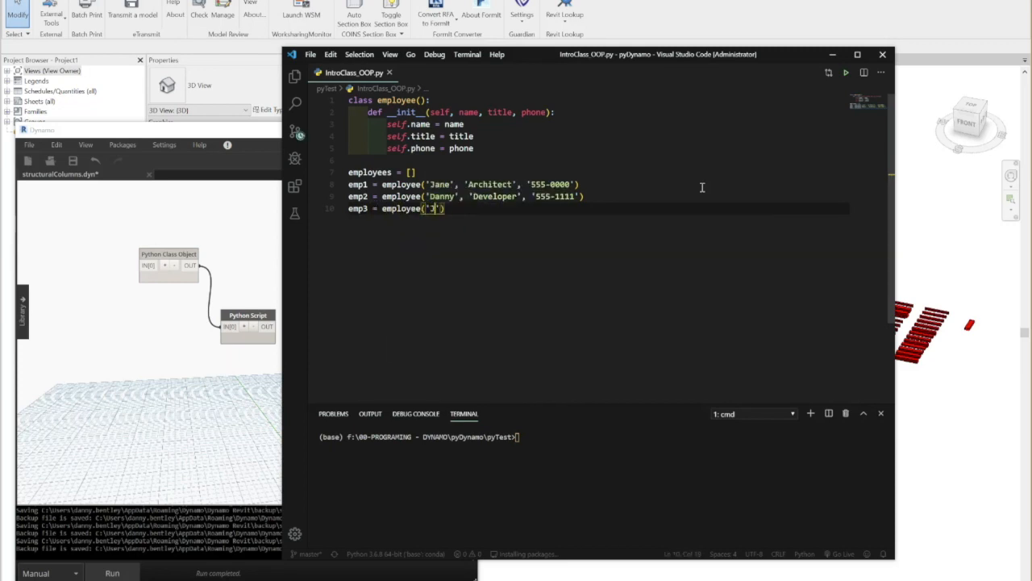
type("John', 'Jr")
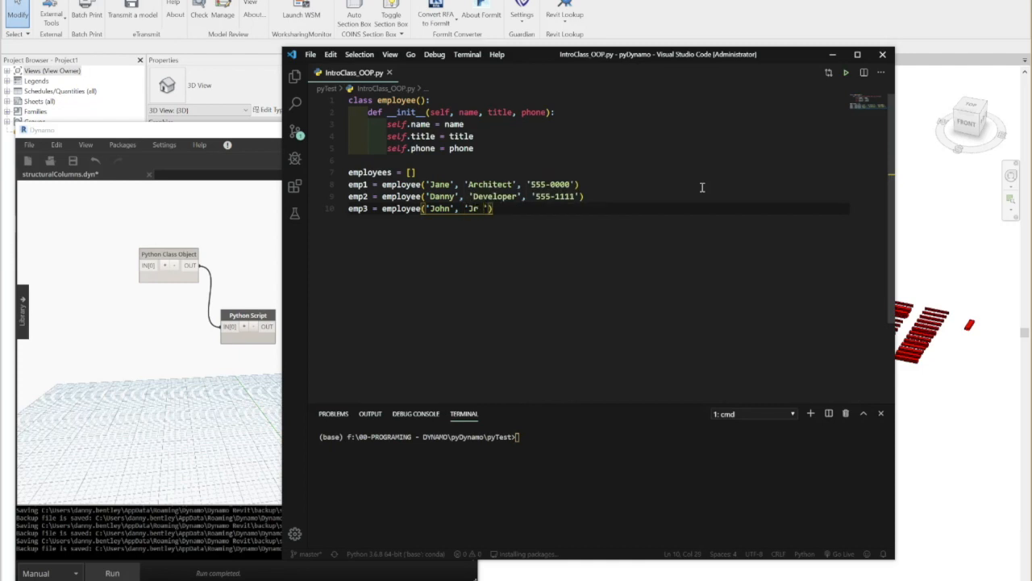
type("Developer', '555-222")
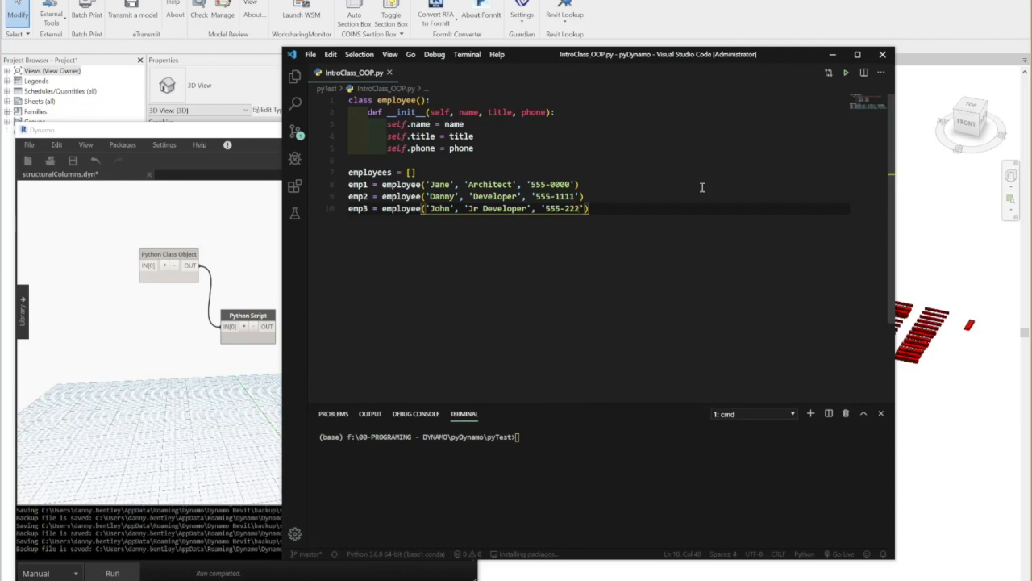
key("enter")
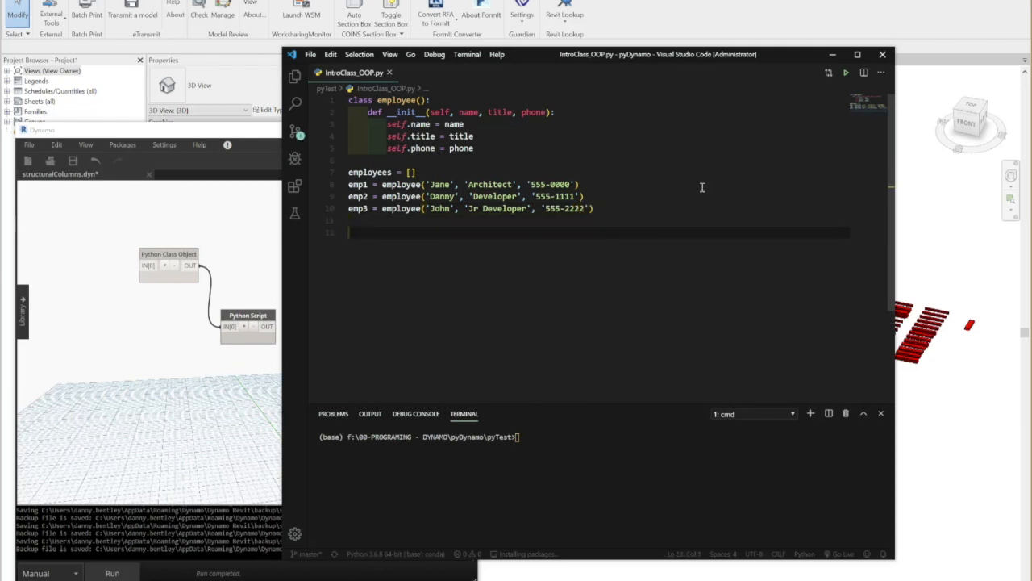
Append the employees to the list and loop printing each one's name and title.
type("employee.app")
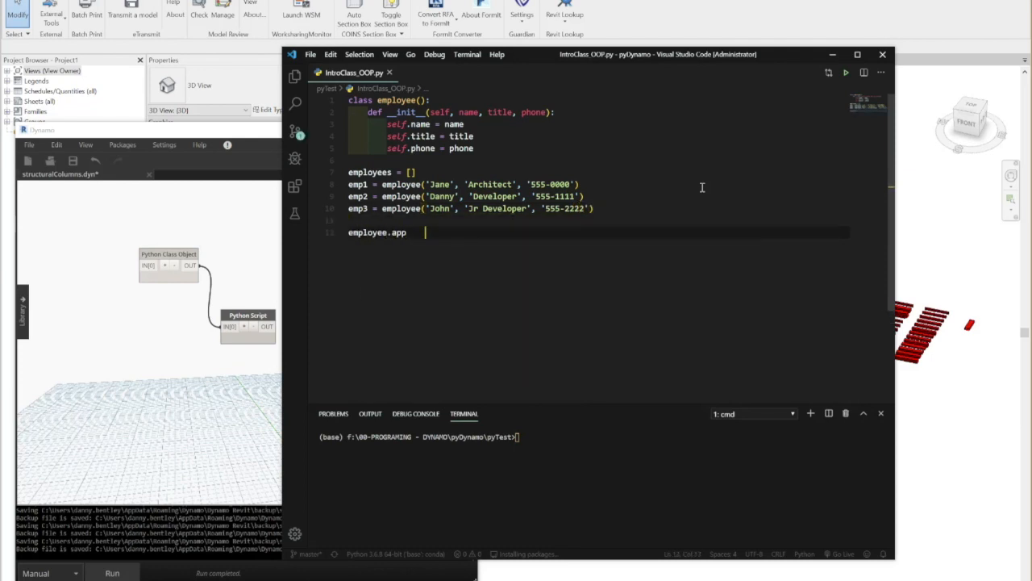
type("employees.")
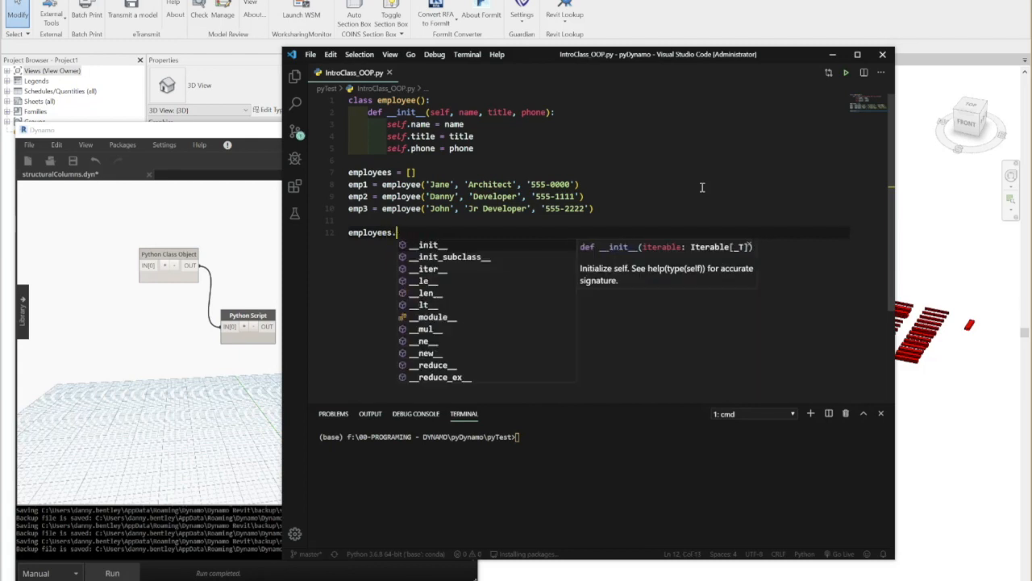
type("append(employee")
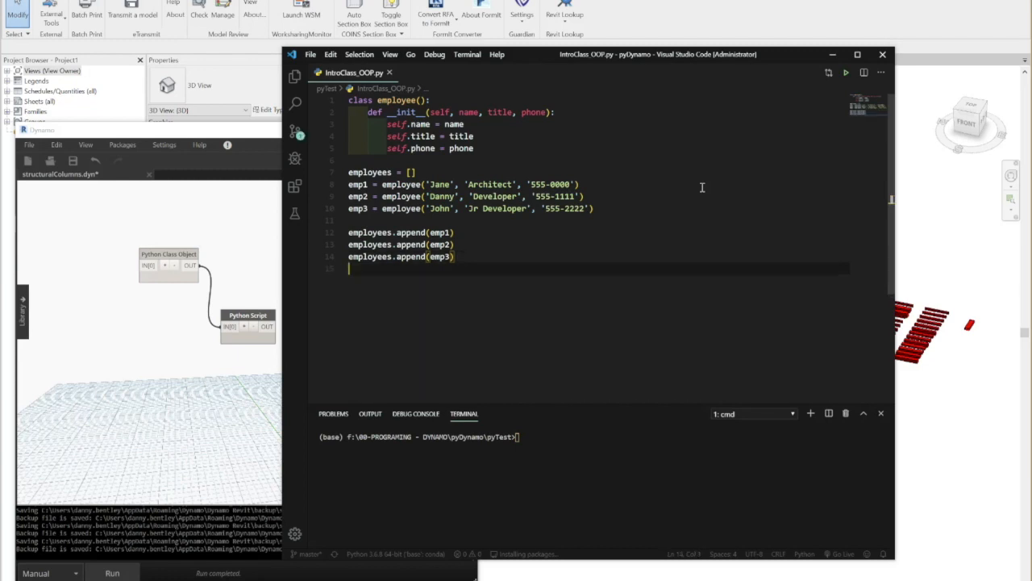
type("for e in")
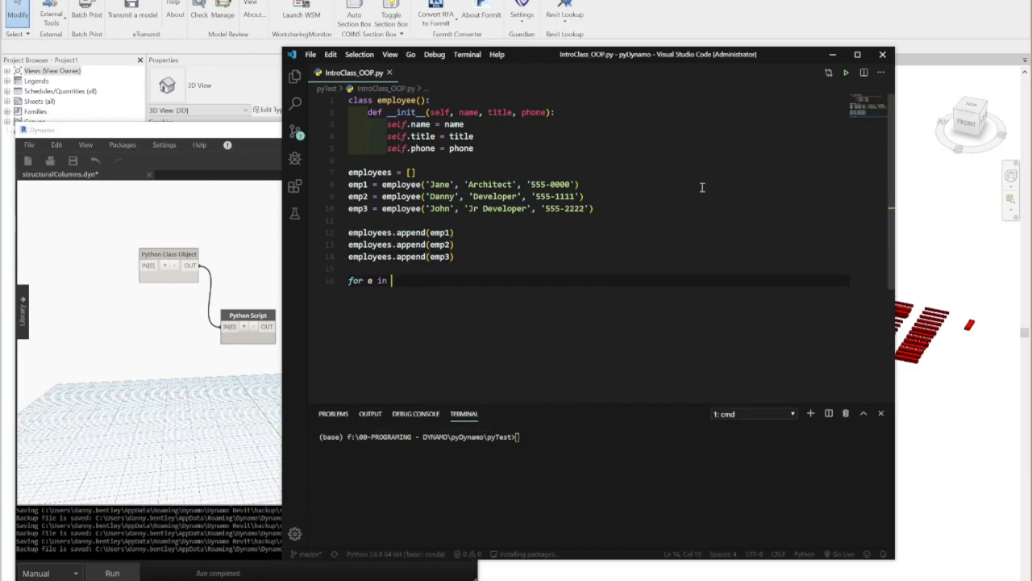
type("employees")
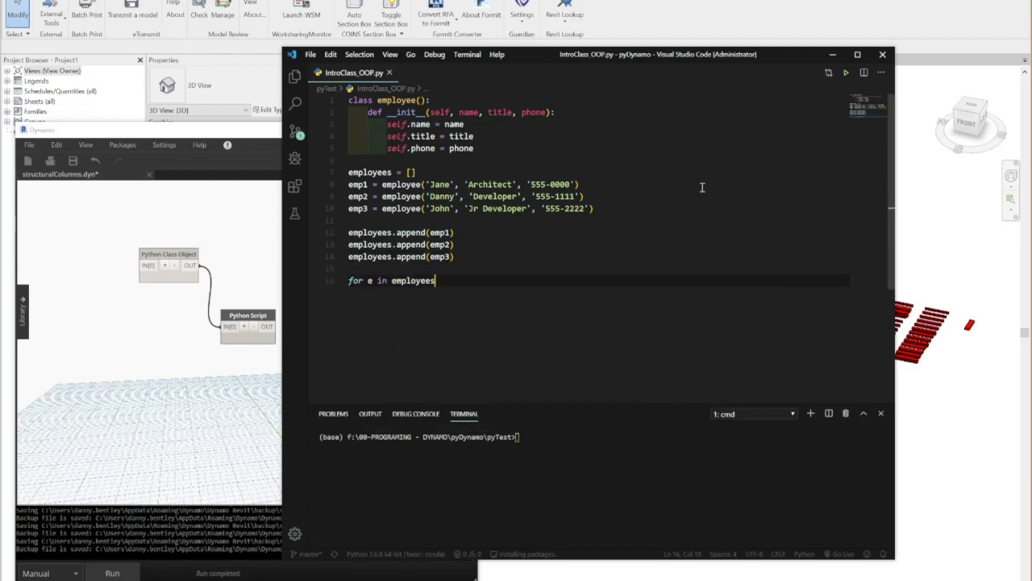
type(":")
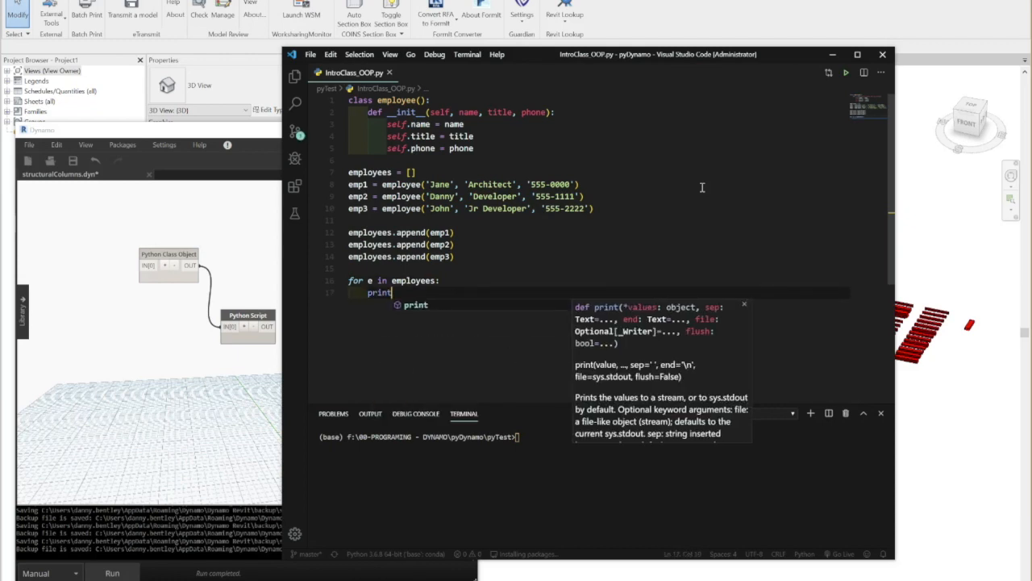
type("(e.name + ', ' +")
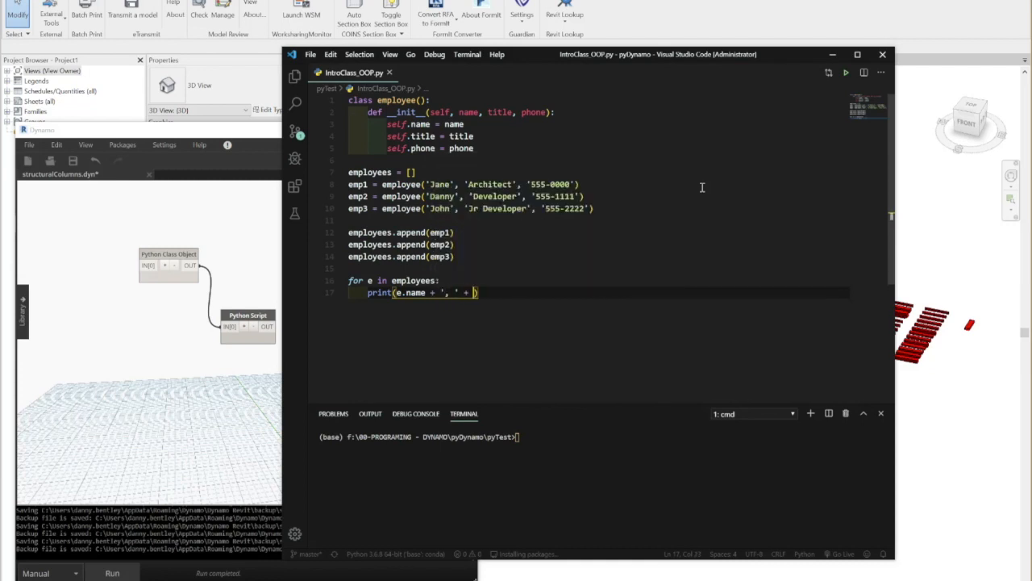
type("e.title)")
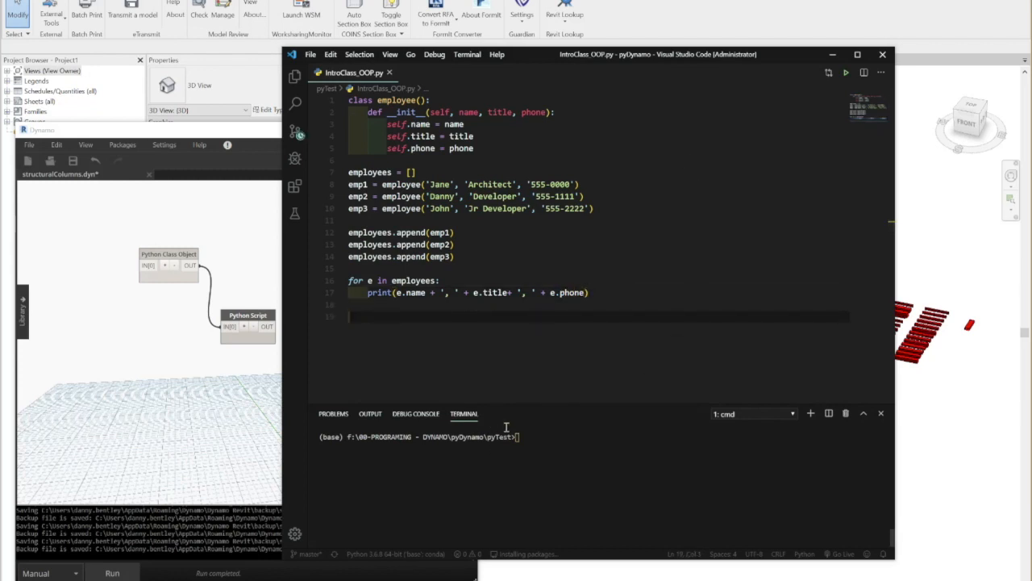
Run python IntroClass_OOP.py in the terminal to list the three employees.
type("python IntroClass_OOP.py")
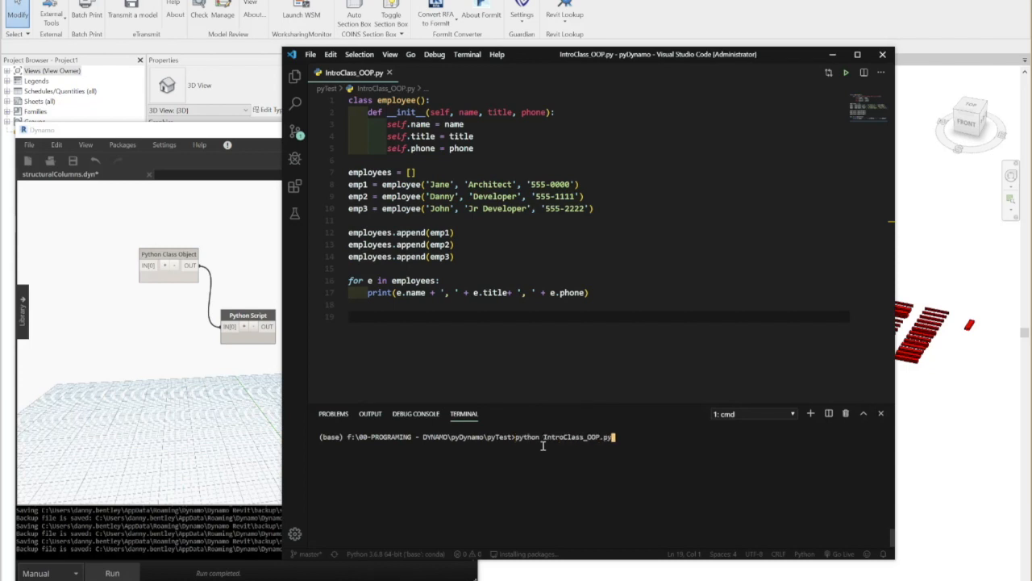
key("Return")
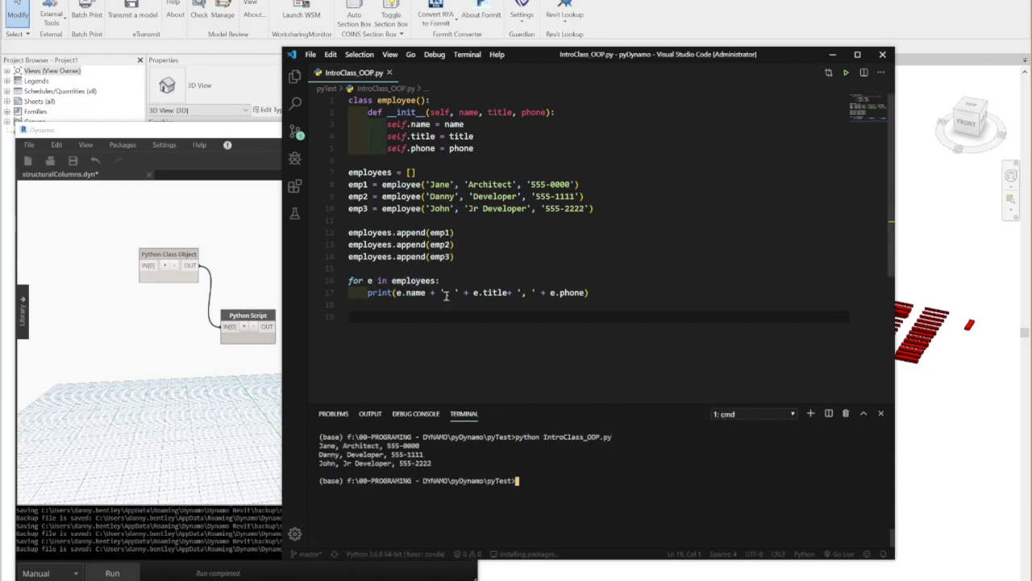
type("result = List")
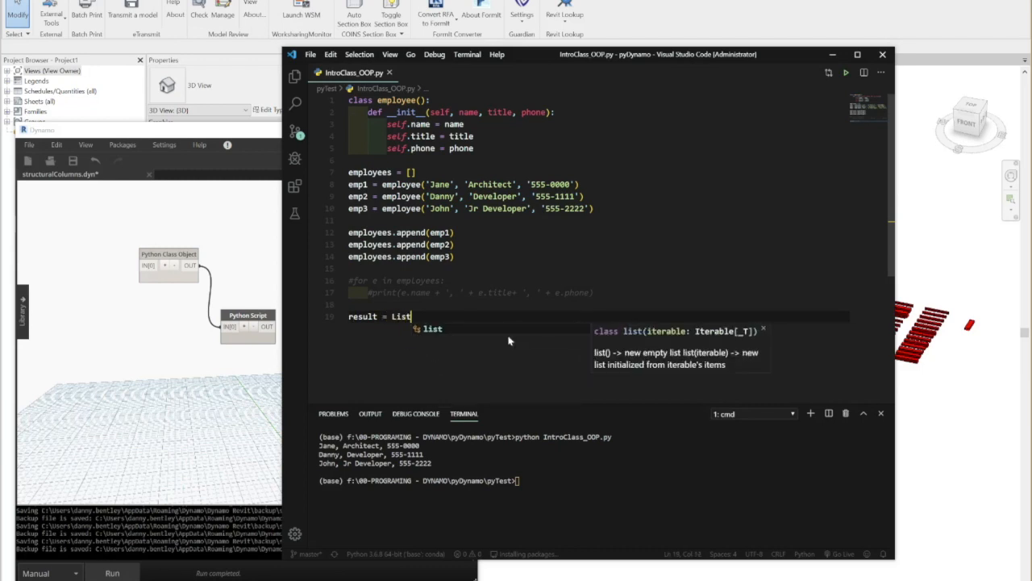
Build result = list(filter(lambda e: e.name == 'Danny', employees)).
type("()")
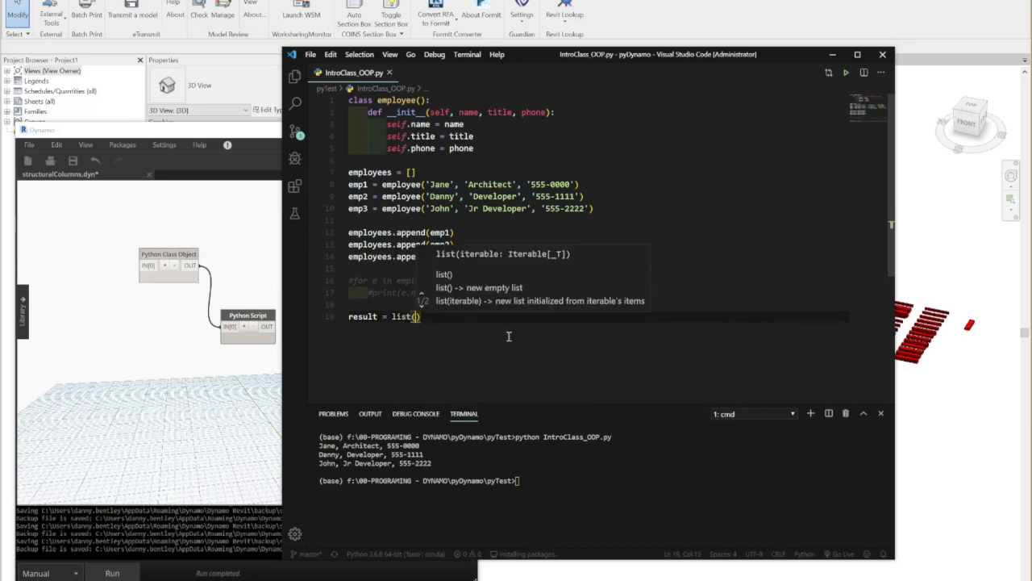
type("filter(lambda e : e")
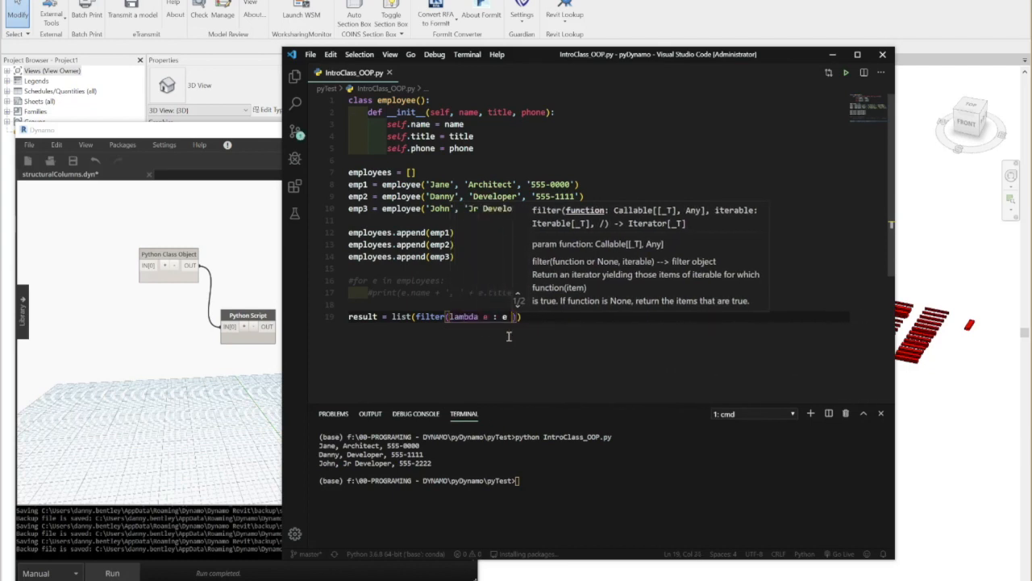
type(".name == '")
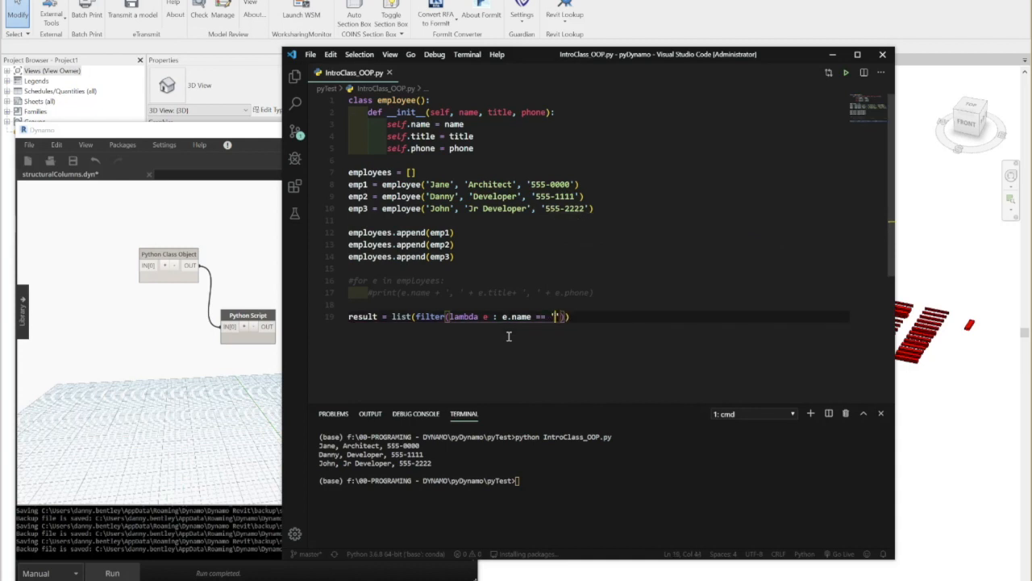
type("Danny")
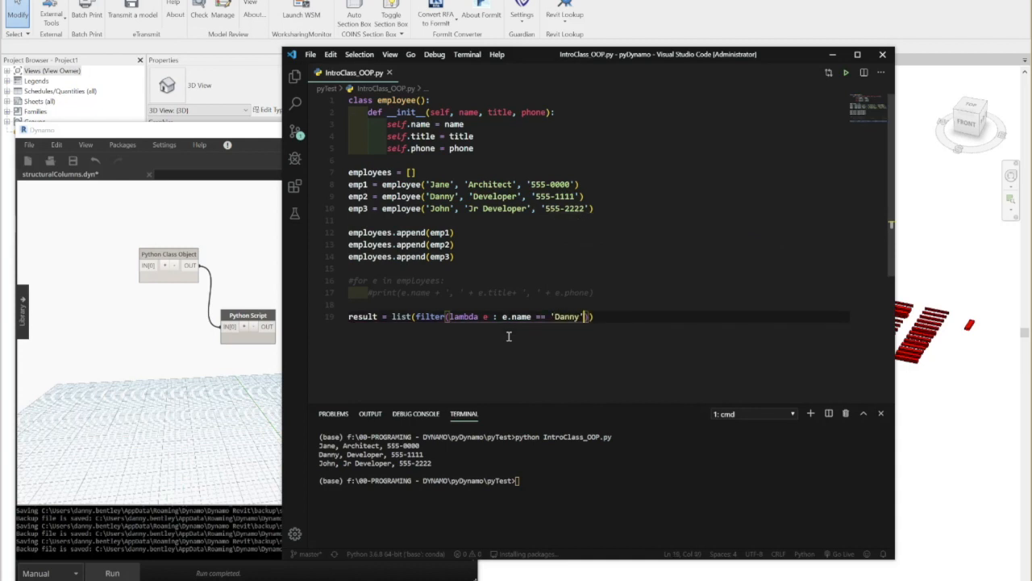
type(", employees")
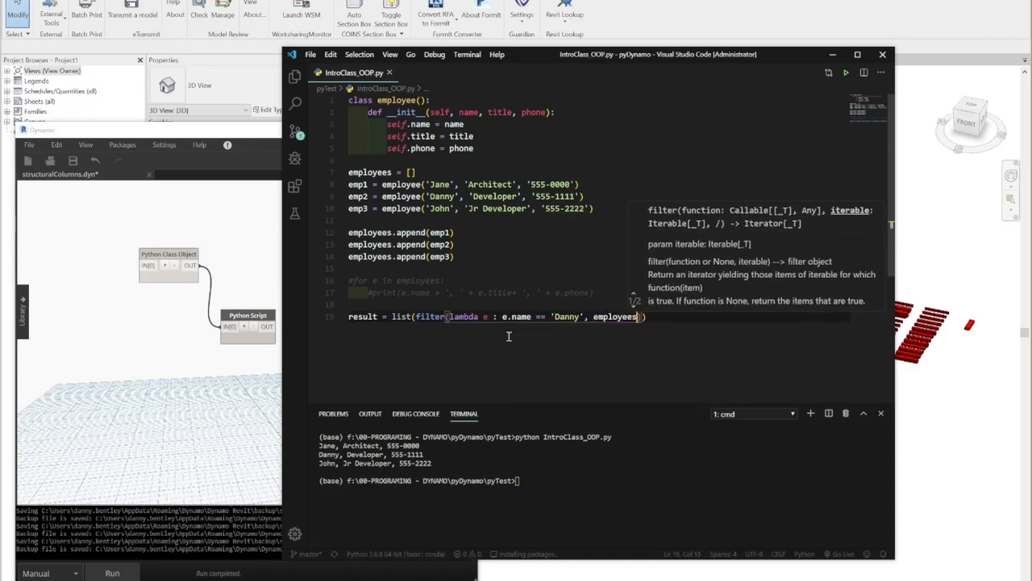
Print result[0].name, rerun the script to show Danny, then clear the file.
type("print(")
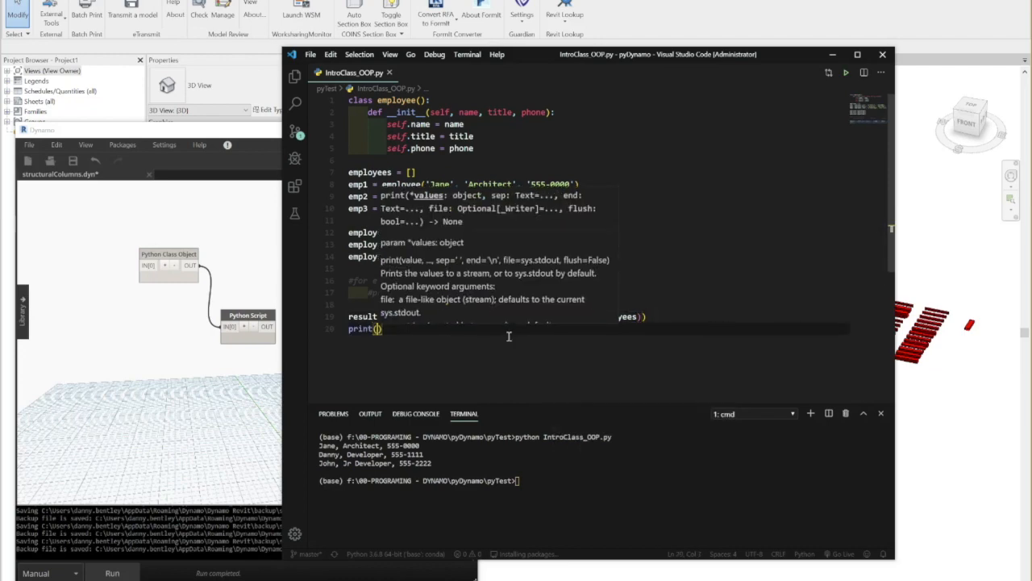
type("result[0]")
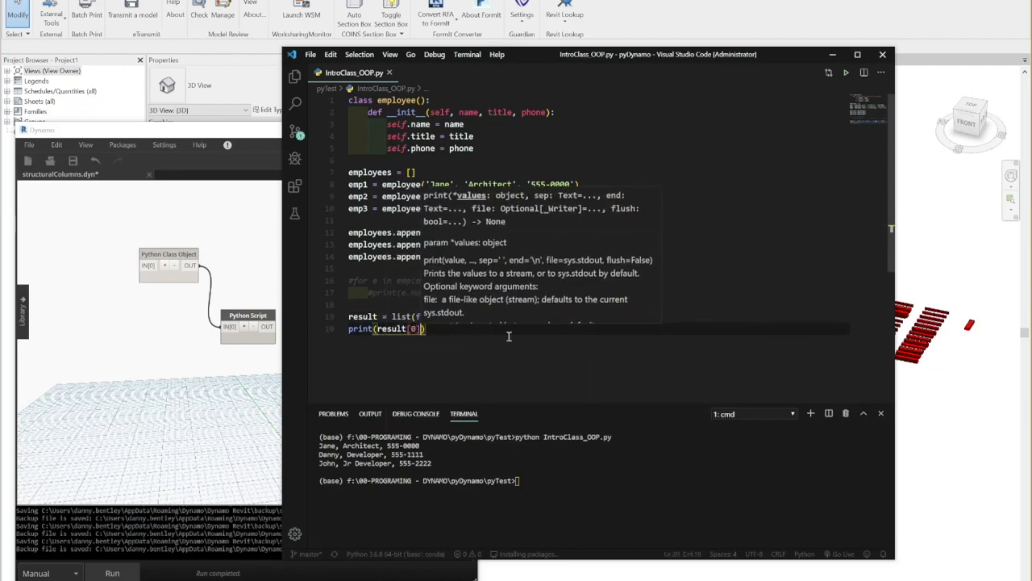
type(".name")
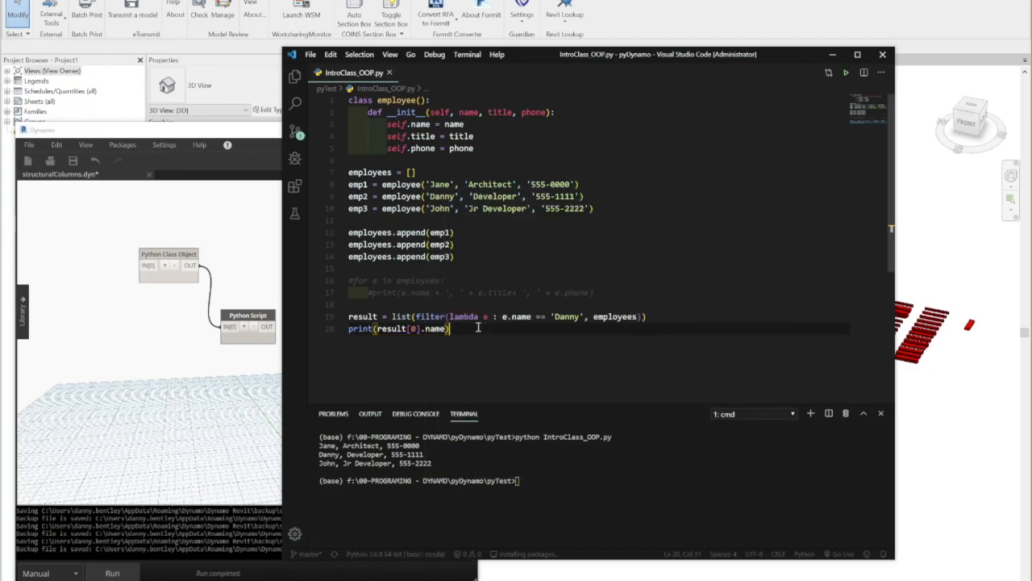
key("Return")
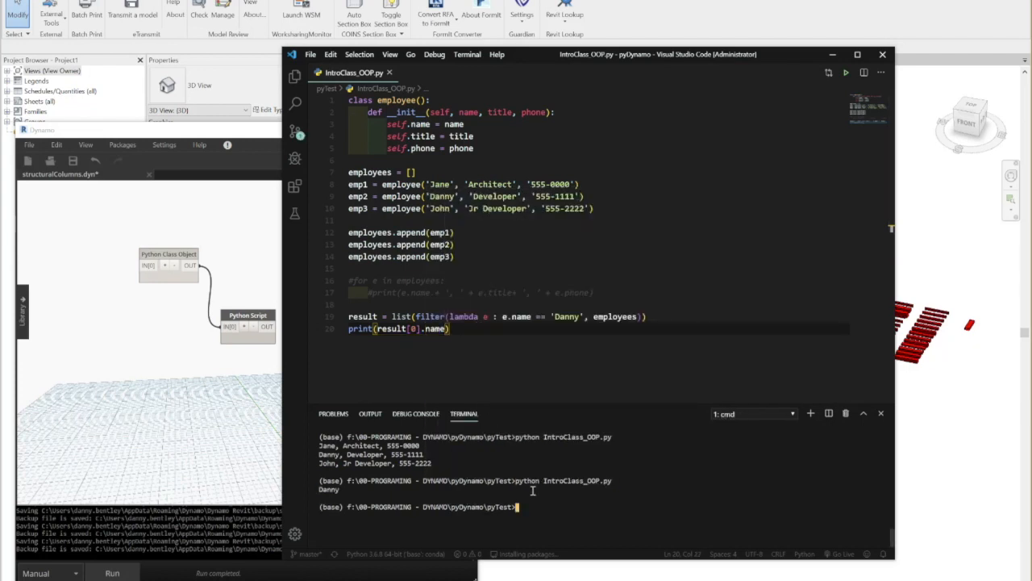
type(".")
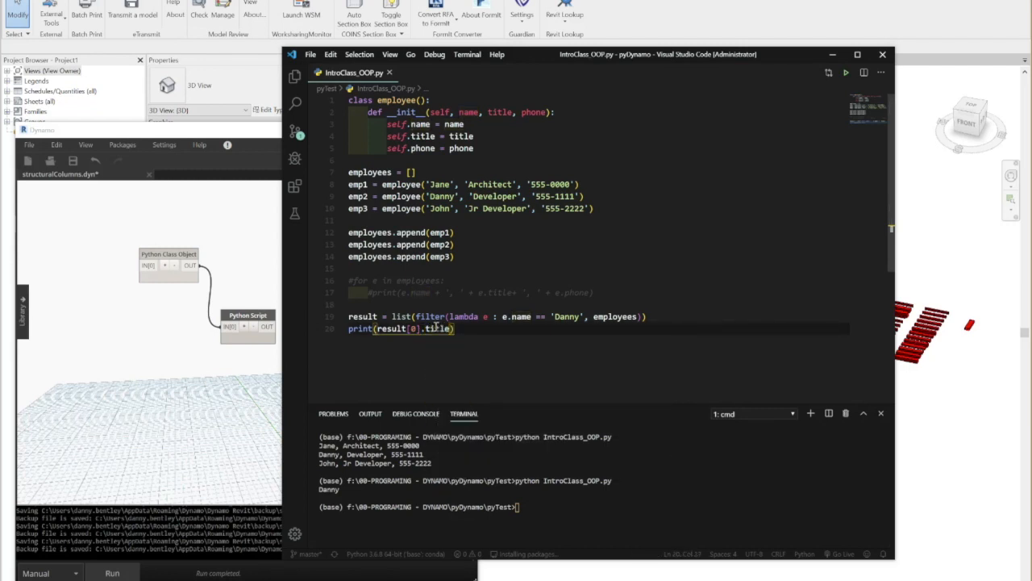
key("Return")
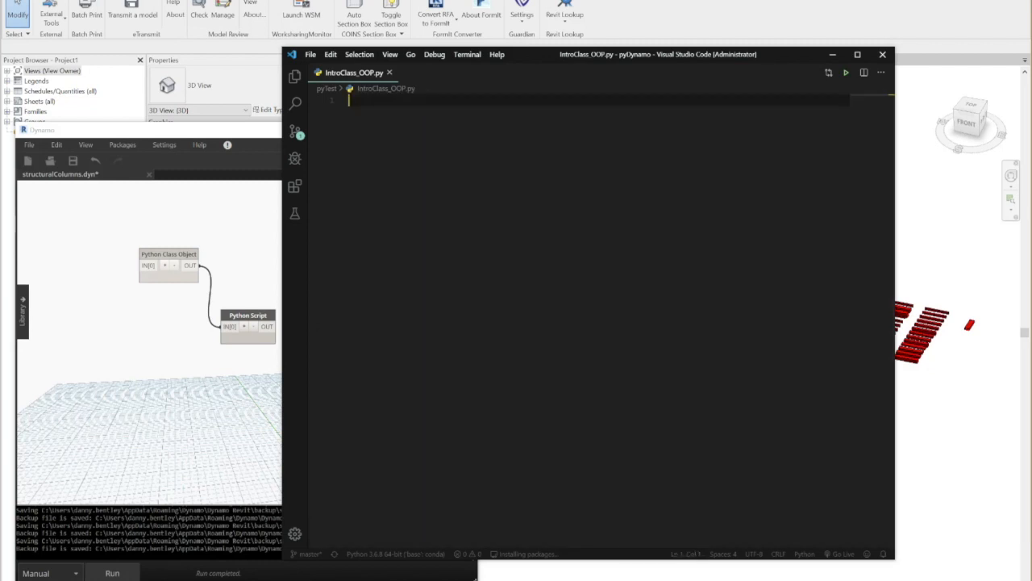
Import clr and add references for Revit nodes, Revit.Elements and RevitServices.
type("import clr")
type("clr.AddReference('RevitNod")
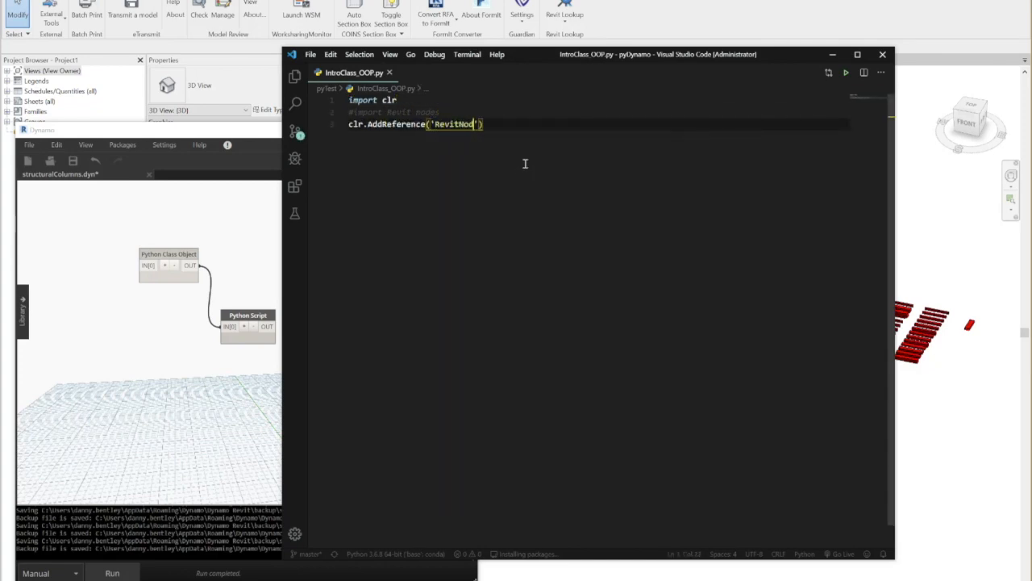
type("es')")
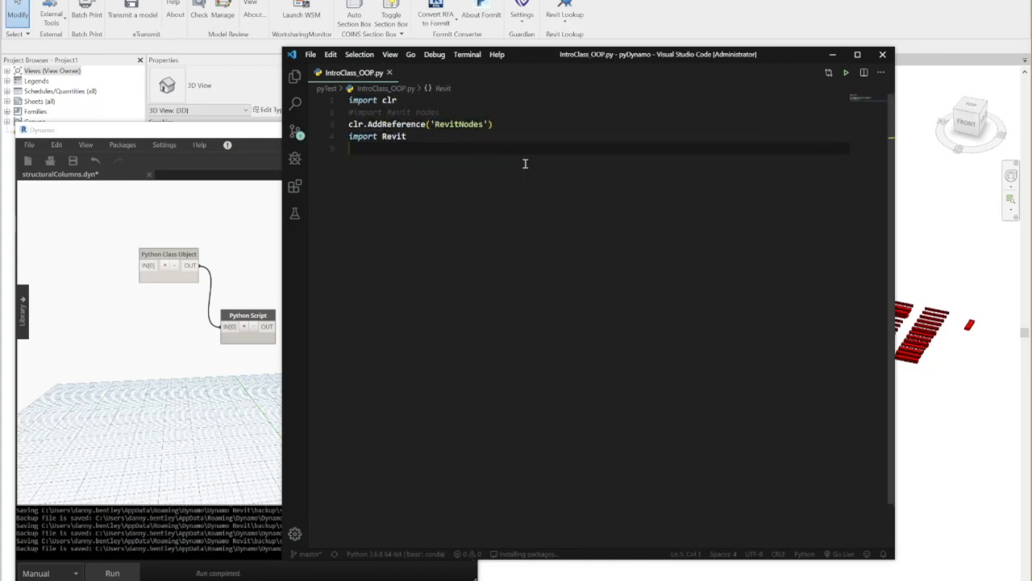
type("clr.AddReference(Revit.Elements)")
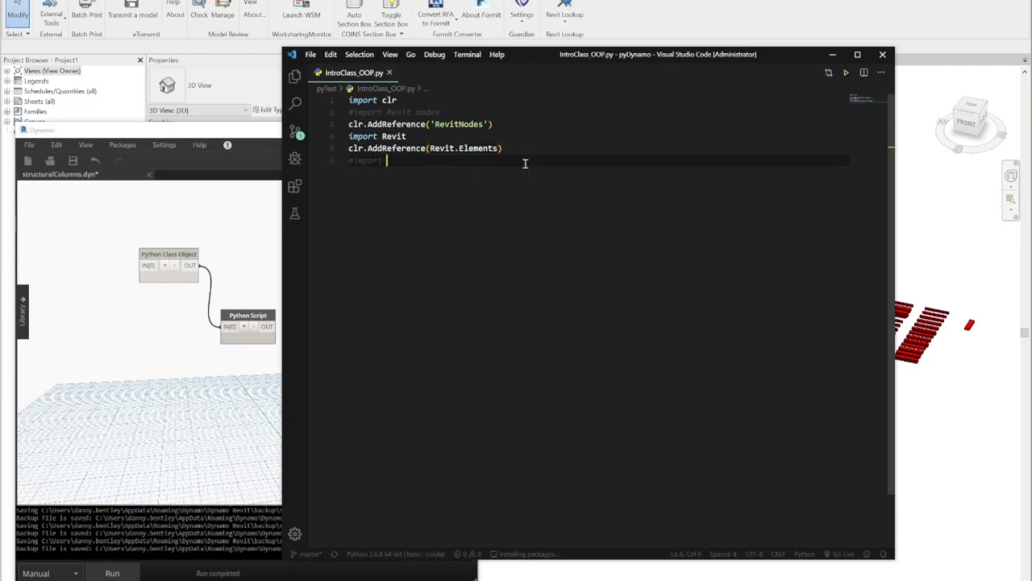
type("clr.RevitServices")
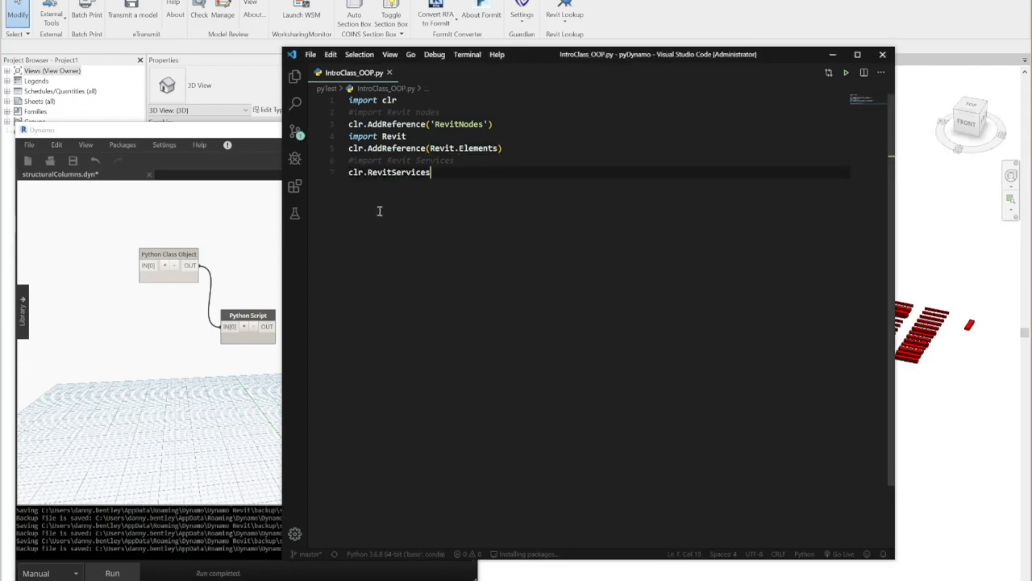
type("clr.AddReference('Revit')")
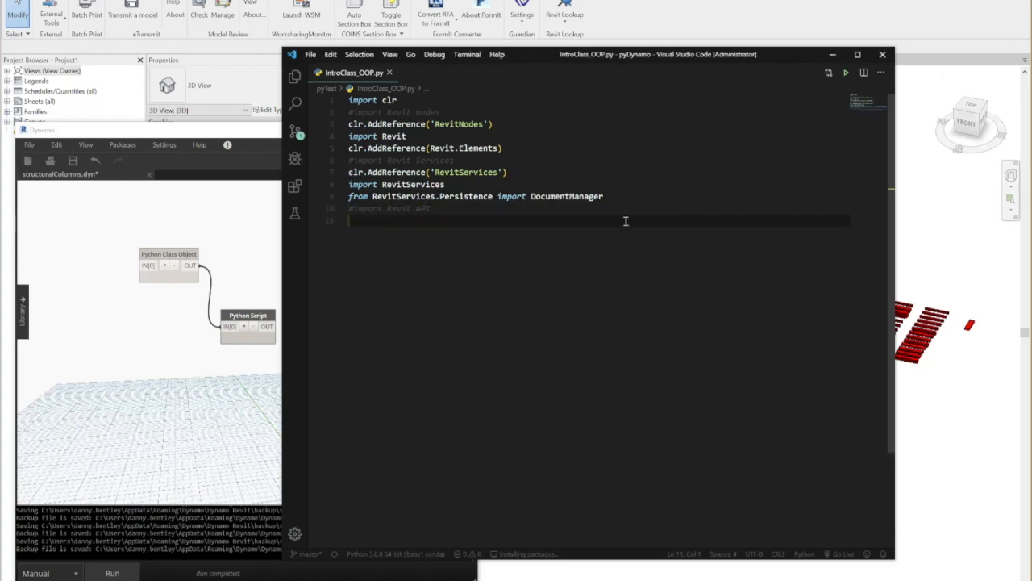
Add the RevitAPI reference with Autodesk.Revit.DB, System and System.Collections.Generic imports.
type("clr.AddReference('RevitAPI')")
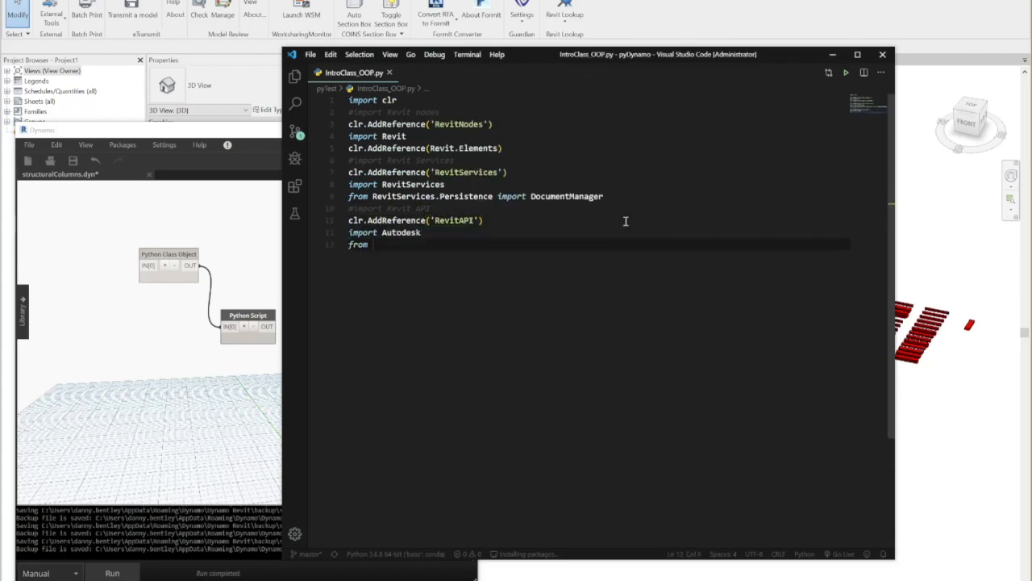
type("Autodesk.Revit.DB import *")
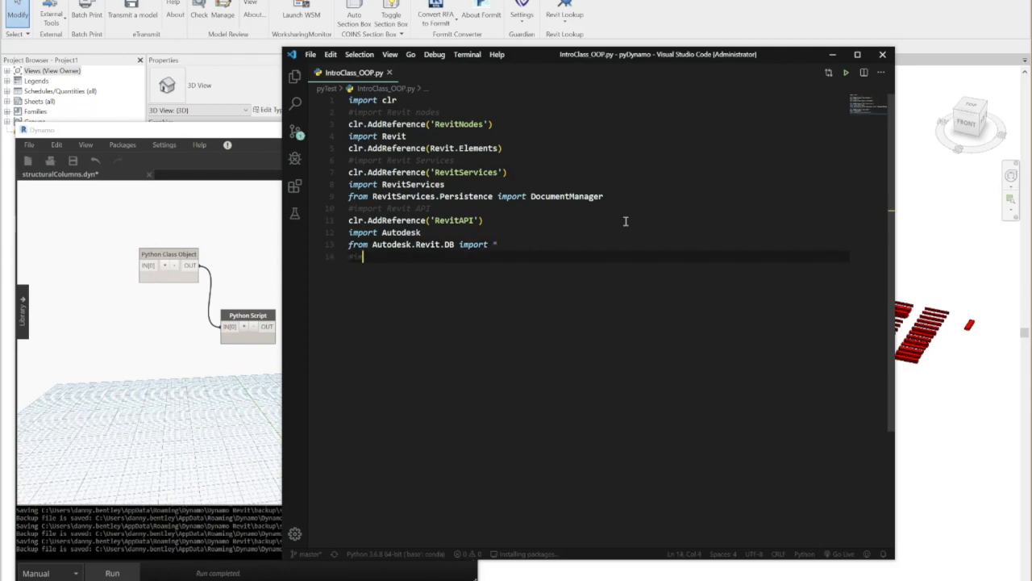
type("import System")
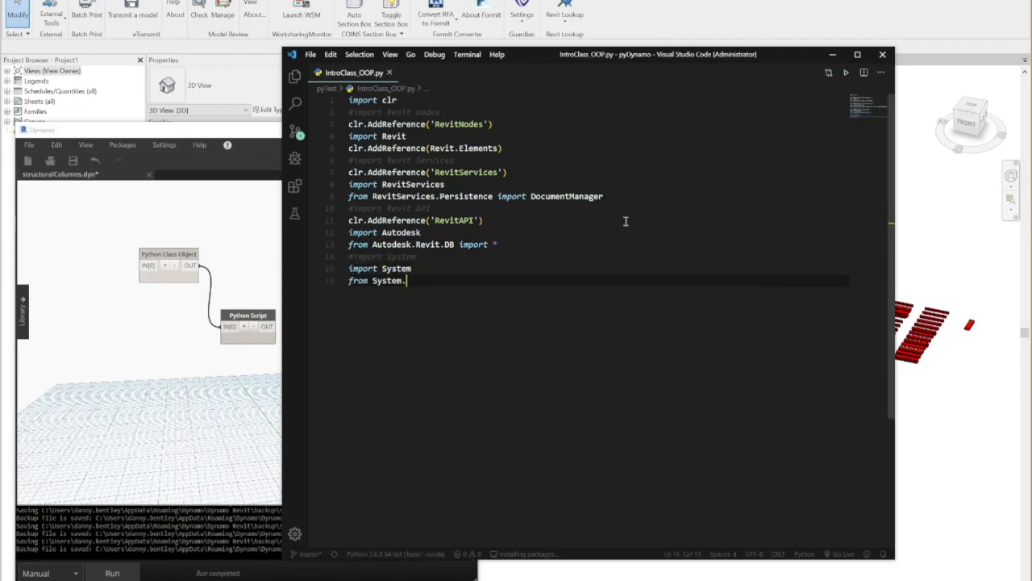
type("Collections.Generic import *")
left_click(424, 146)
type("ImportExtensions")
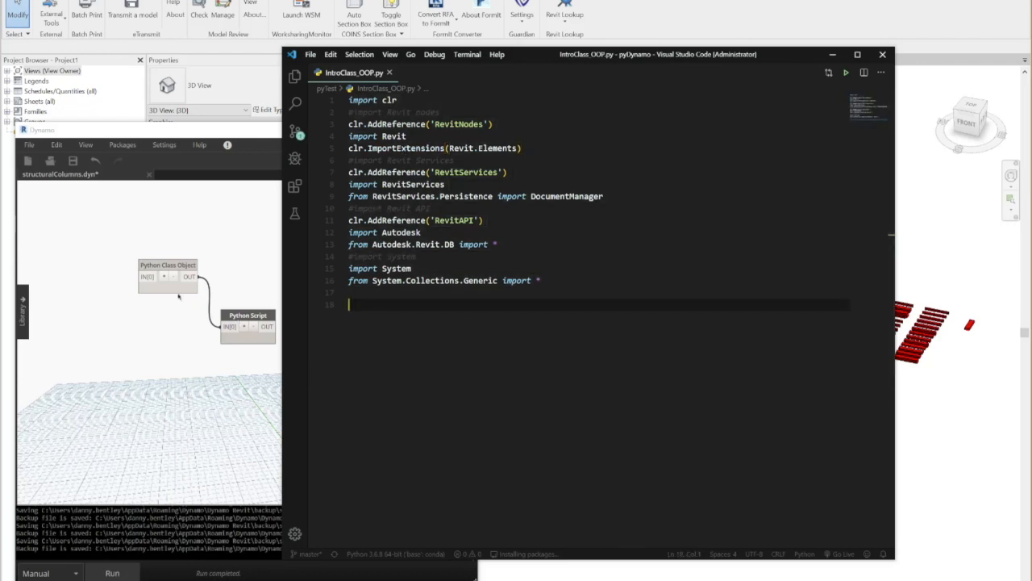
double_click(168, 277)
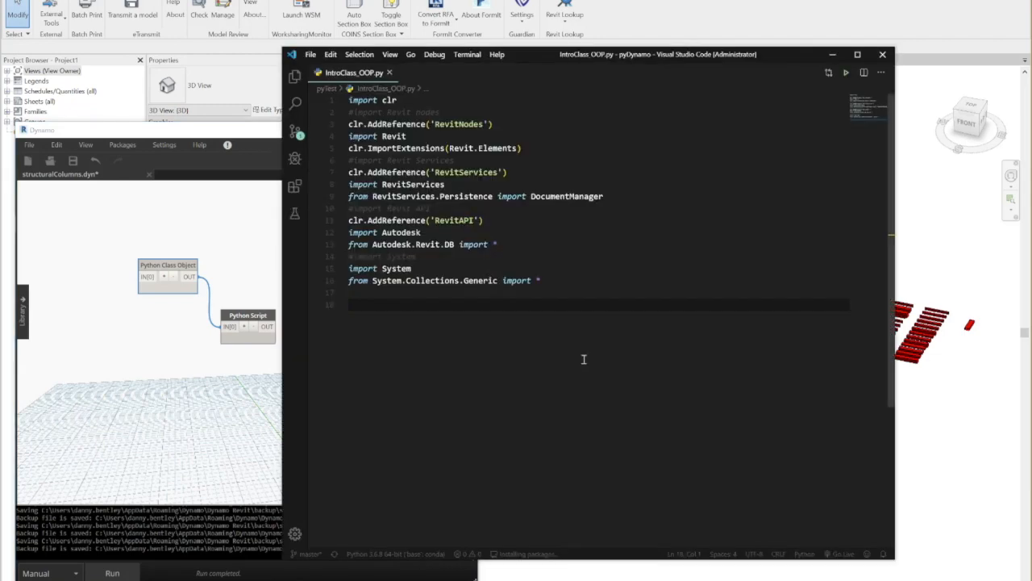
Declare class StructuralColumn() with __init__(self, ElementId, Name, LocationPoint, Workset).
type("class")
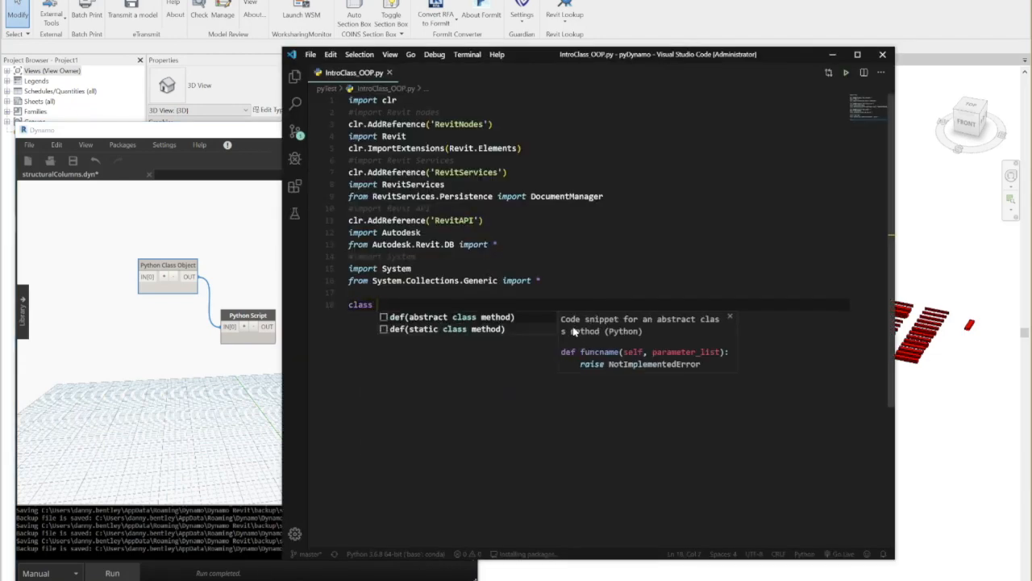
type("StructuralColumn")
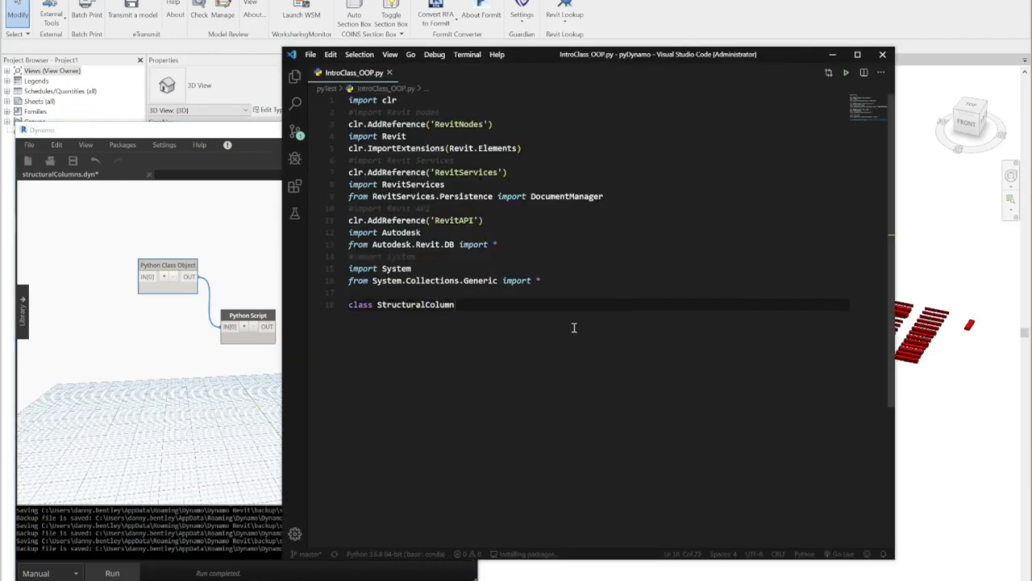
type("()")
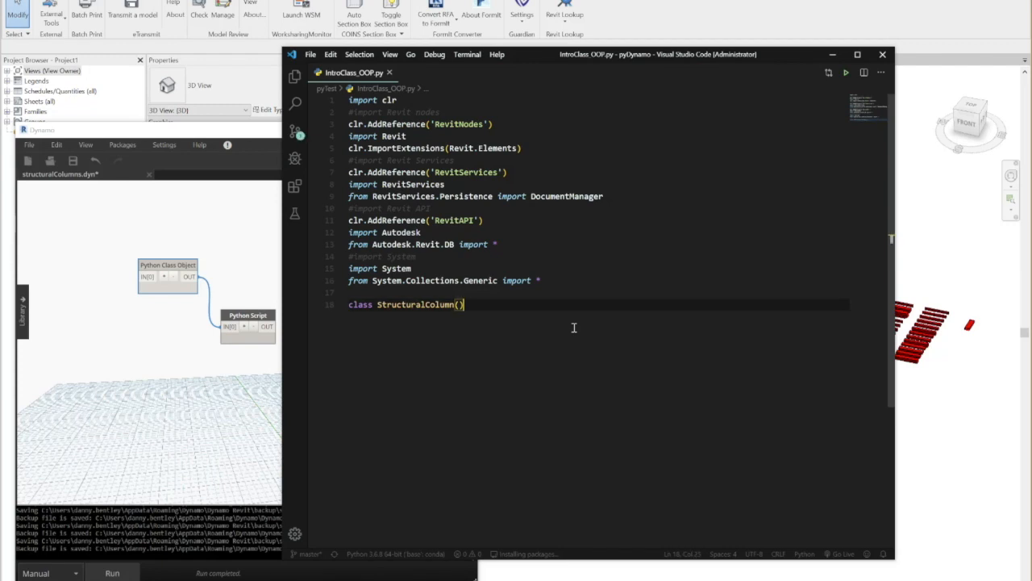
type("def __init__(")
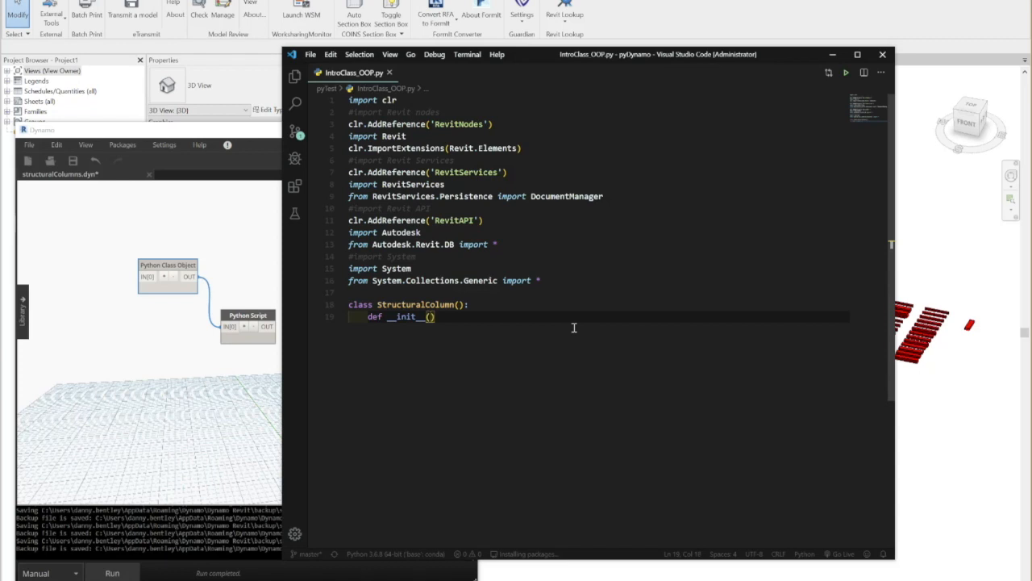
type("self,")
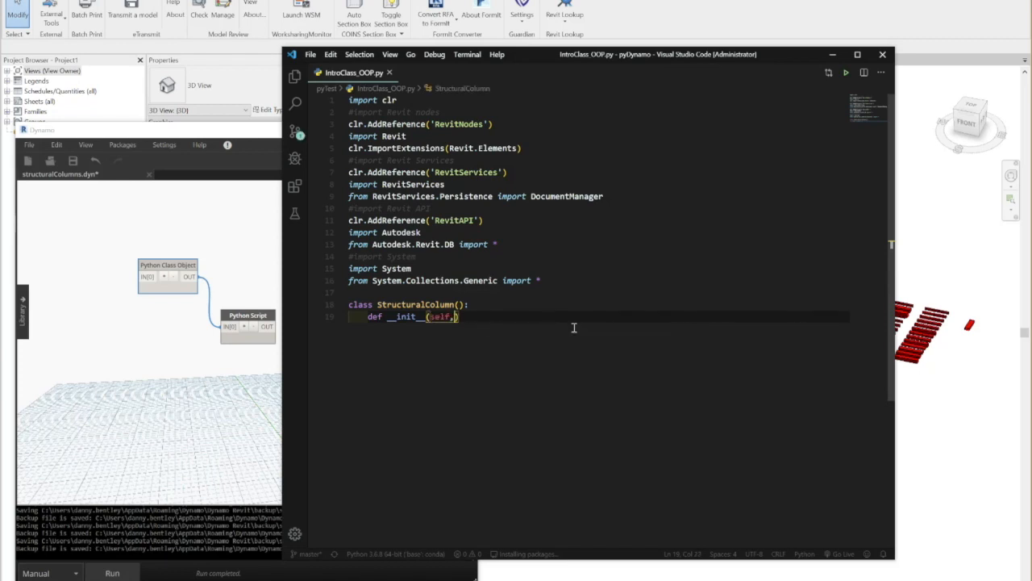
type("ElementId,")
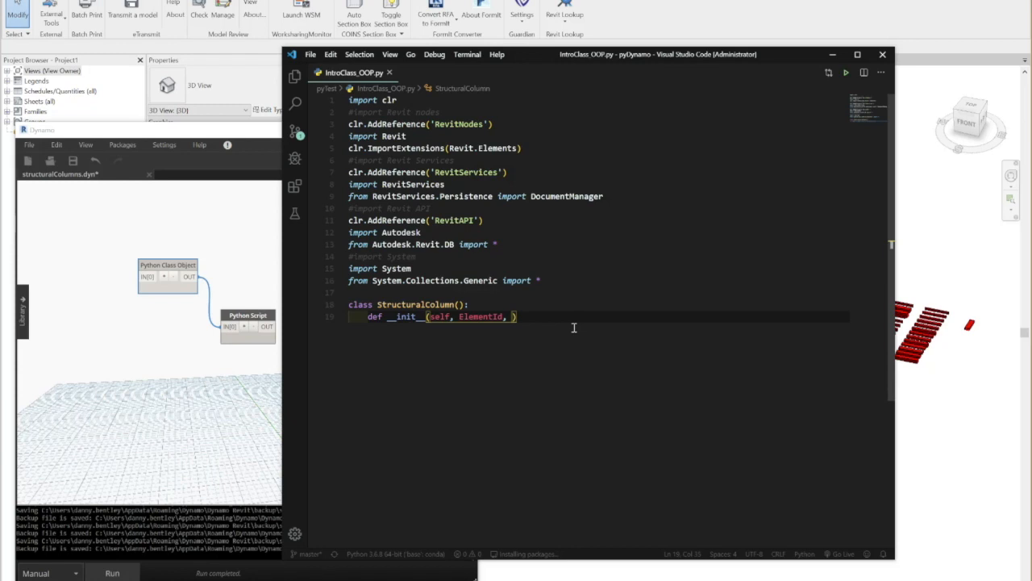
type("Name,")
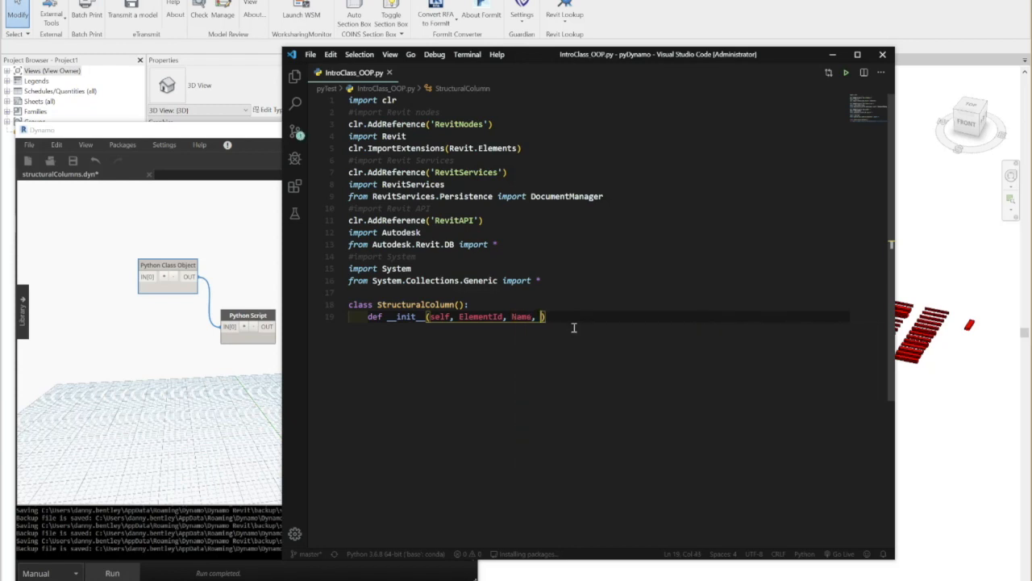
type("LocationPoint,")
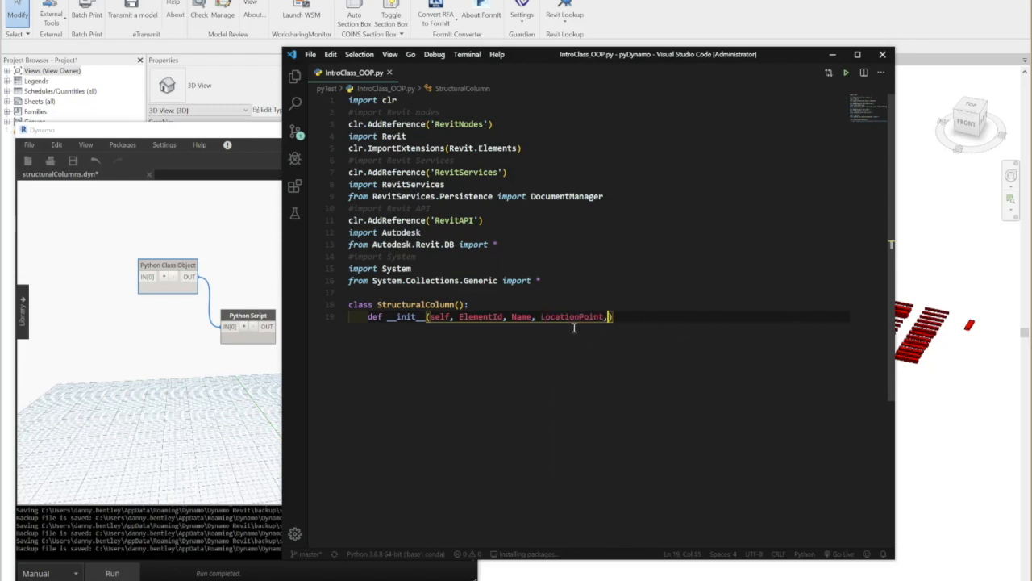
type("Workset")
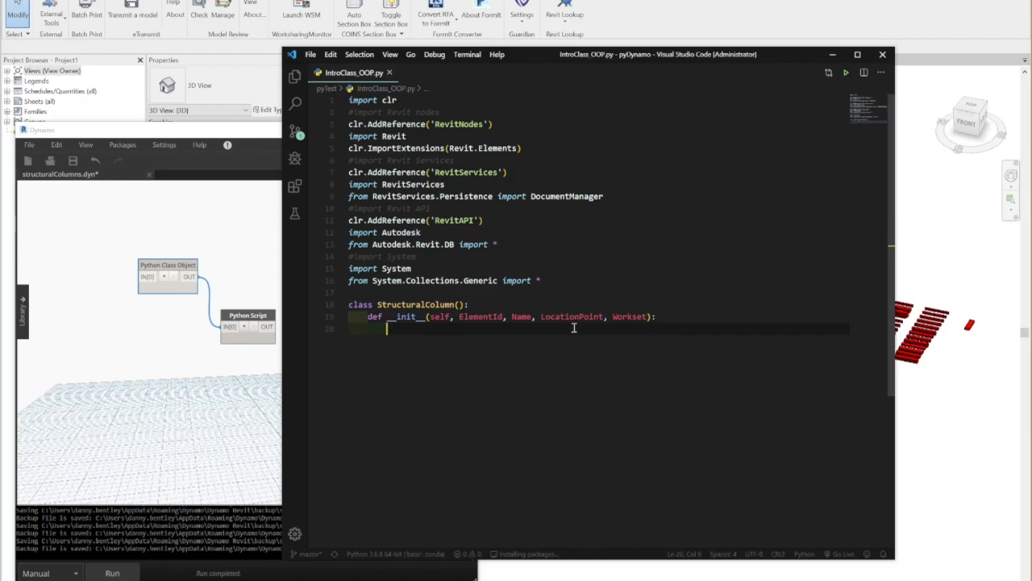
Store self.Id, self.Name, self.Location and self.Workset in the constructor.
type("self.Id =")
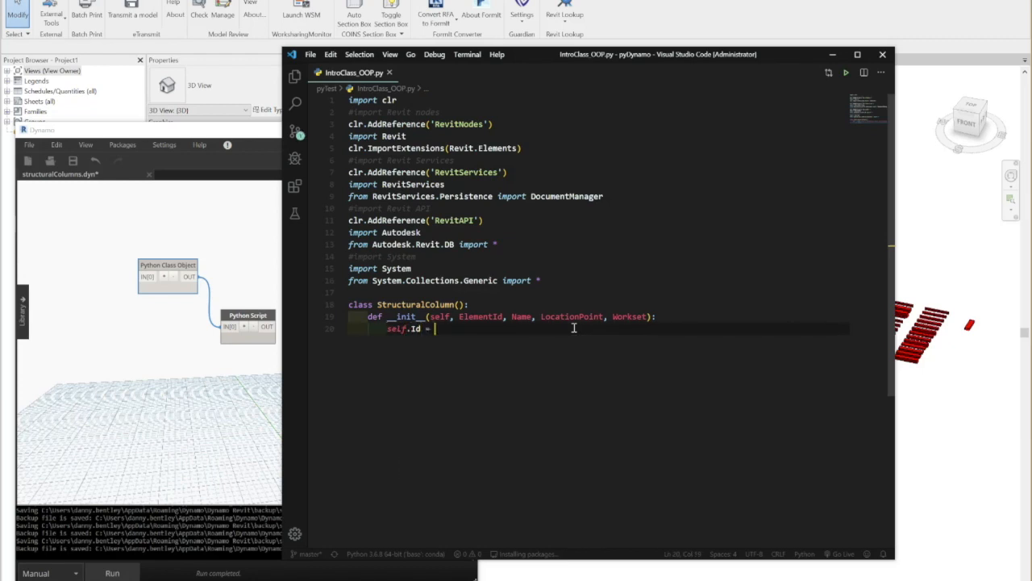
type("ElementId")
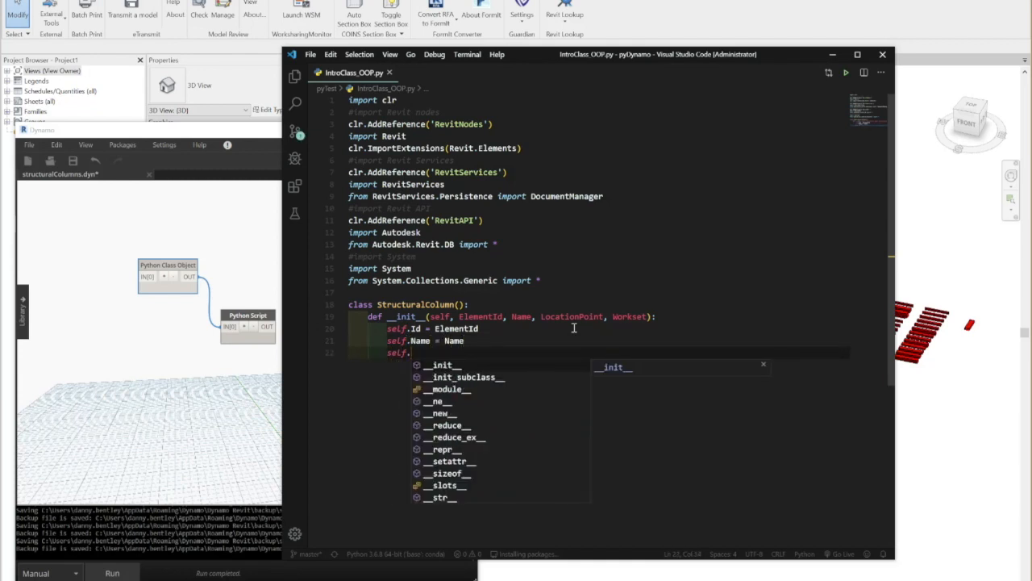
type("Location")
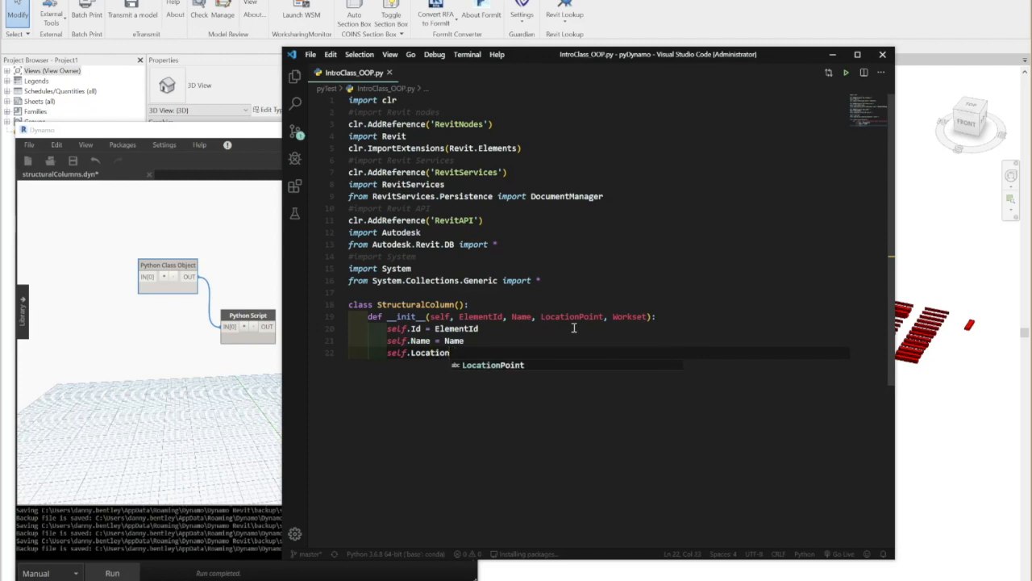
type("L")
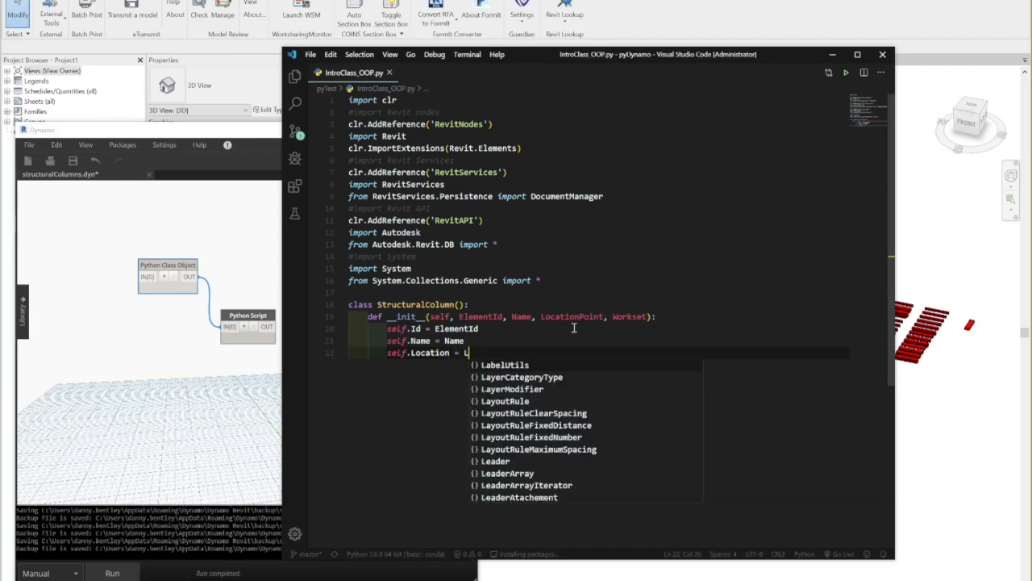
type("LocationPoint")
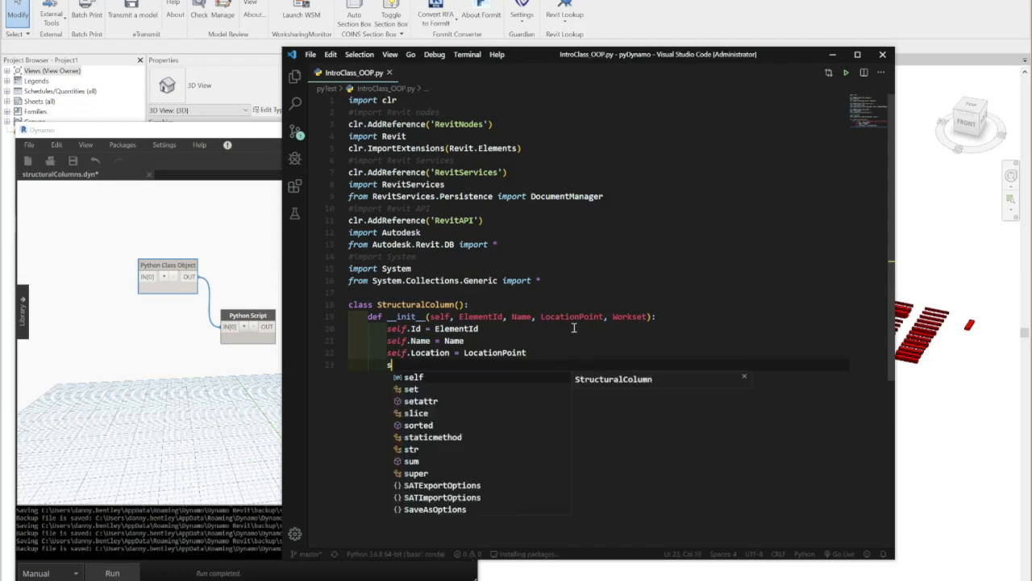
type("elf.Workset = Workset")
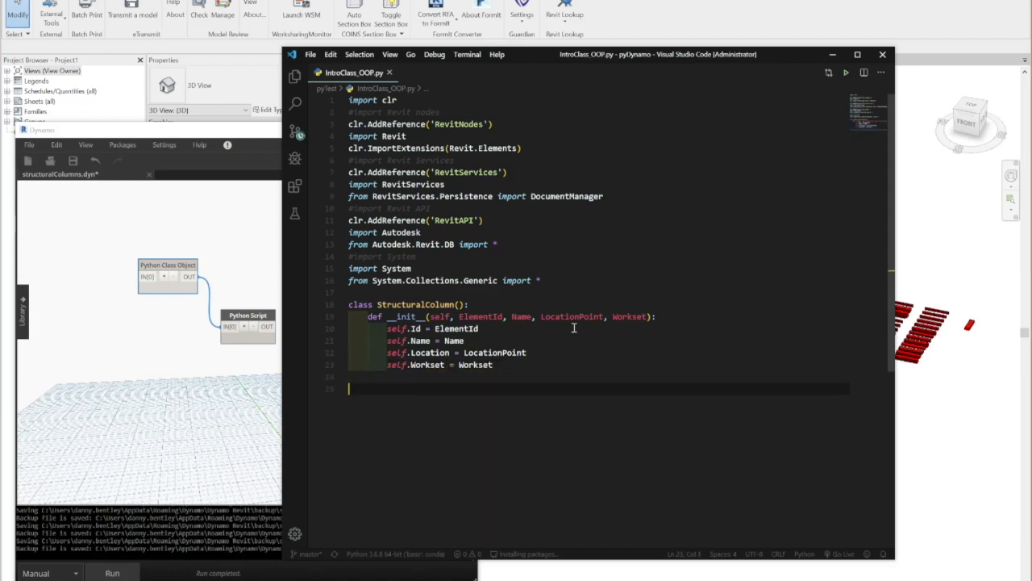
type("#ge")
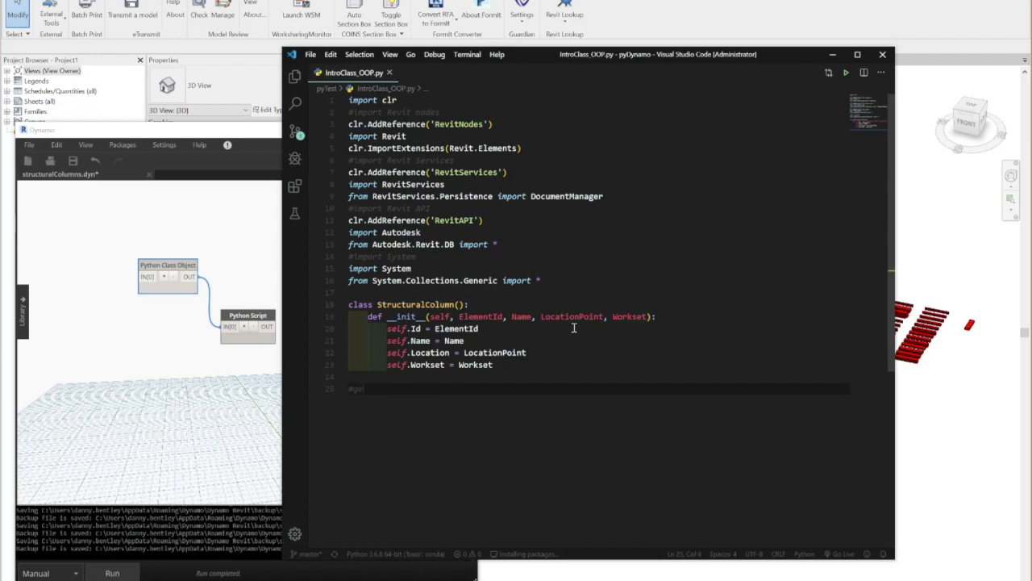
Comment 'get the current document', set doc = DocumentManager.Instance.CurrentDBDocument and start a FilteredElementCollector on doc.
type("get the current document")
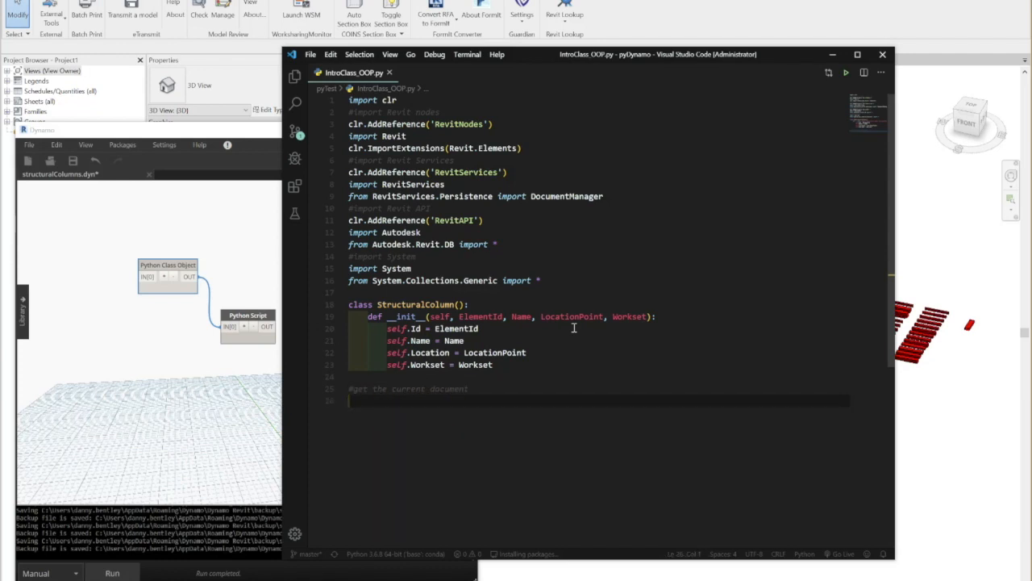
type("doc =")
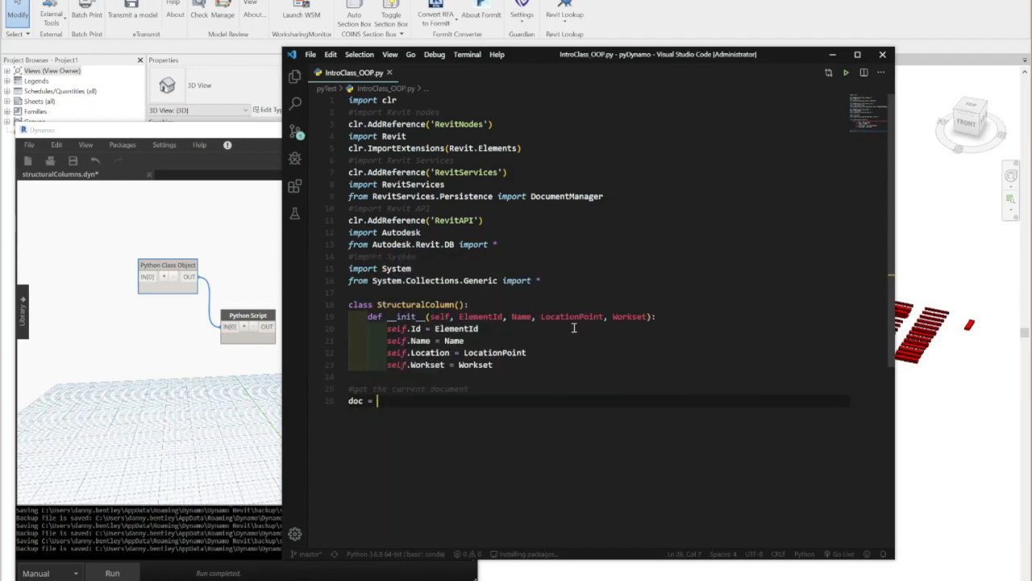
type("FilteredElementCollector")
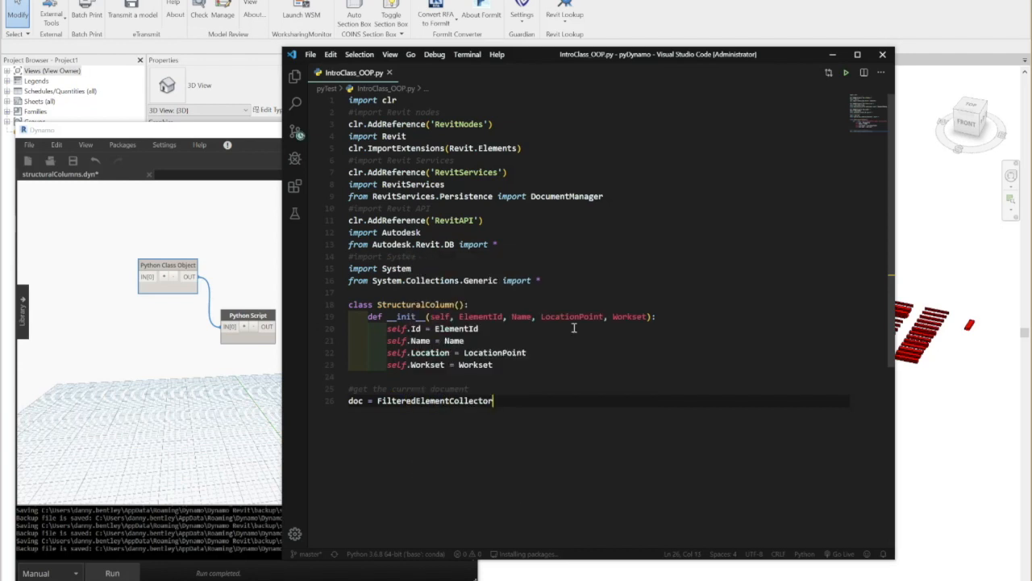
type("do")
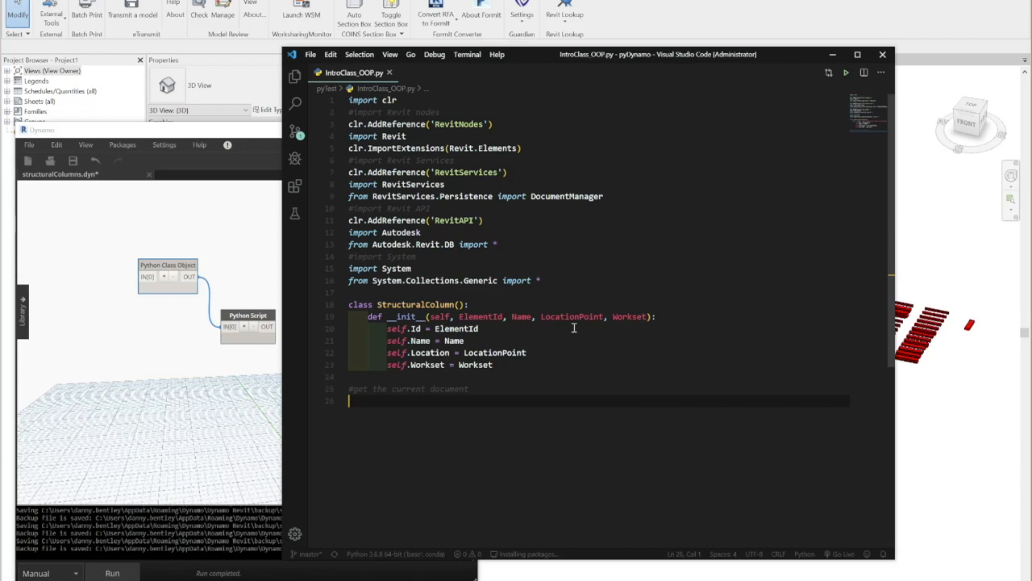
type("doc =")
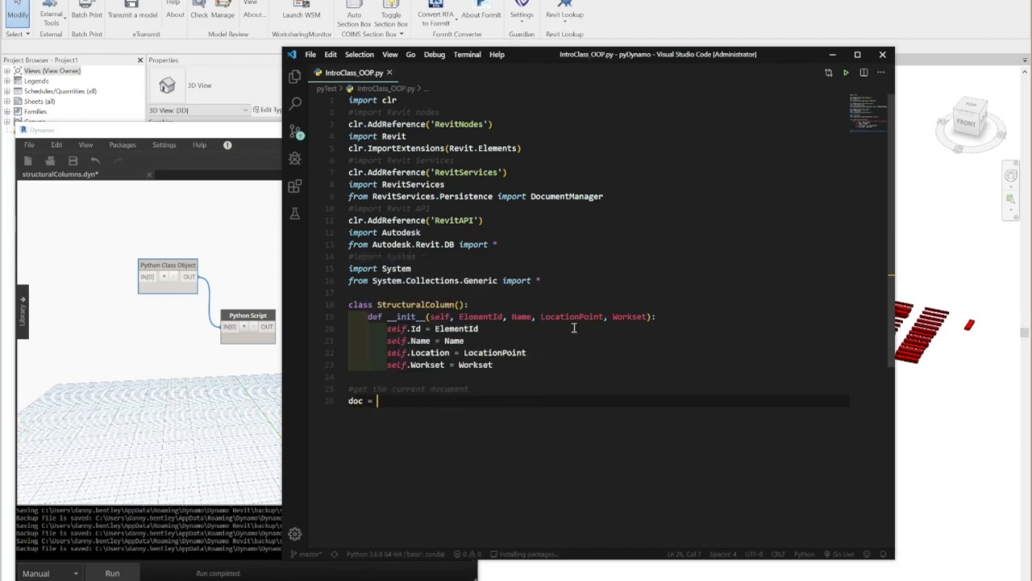
type("DocumentManager")
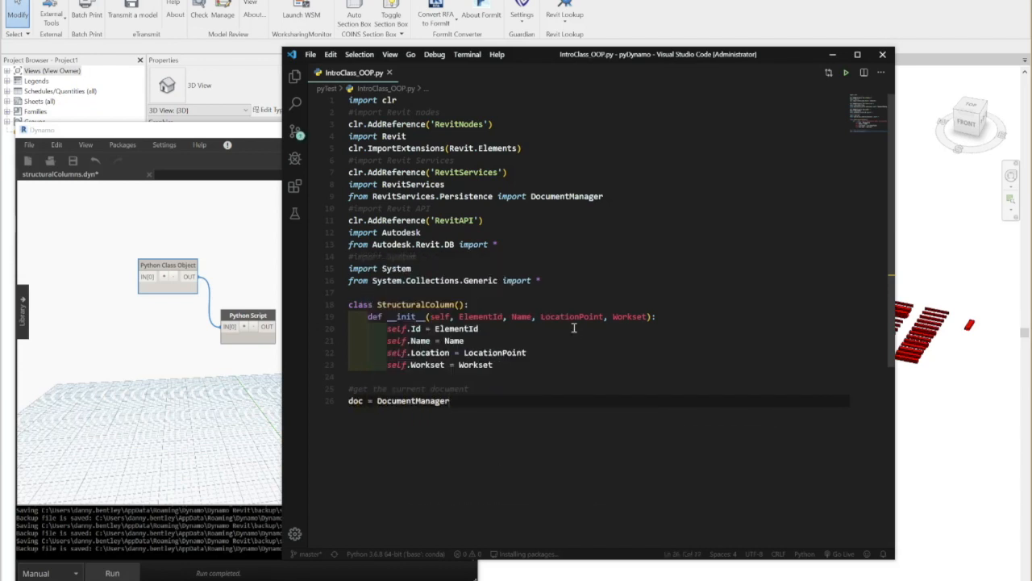
type(".Instance")
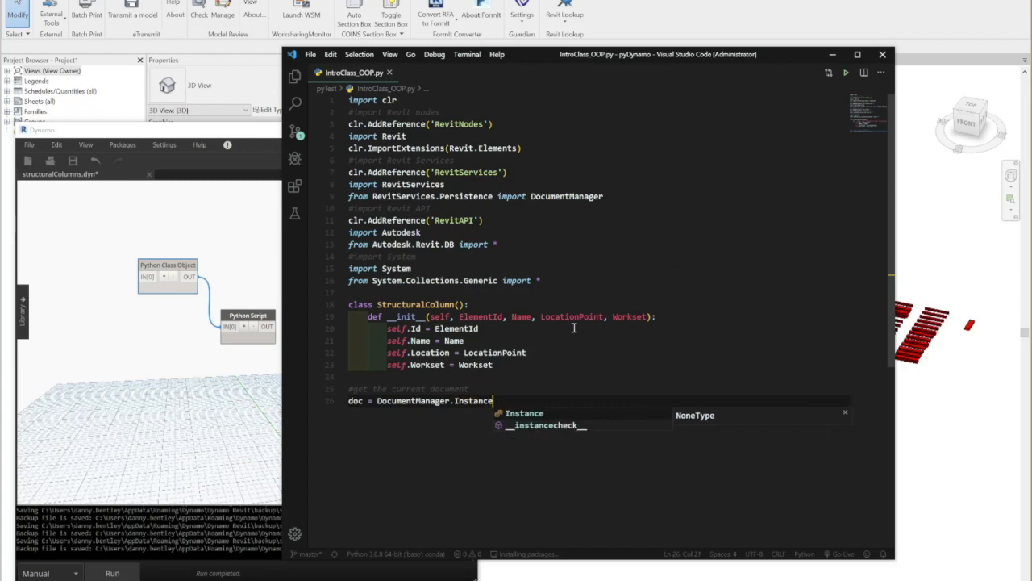
type(".CurrentDBDocum")
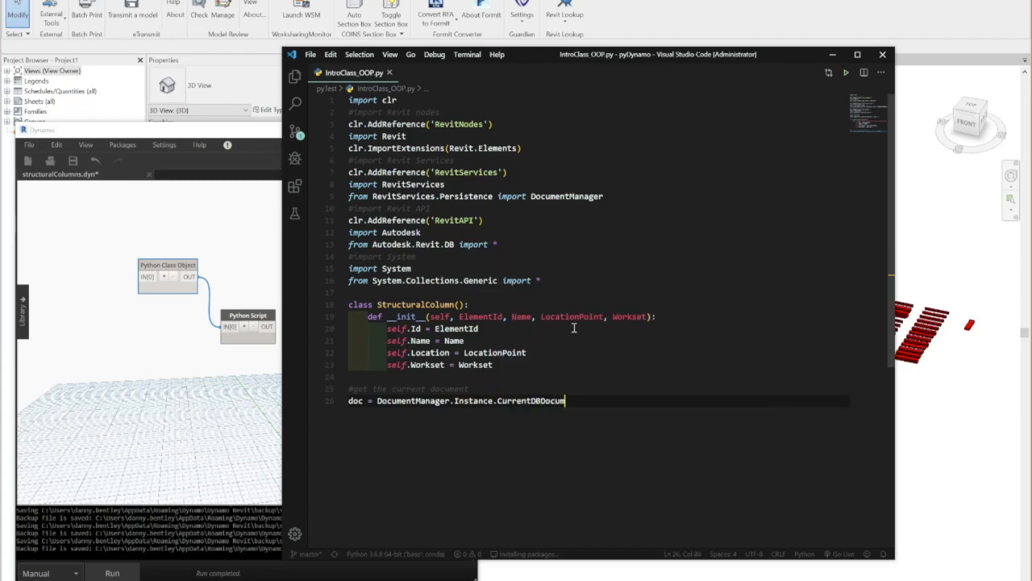
type("co")
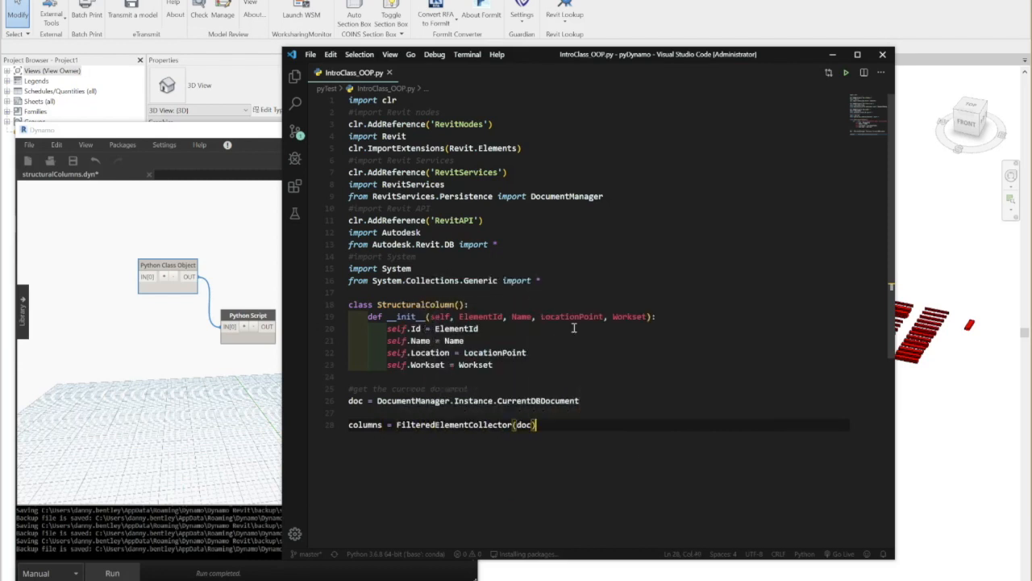
Chain .OfCategory(OST_StructuralColumns).WhereElementIsNotElementType().ToElements() onto the columns collector.
type(".OfCategory")
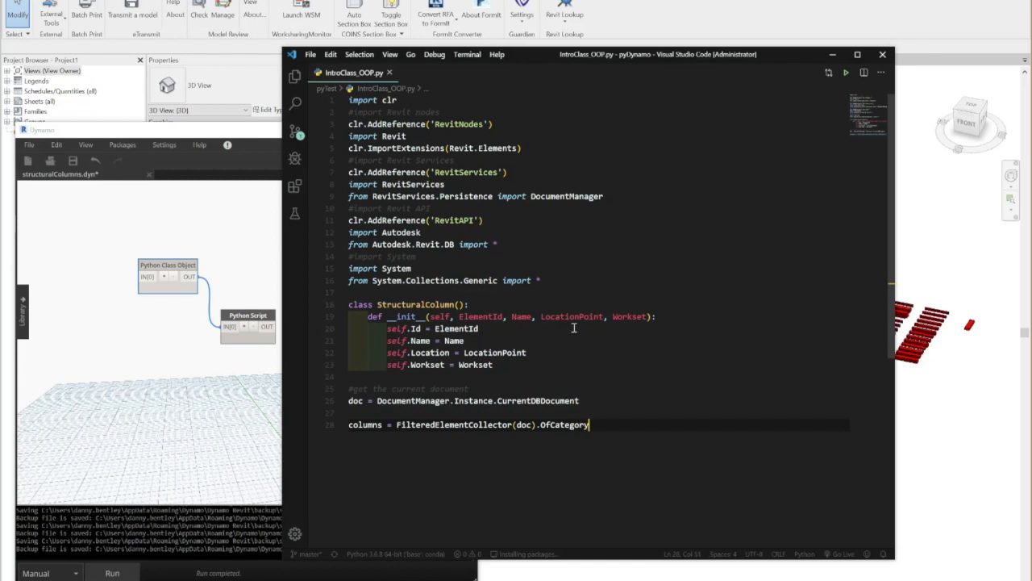
type("BuiltInCategory.OST)")
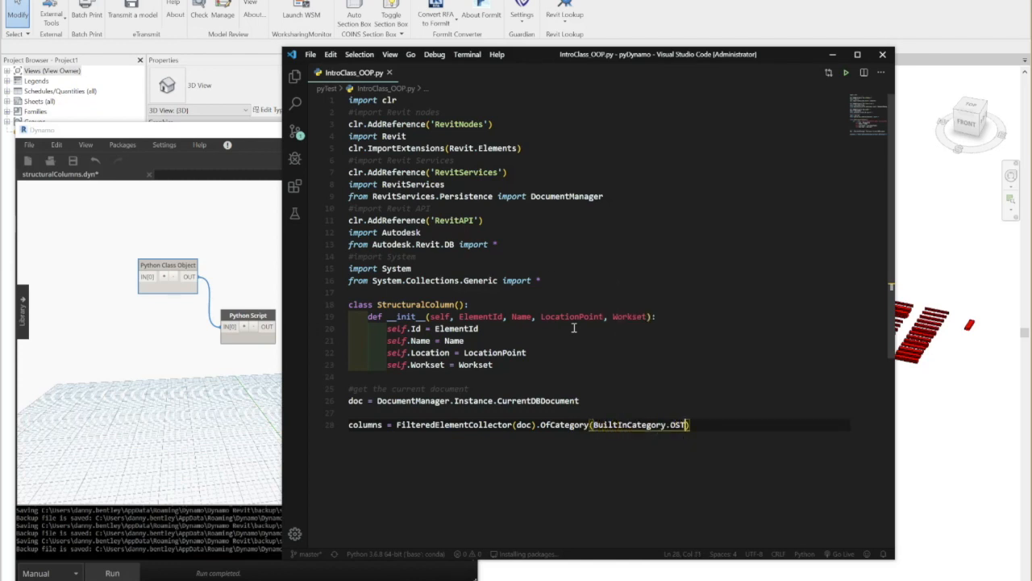
type("_Structural")
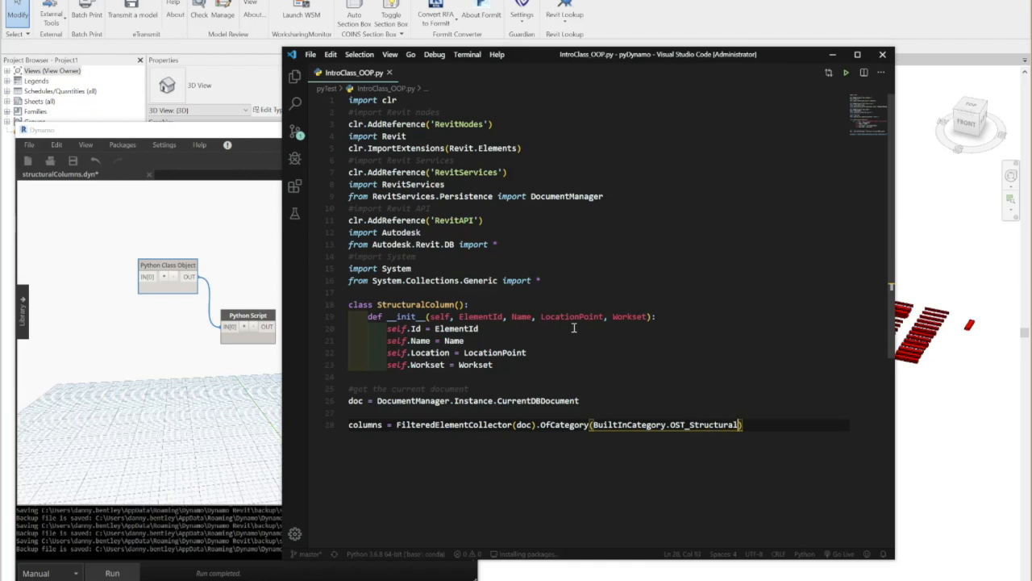
type("Columns")
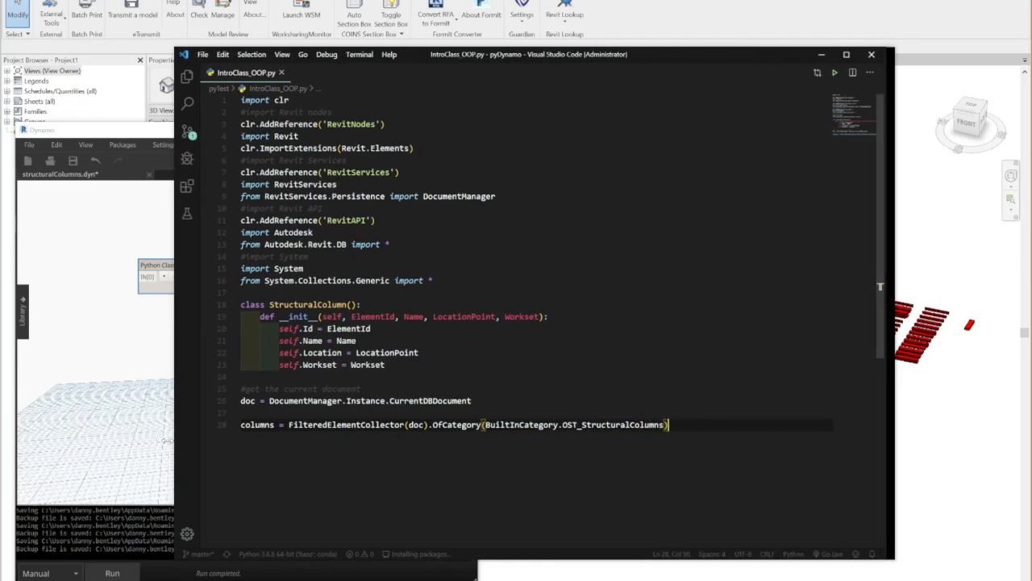
type(".Where")
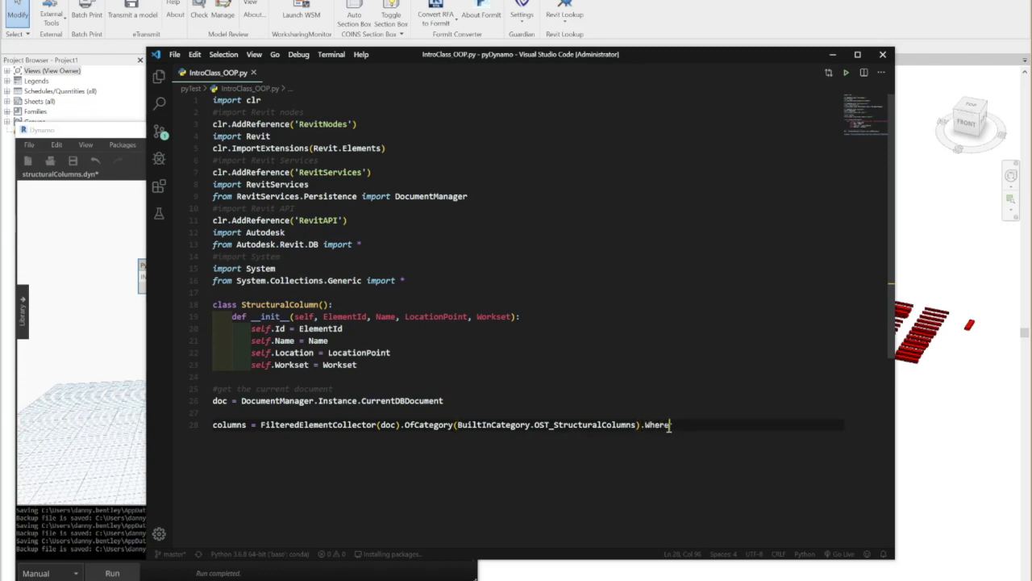
type("Element")
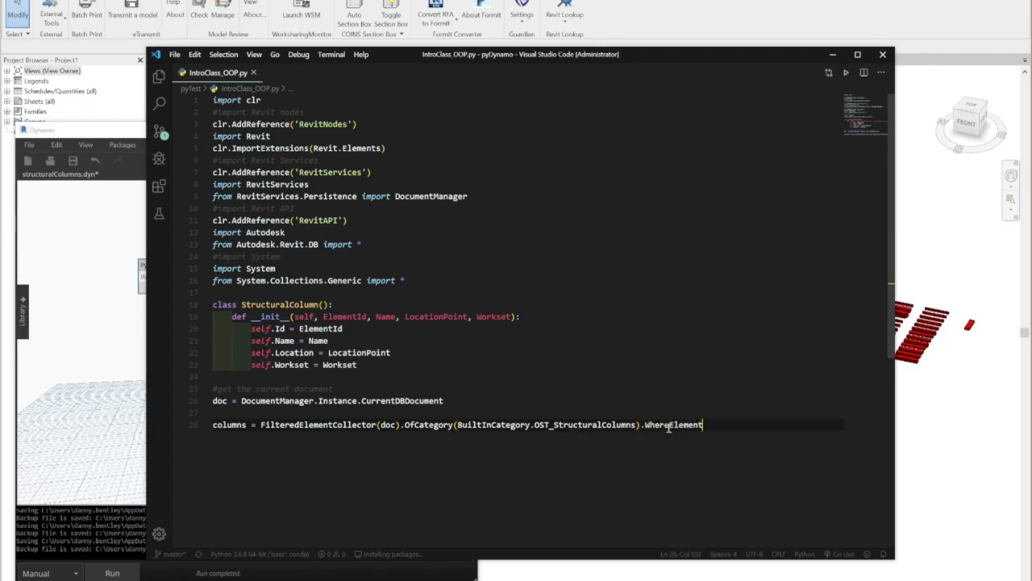
type("IsNot")
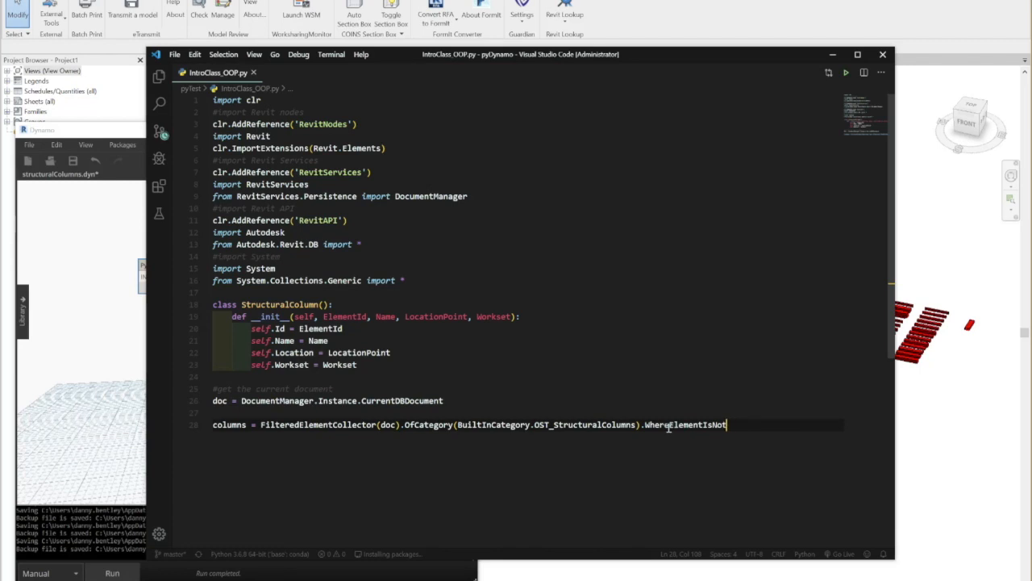
type("ElementType().")
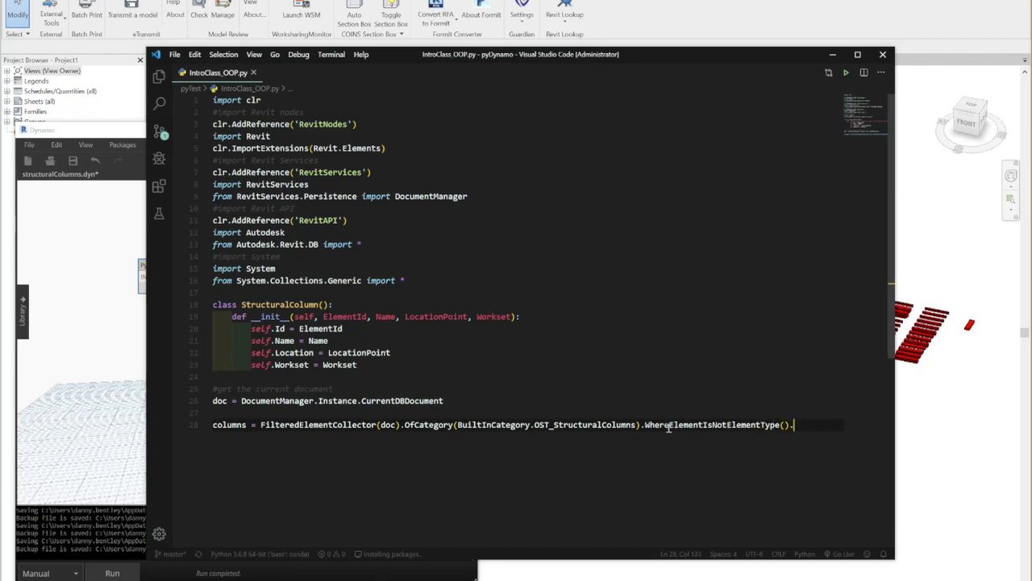
type("ToElements")
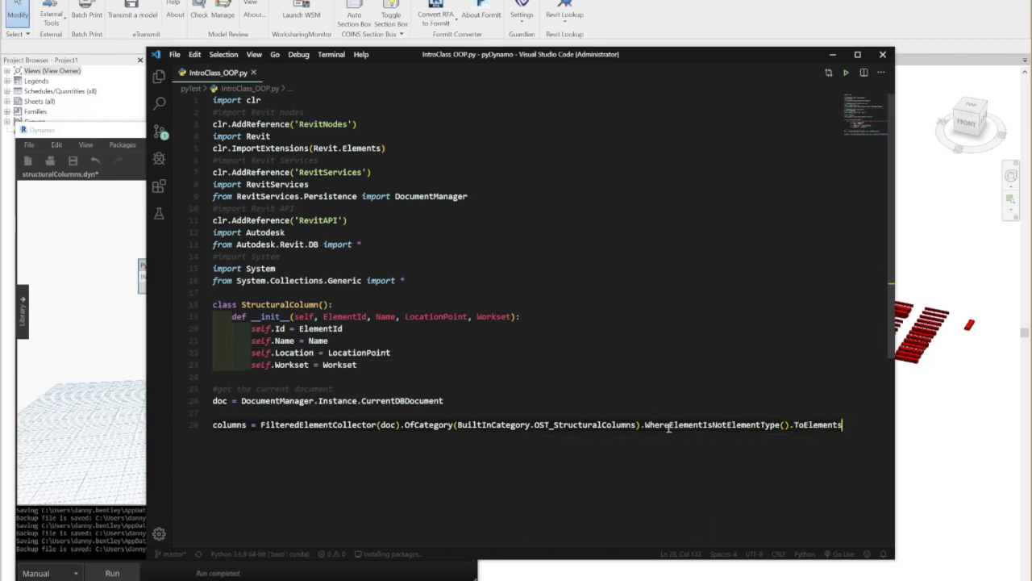
type("()")
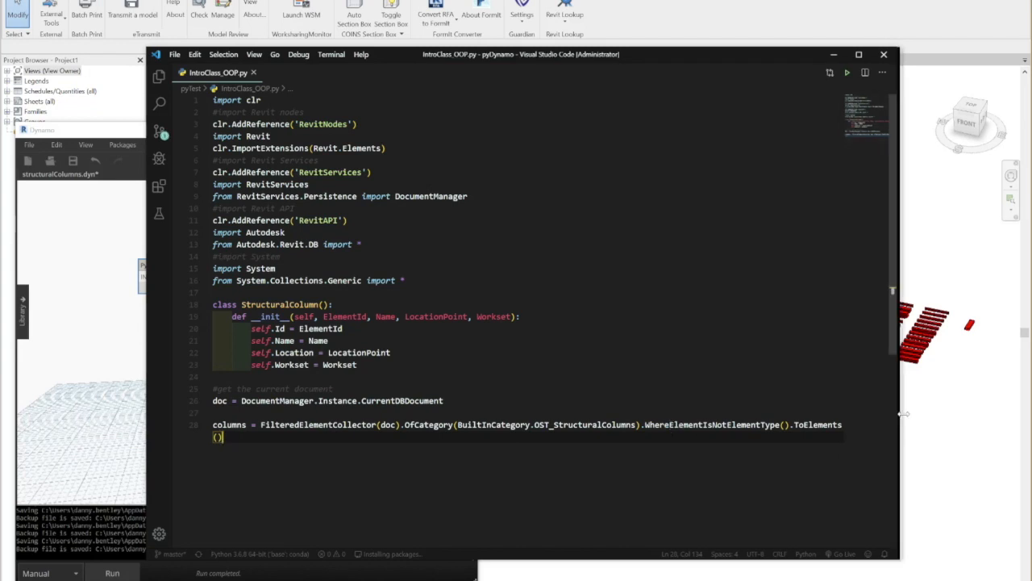
type("out")
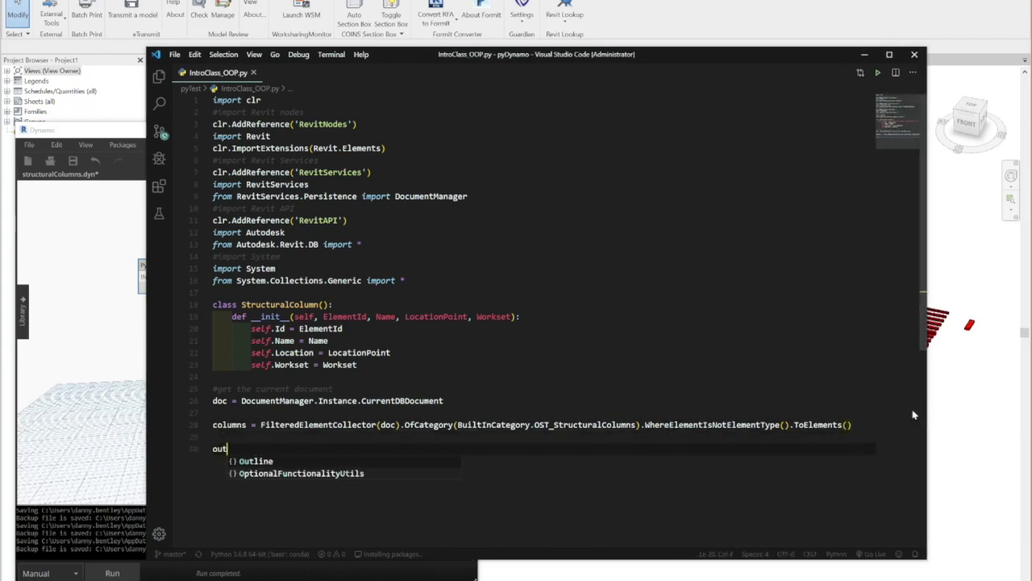
Define out = [], OUT = out and a for c in columns loop.
type("= []")
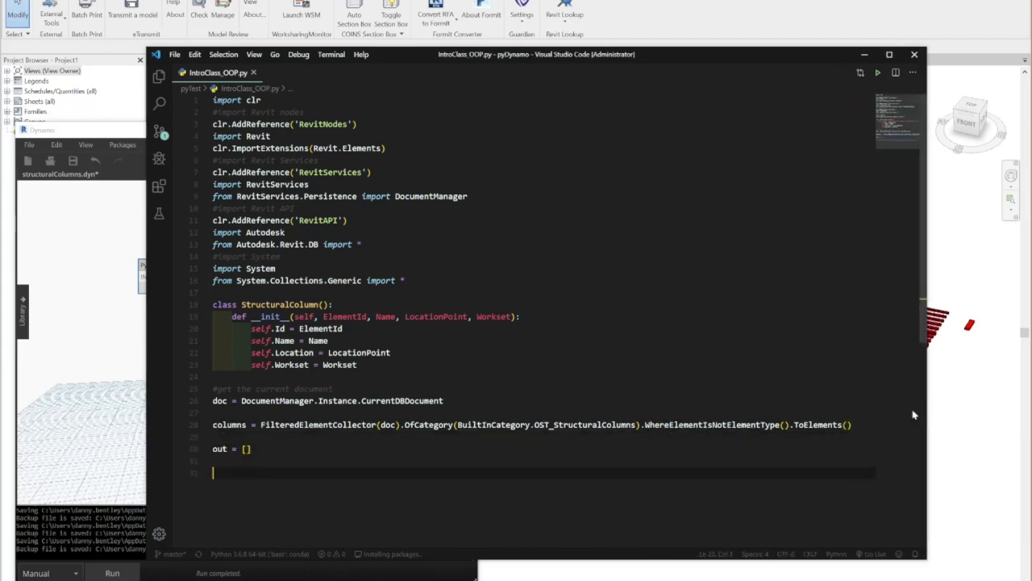
type("OUT = out")
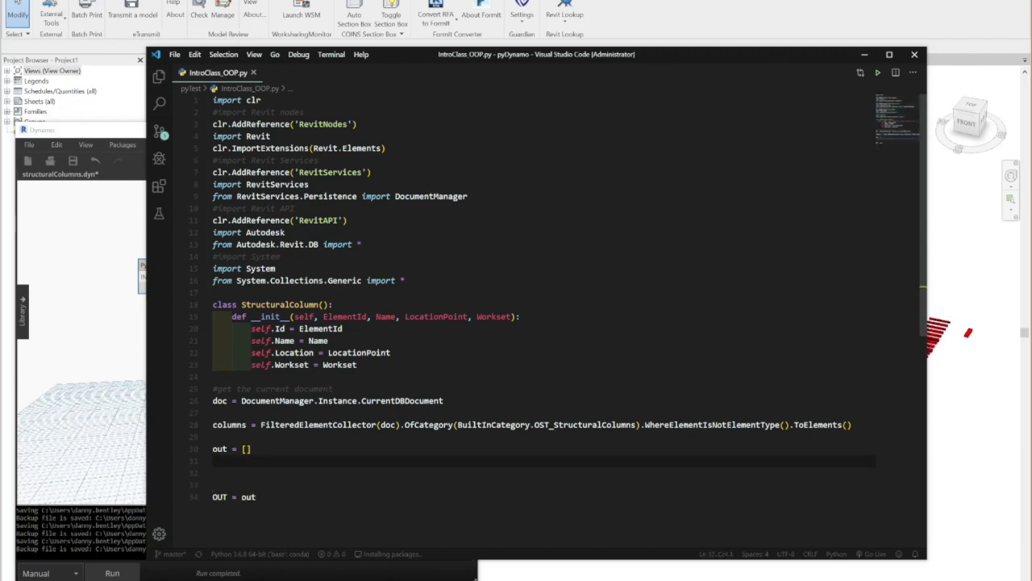
scroll("down", 3)
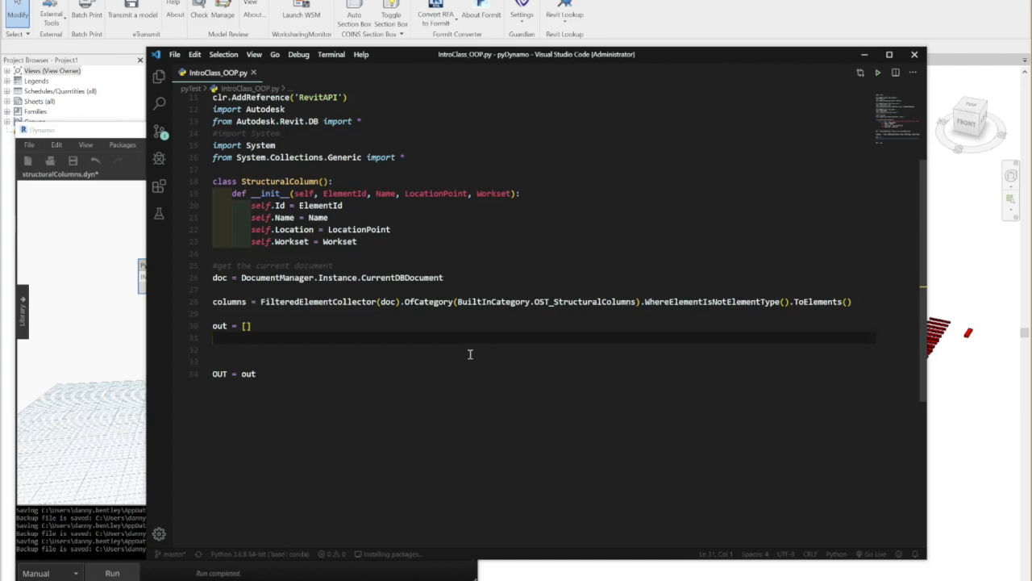
type("for c in columns")
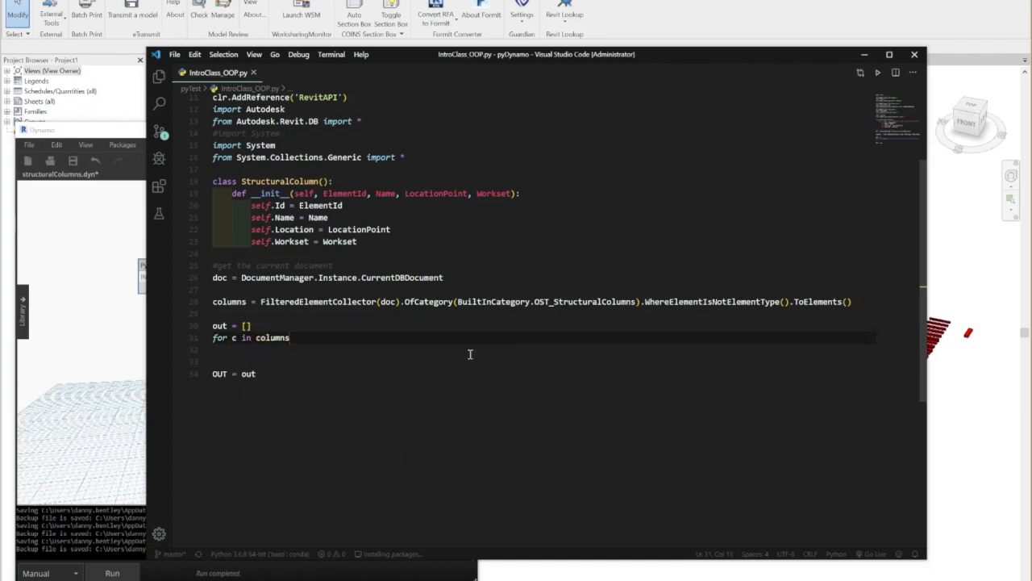
Set ws = doc.GetWorksetTable().GetWorkset(c.WorksetId).Name and append ws to out.
type("ws =")
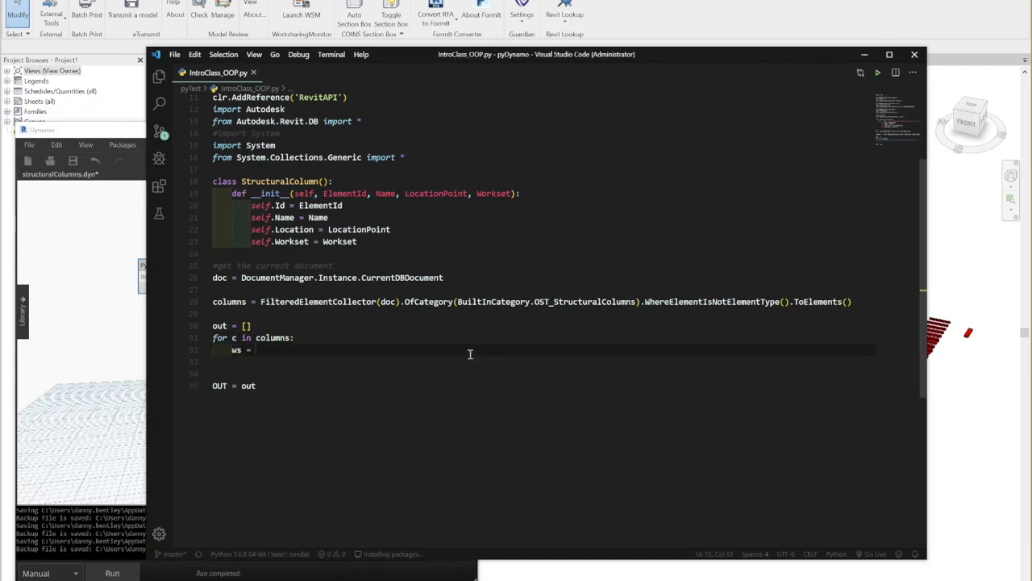
type("doc.GetWorksetTable().GetWorkset(")
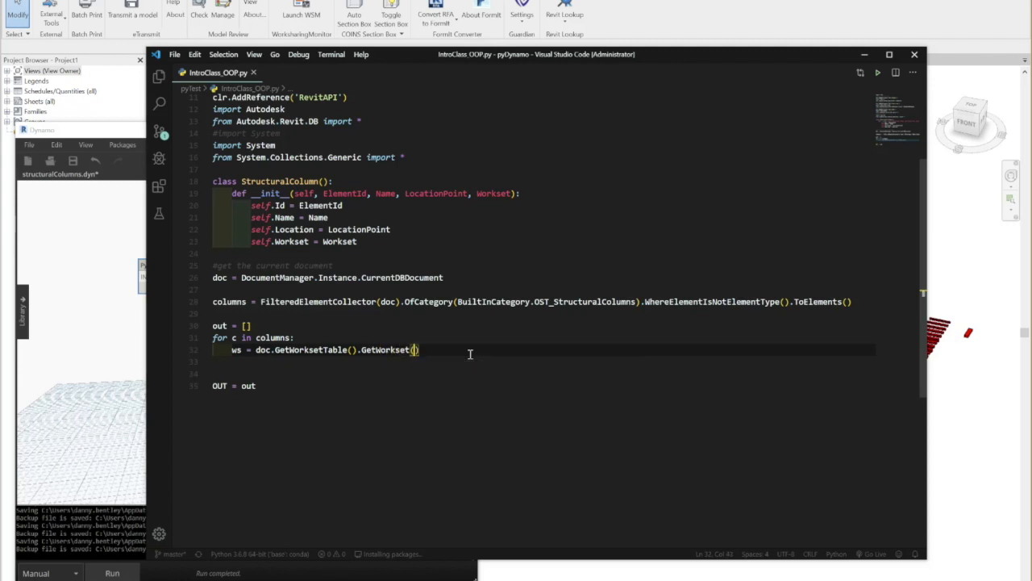
type("c.WorksetId")
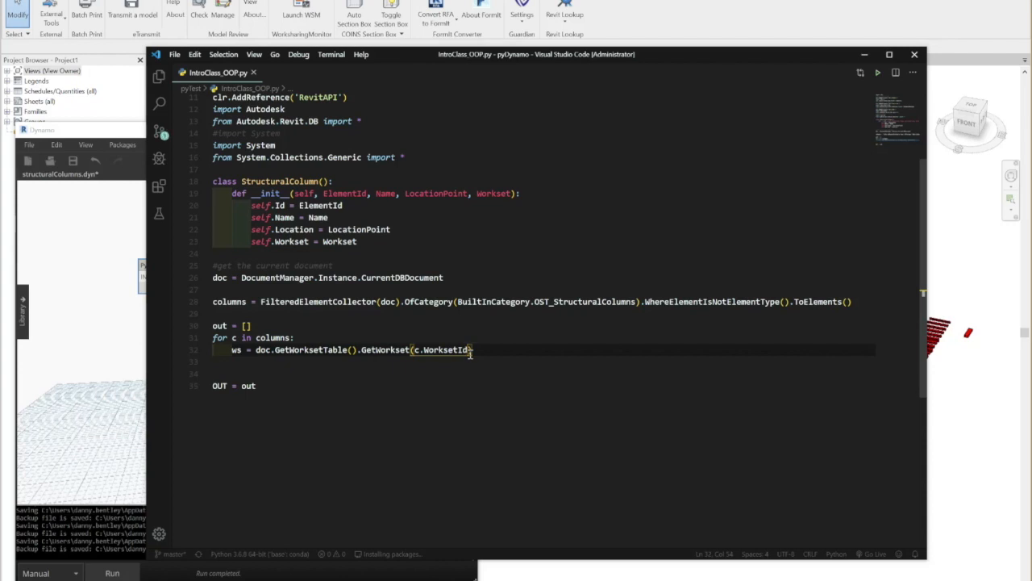
type(".B")
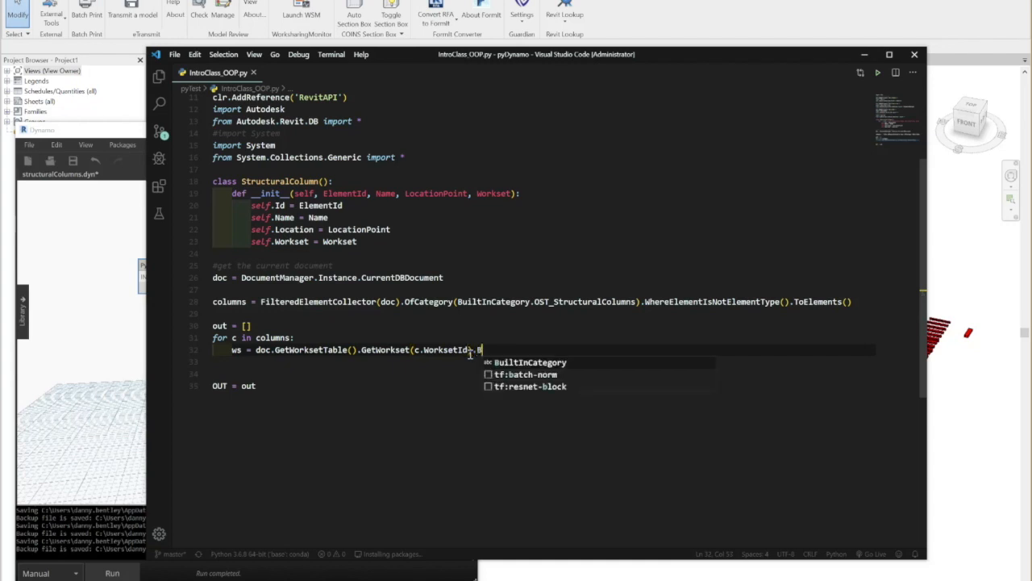
type("Name")
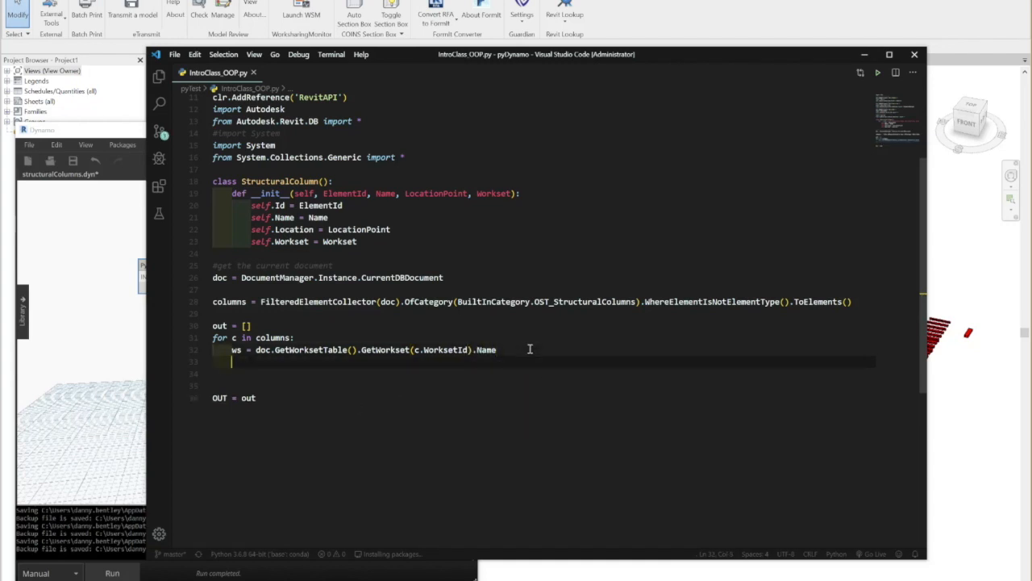
type("out.append(ws)")
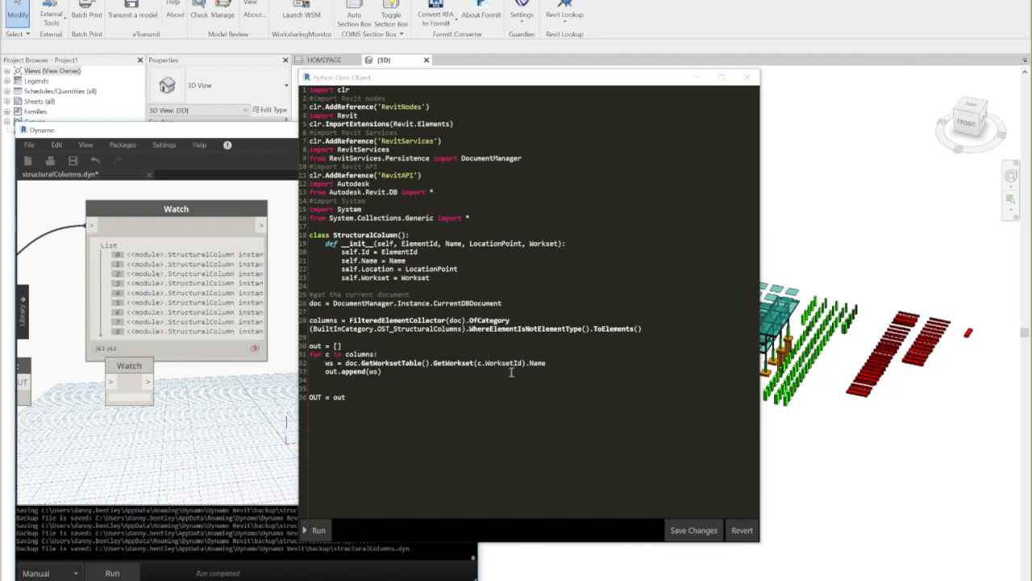
Select the columns variable and open a blank line before out.append(ws) in the loop.
double_click(322, 319)
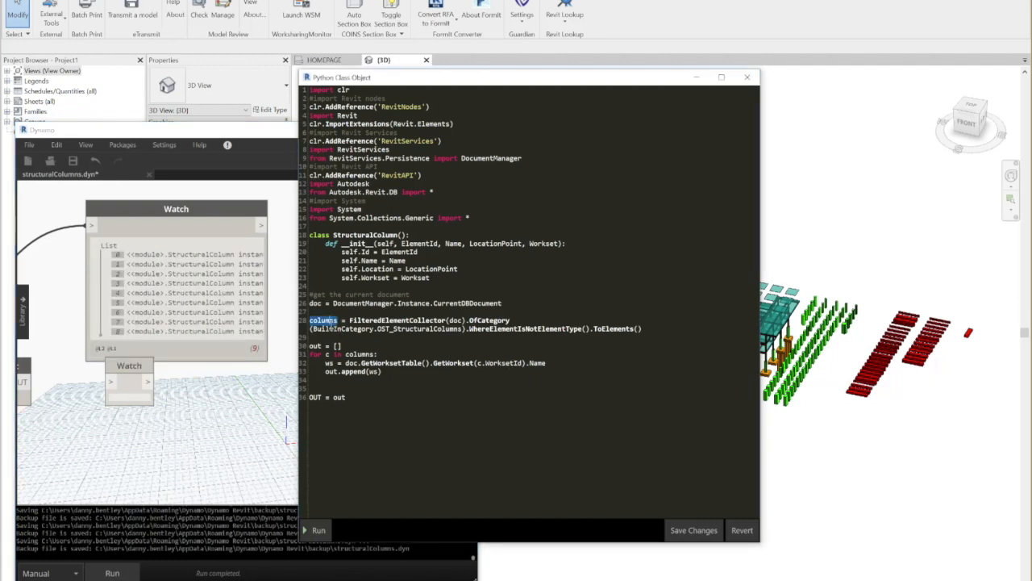
left_click(319, 529)
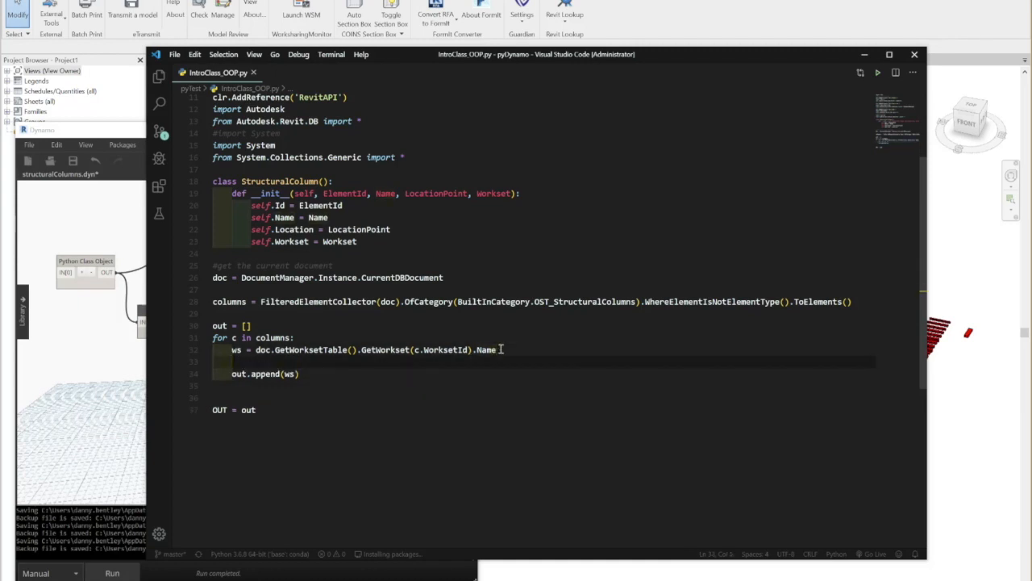
Build colObj = StructuralColumn(c.Id, c.Name, c.Location.Point, ws) and append colObj to out.
type("colObj")
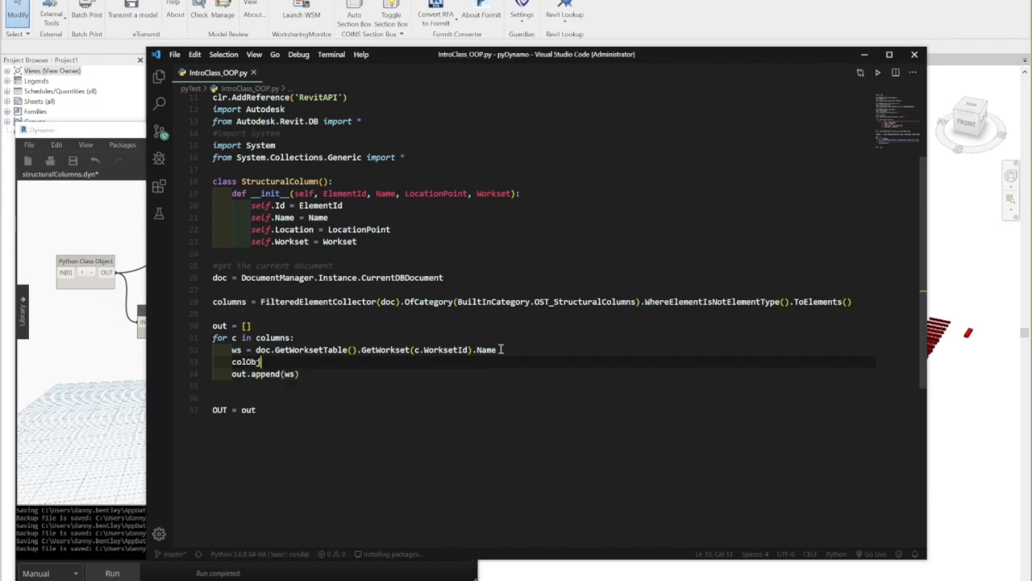
type("StructuralColumn(")
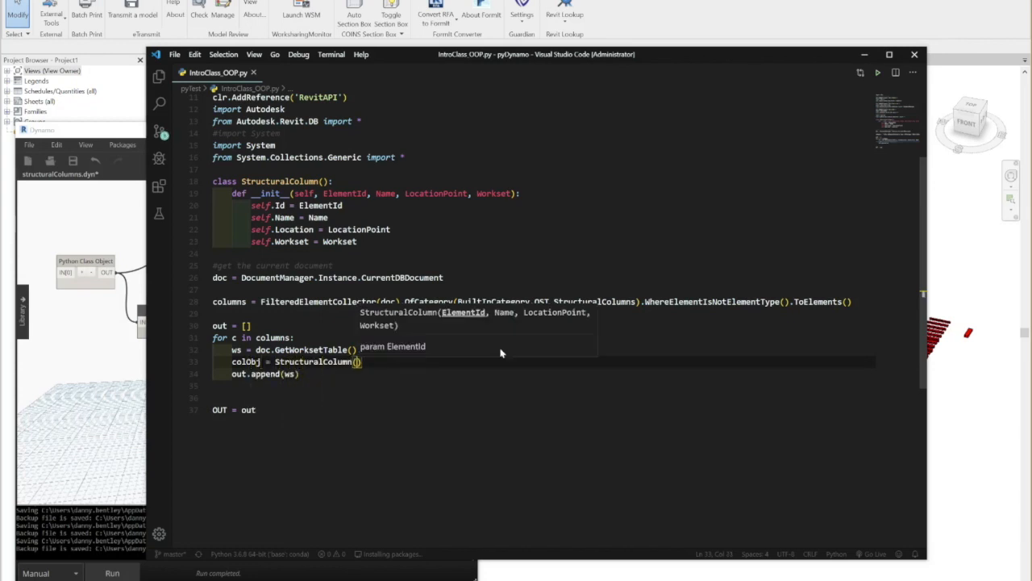
type("c.Id, c.Name,")
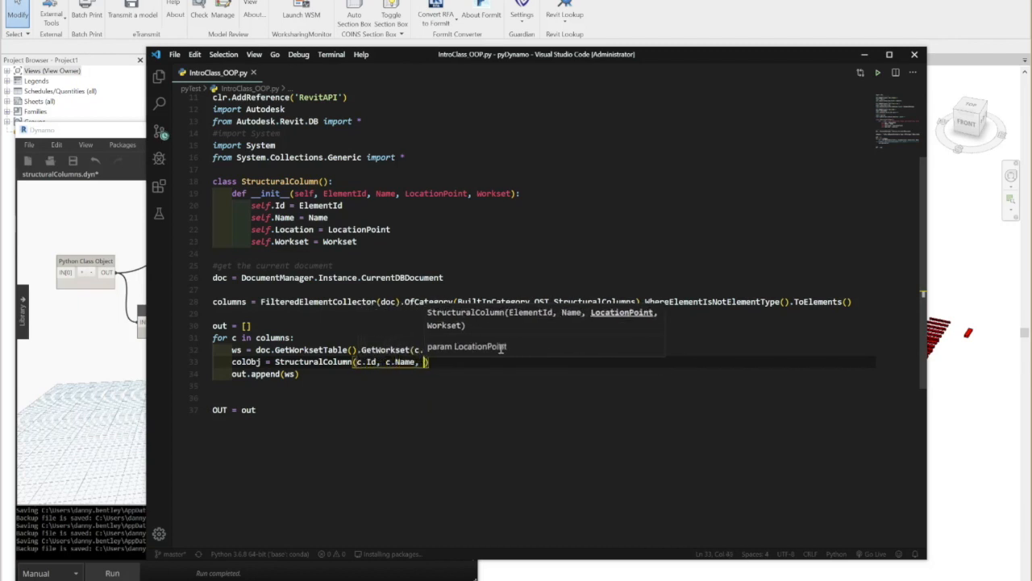
type(".Location.")
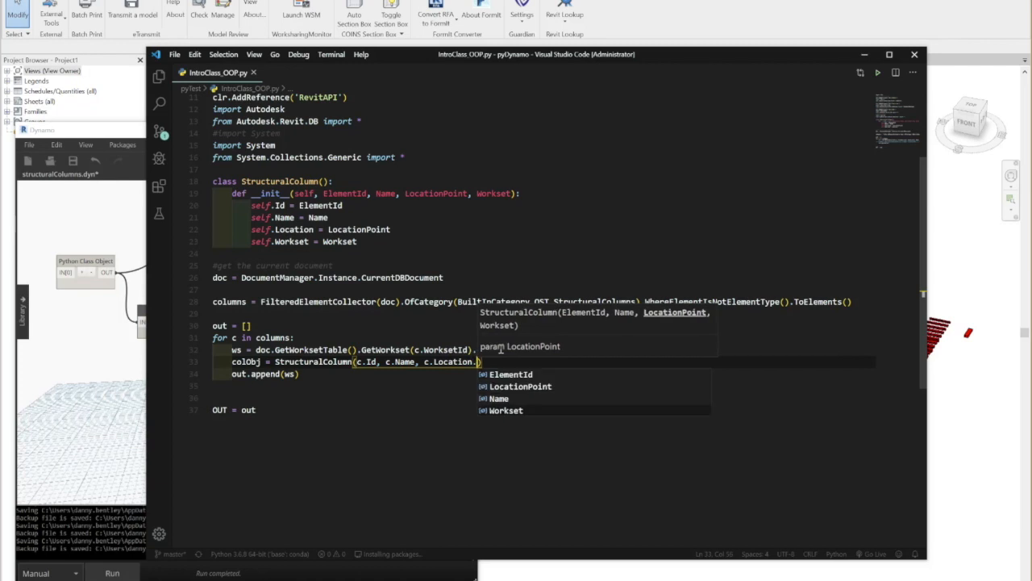
type("ws")
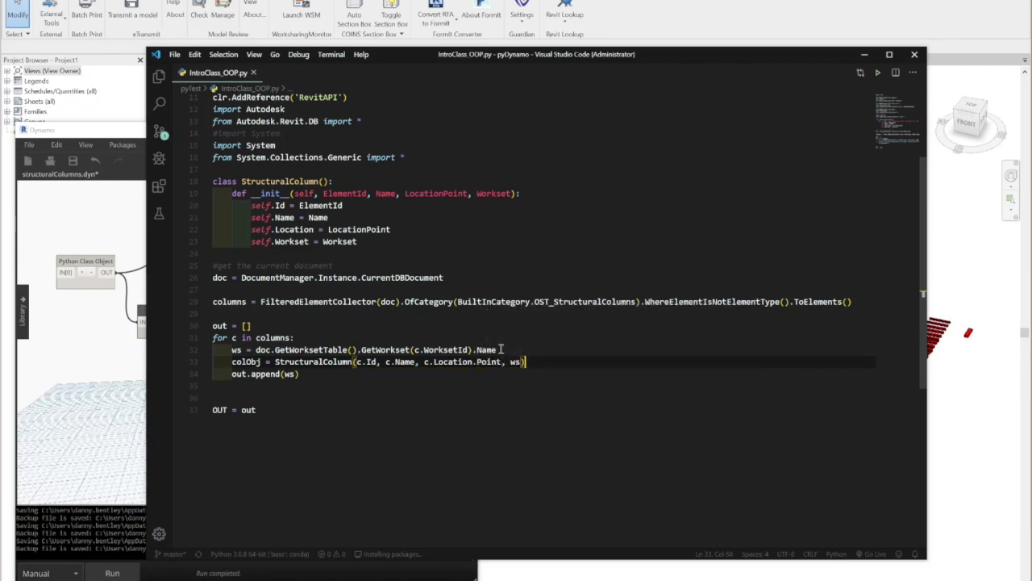
type("colObj")
left_click(544, 396)
type("result = list(filter(lambda e: ")
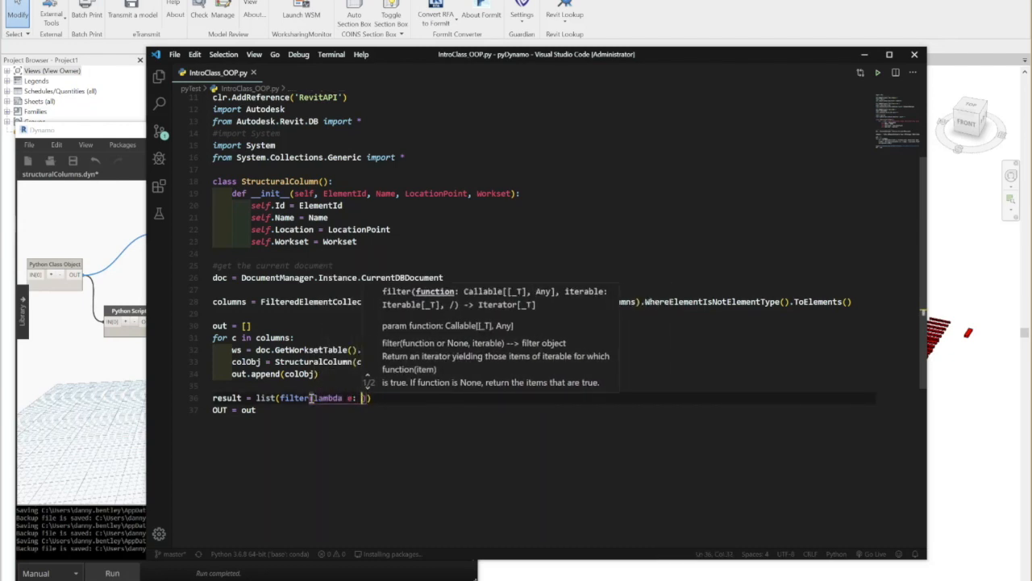
Filter result to columns with e.Name == 'C24x24', commented as filter by size, and output it.
type("e.Name == '")
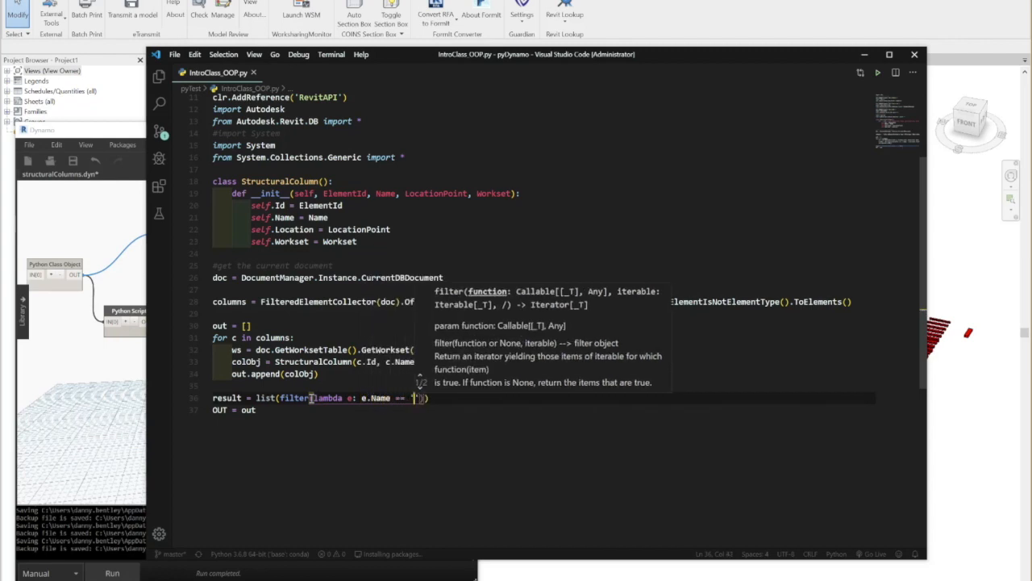
type("C24x24")
left_click(236, 409)
type("resul")
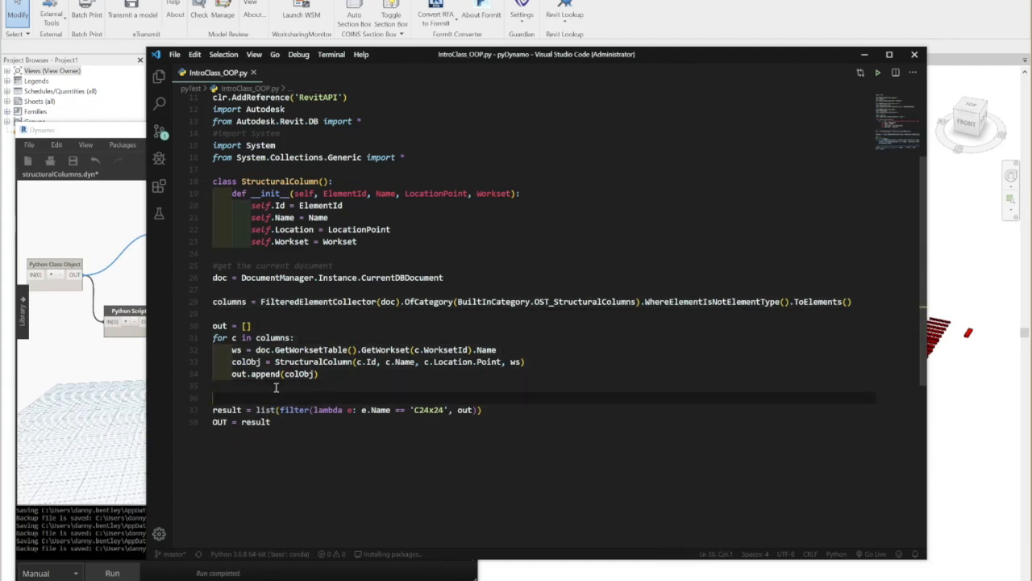
type("#filter obje")
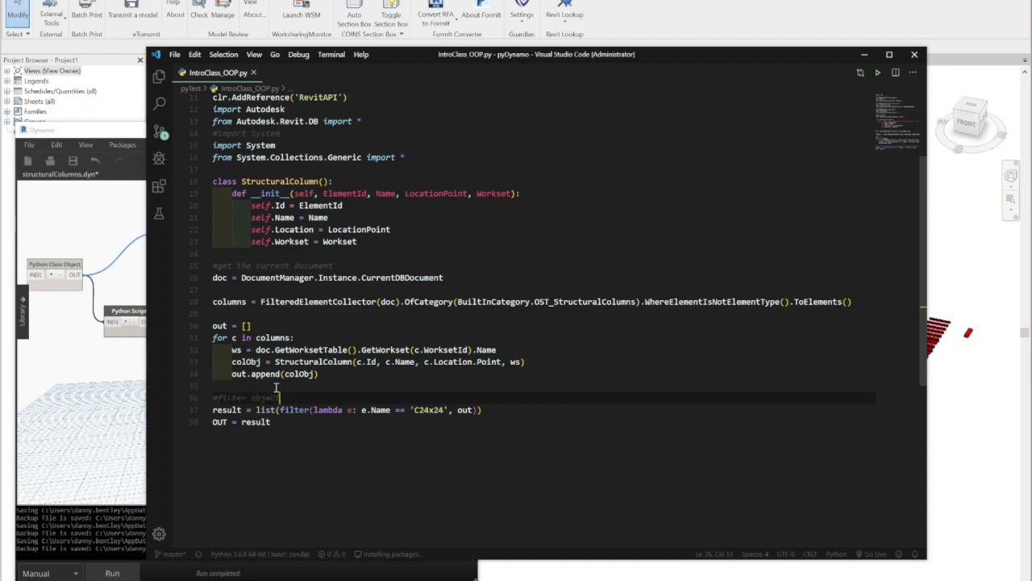
type("by 24x")
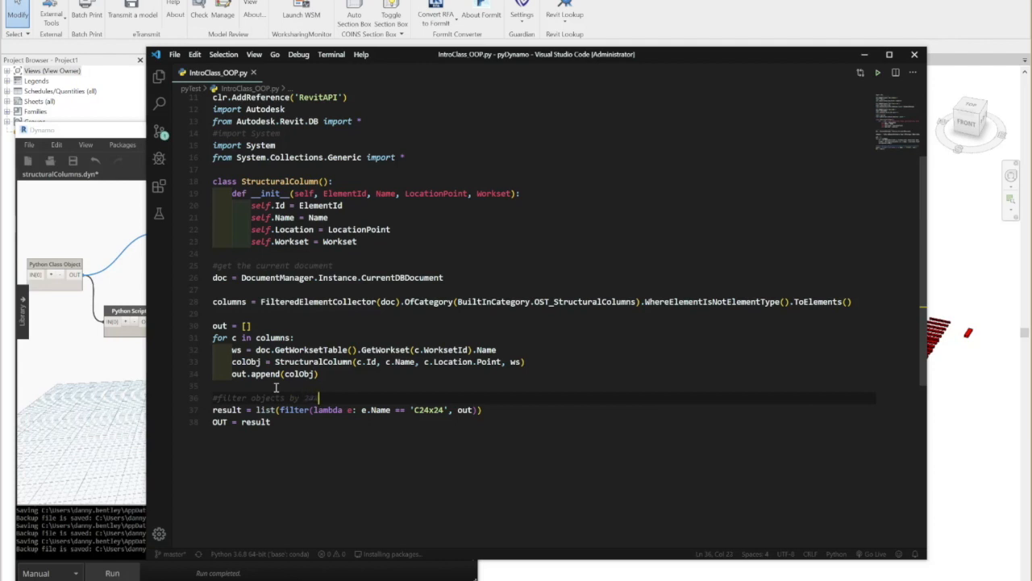
type("size")
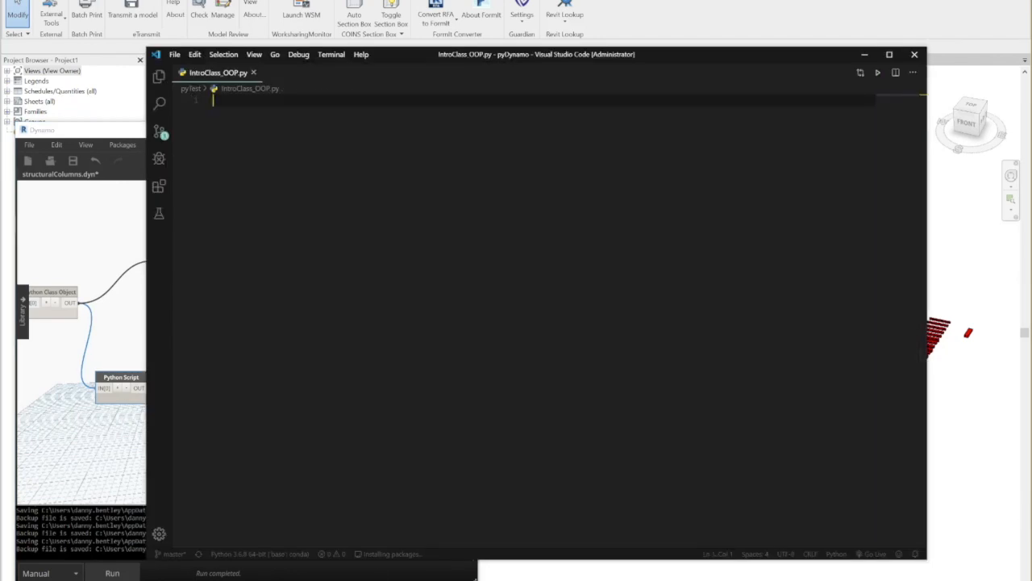
mouse_move(645, 252)
type("import clr")
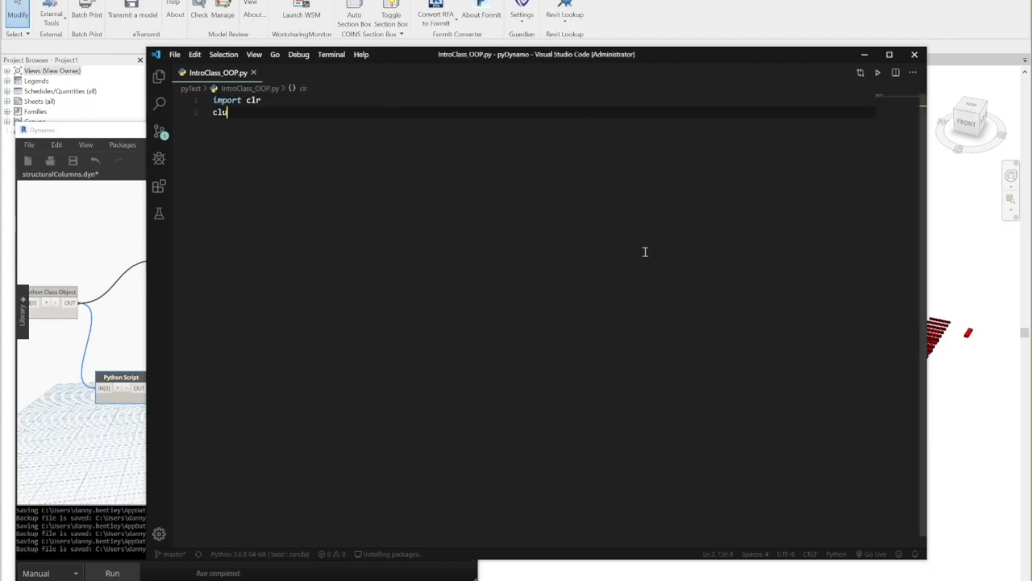
Start the second script with columns = IN[0], out = [] and a for c in columns loop.
type("olumns = IN[")
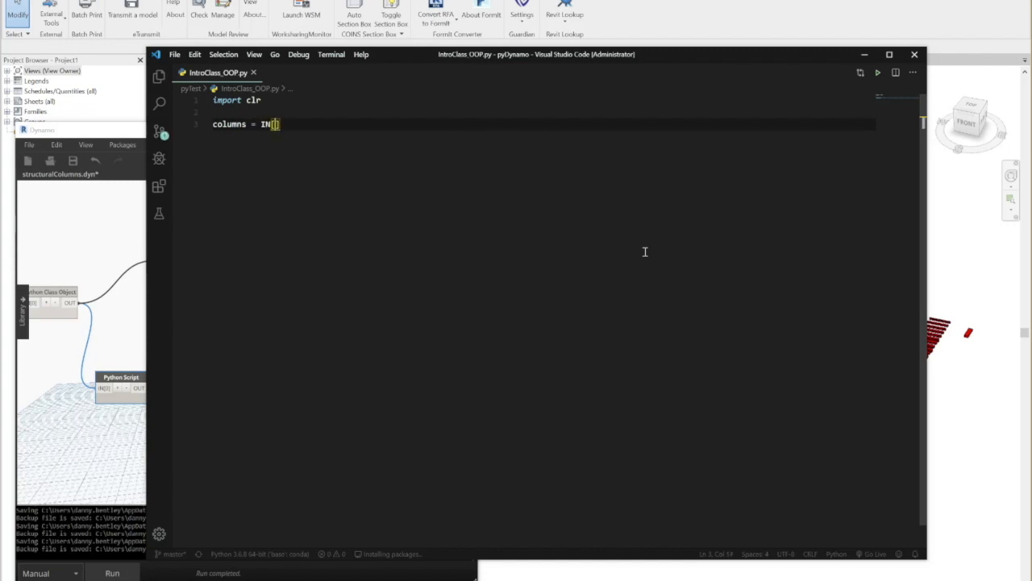
type("0]")
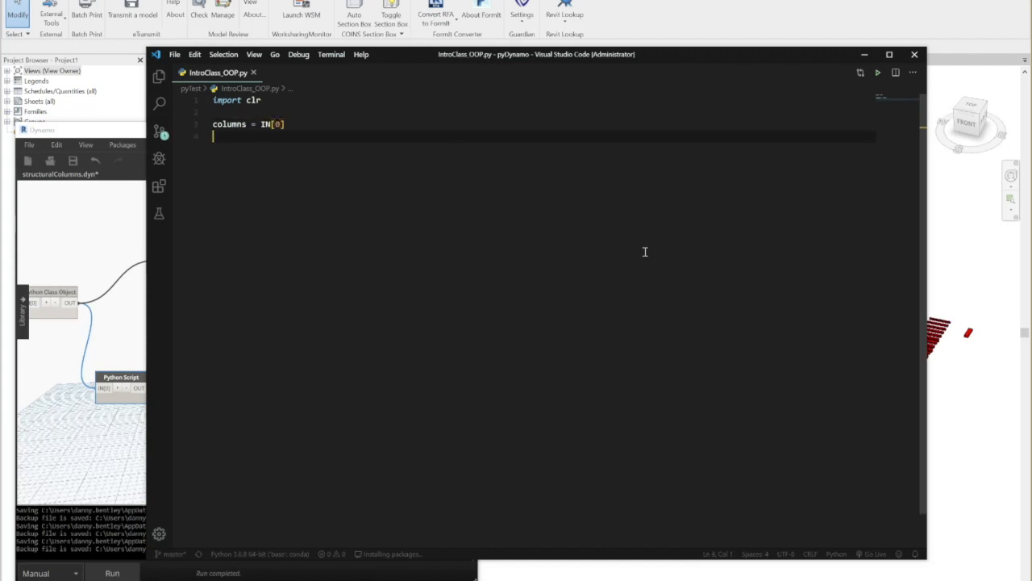
type("out = []")
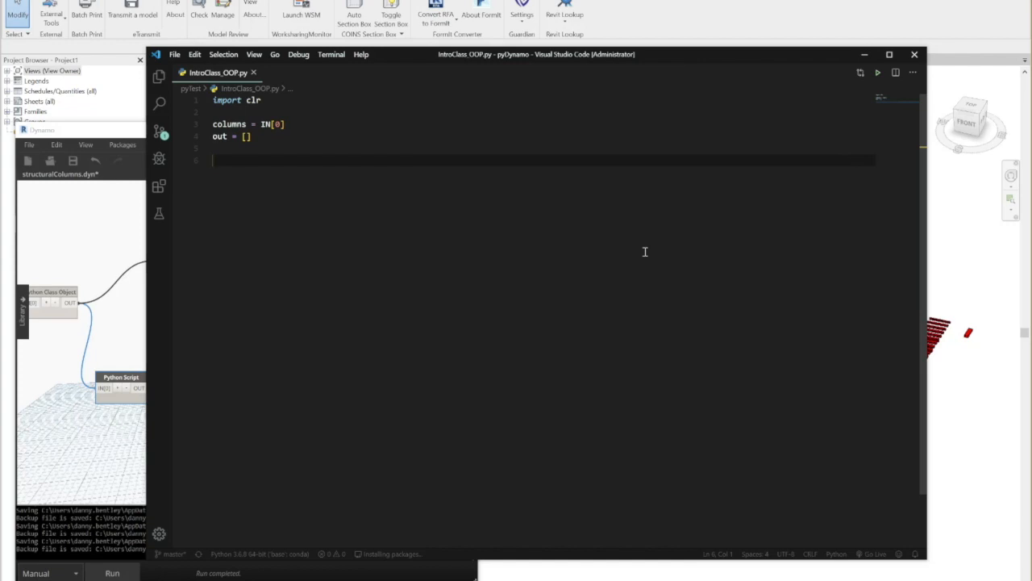
type("for c in columns:")
type("str")
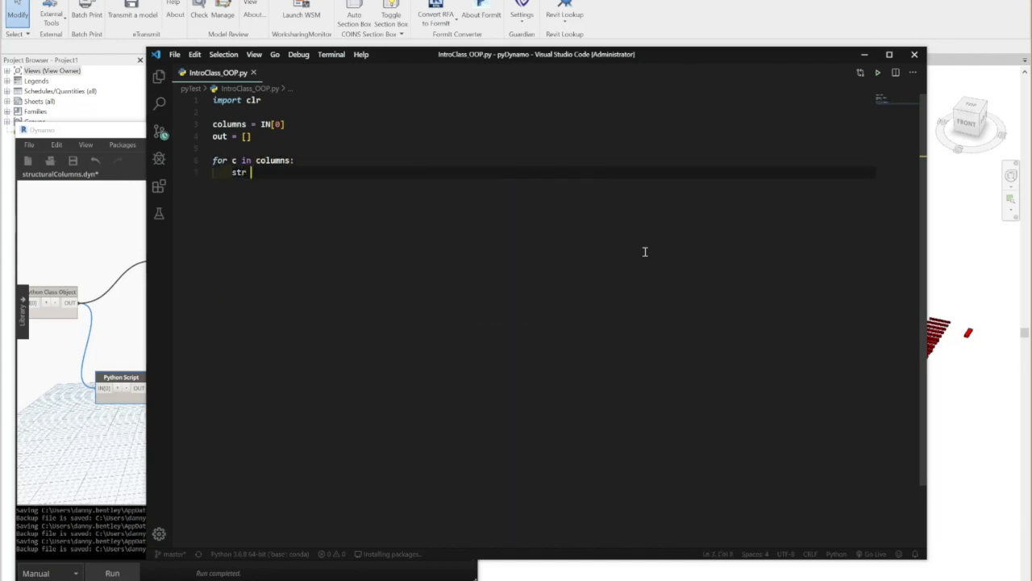
Concatenate c.Name, c.Id.ToString(), c.Workset and c.Location.ToString() into a comma-separated str.
type("= c.Name")
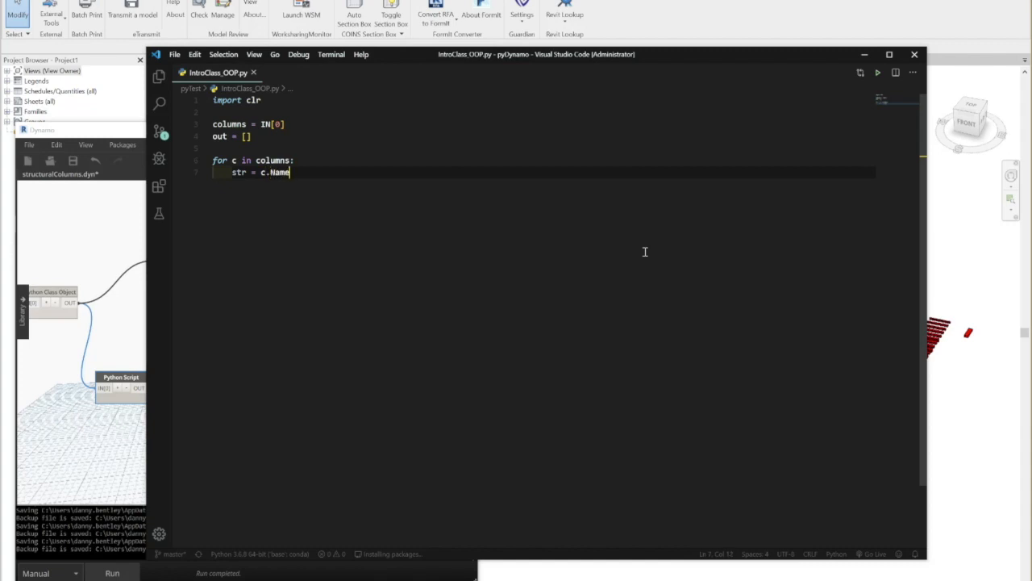
type("+ ', ' + c.Id")
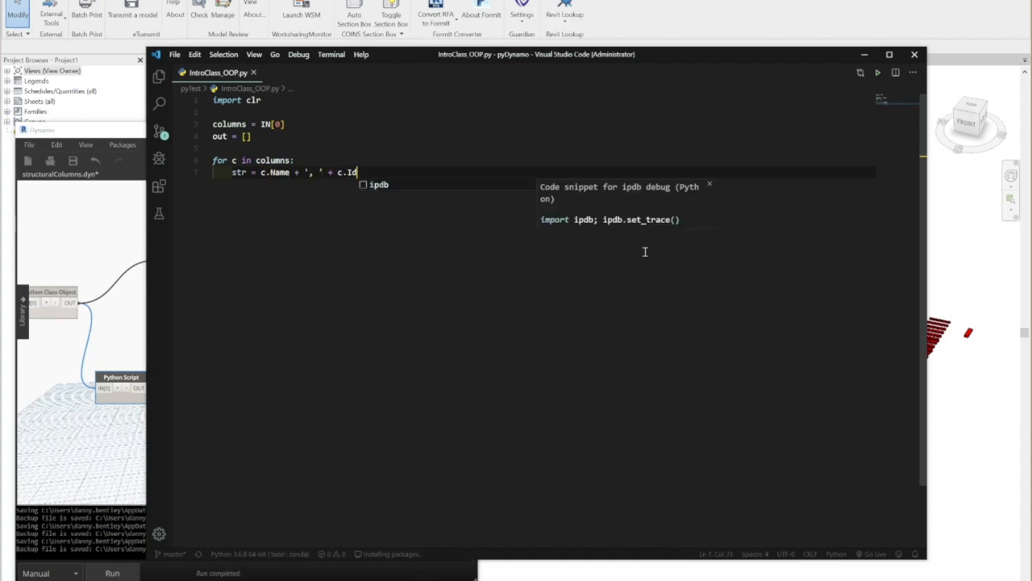
type(".Tost")
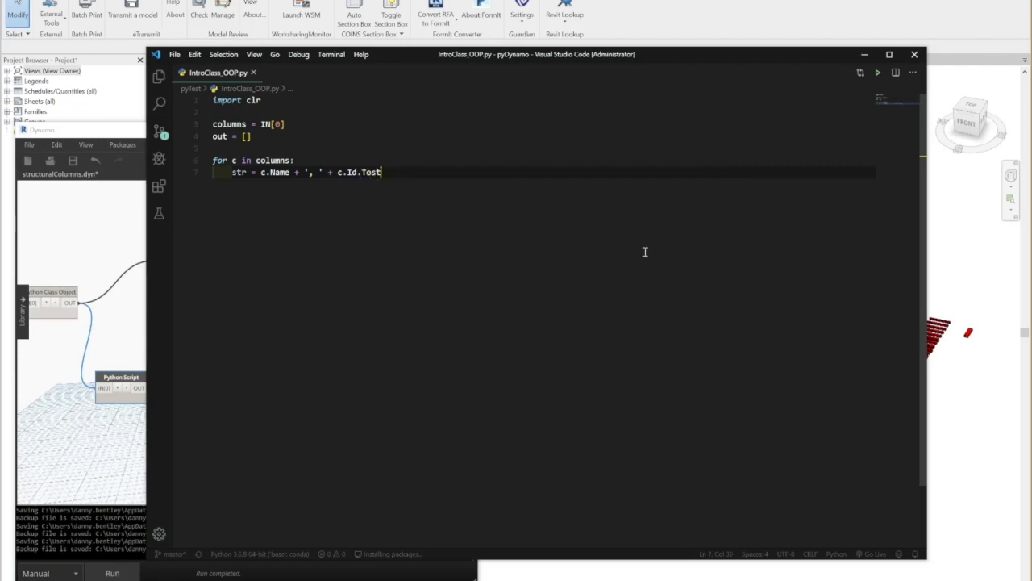
type("ring() + ', ' +")
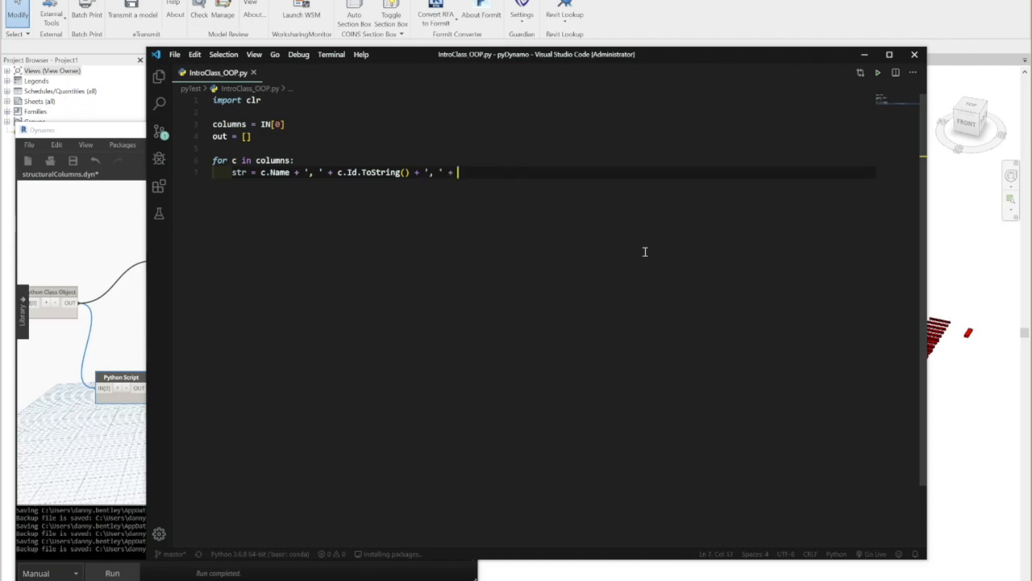
type("c.Workset")
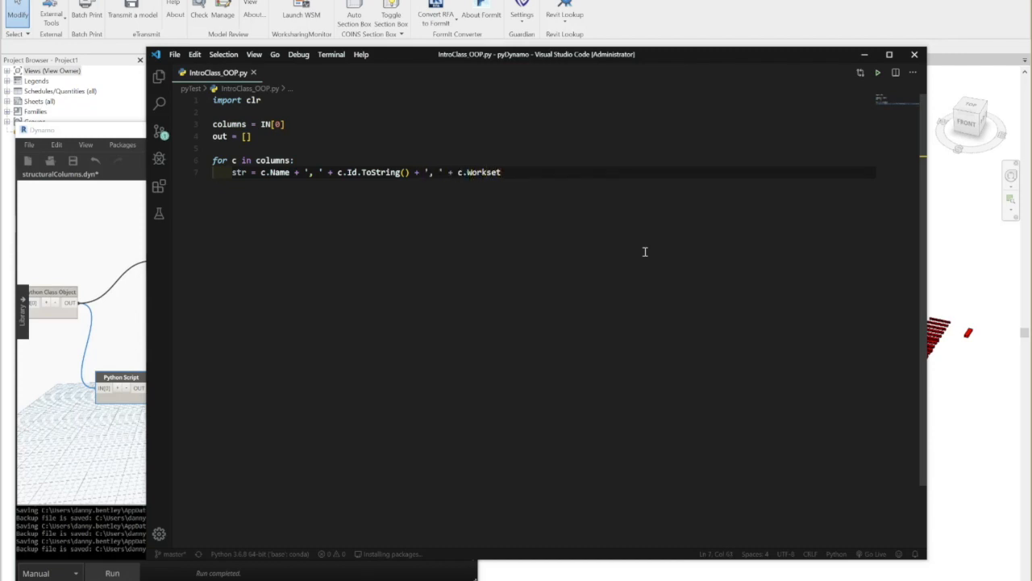
type("+ ', ' c.L")
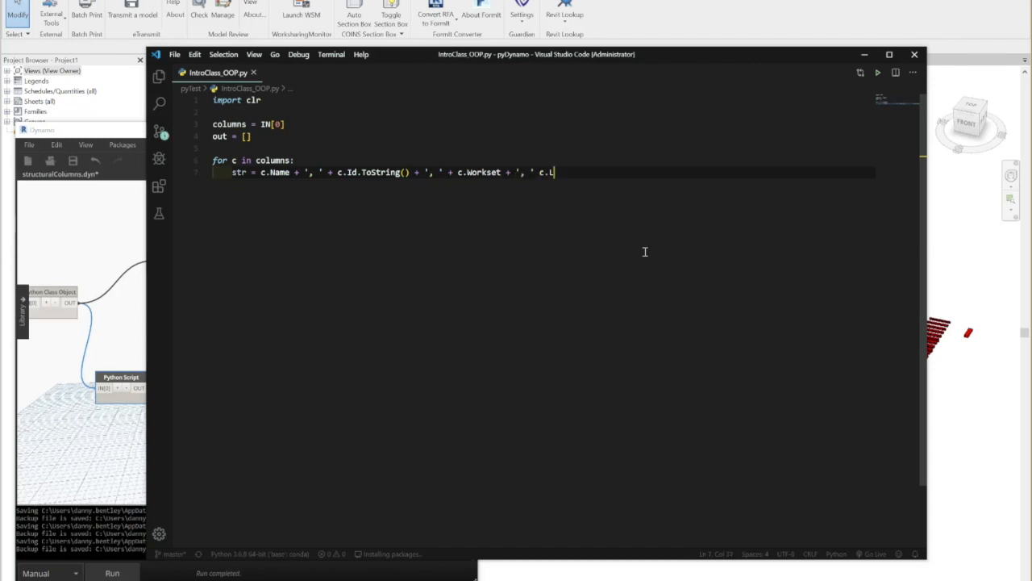
type("ocation")
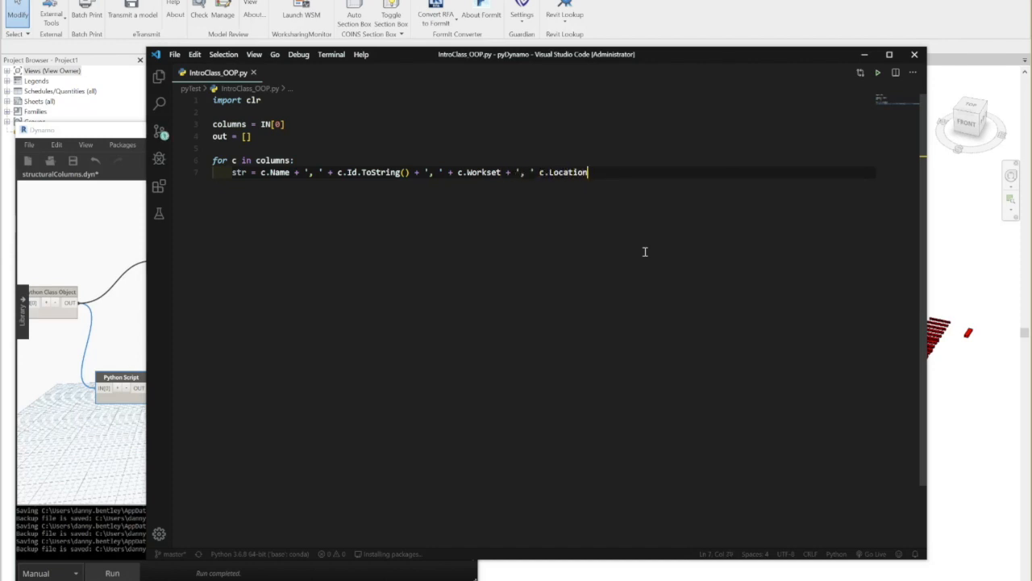
type(".ToString()")
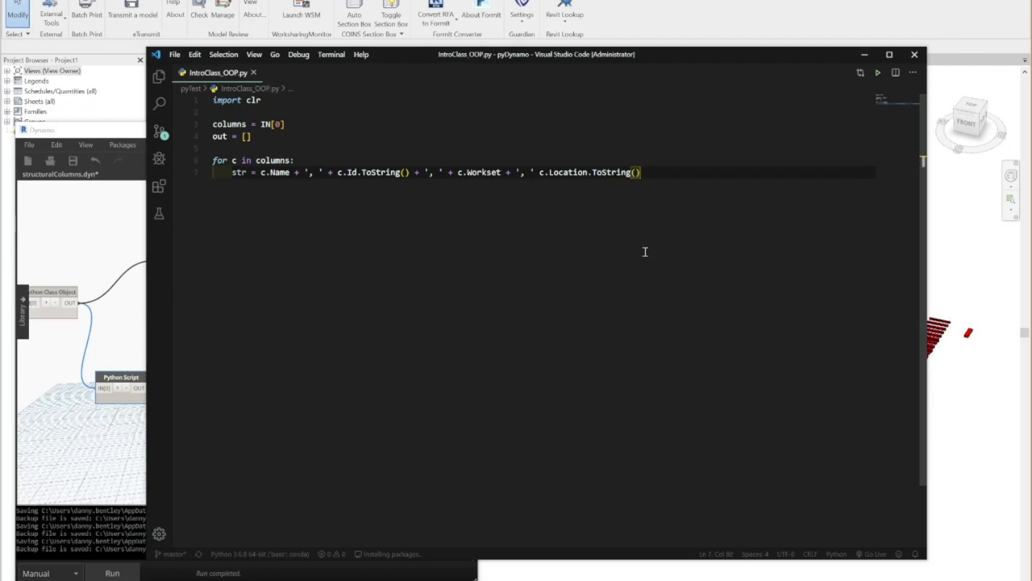
Append str to out for each column and set OUT = out.
type("out.append(str)")
type("OUT =")
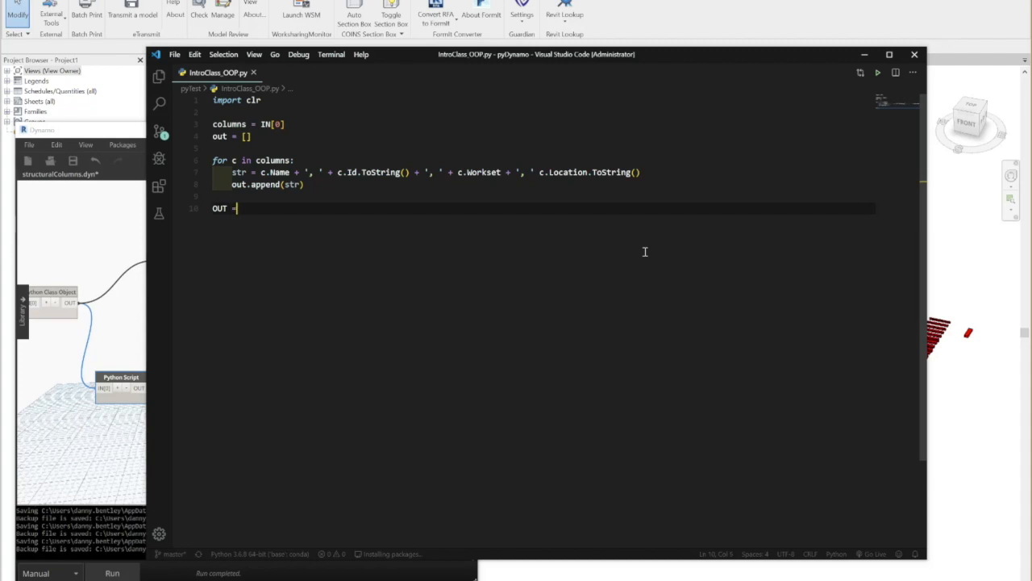
type("out")
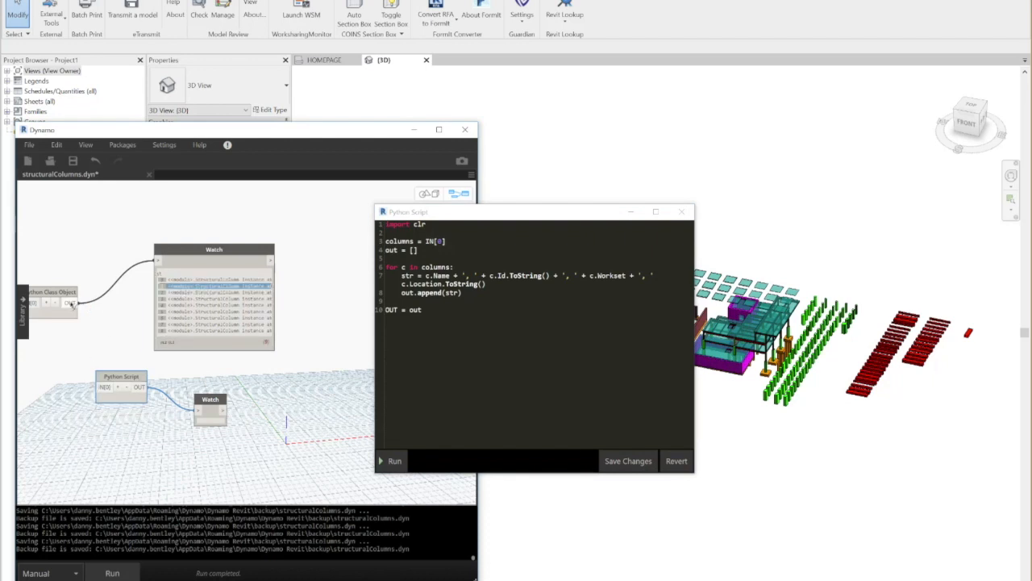
Run the Python Script node, then rebuild the string with c.Name + ', ' + c.Id.ToString().
left_click(394, 462)
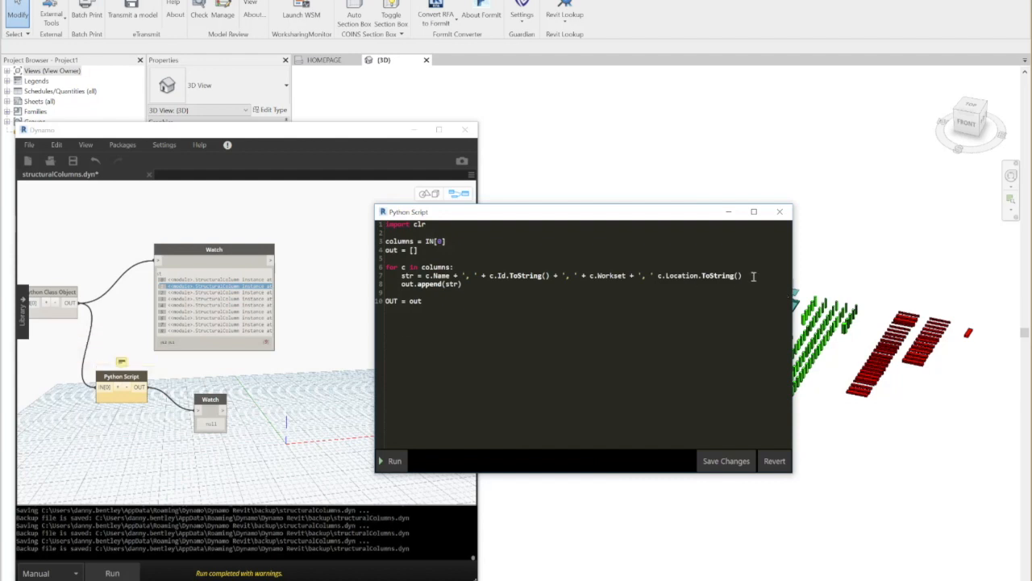
left_click(394, 461)
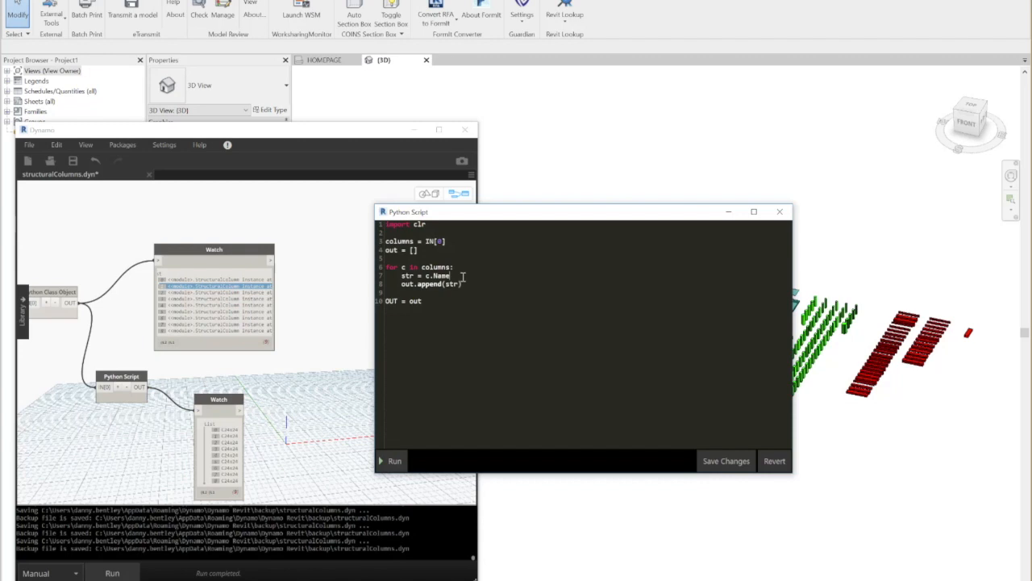
type("+ '")
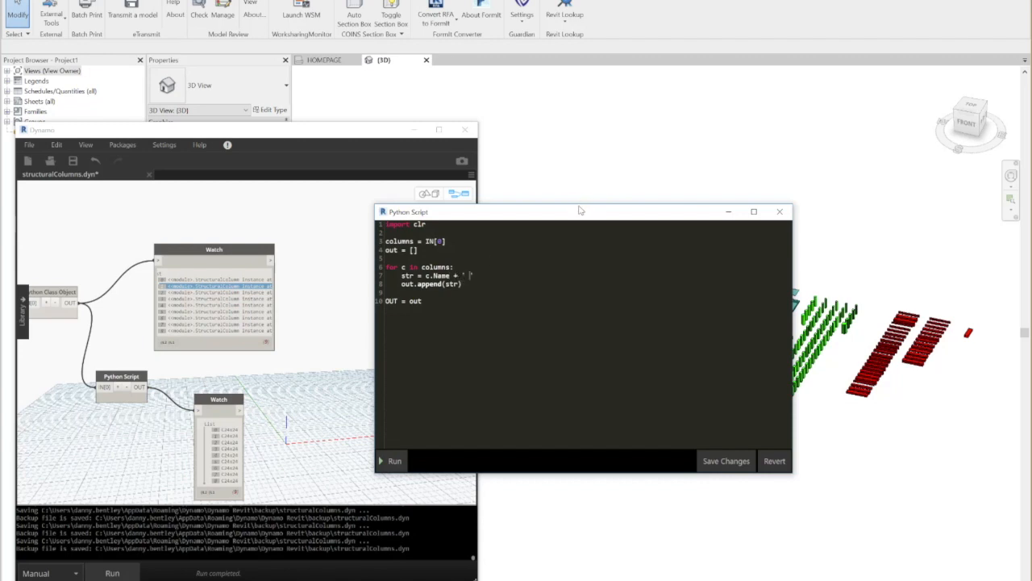
type(", ' + c.")
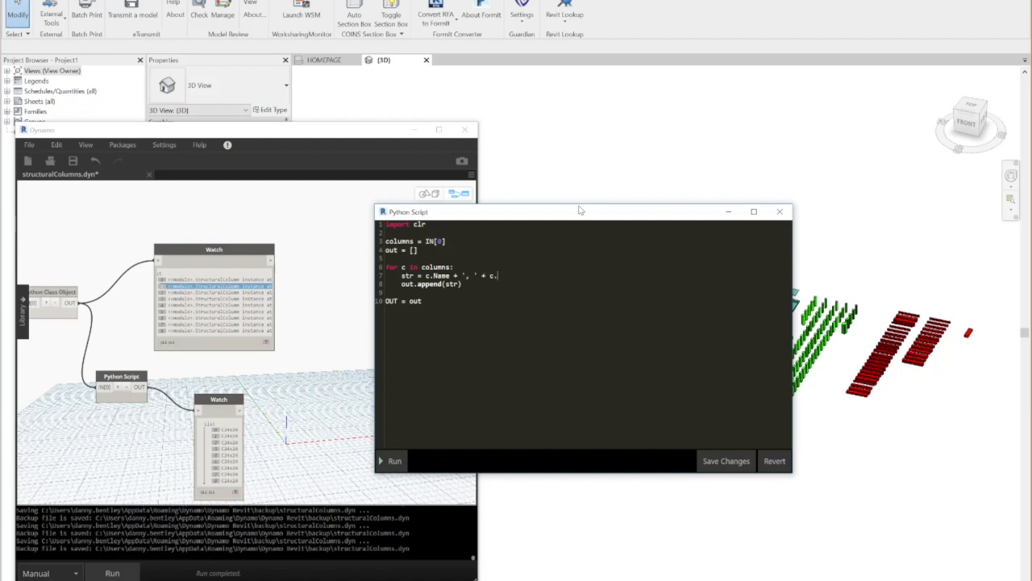
type("Id.ToString(")
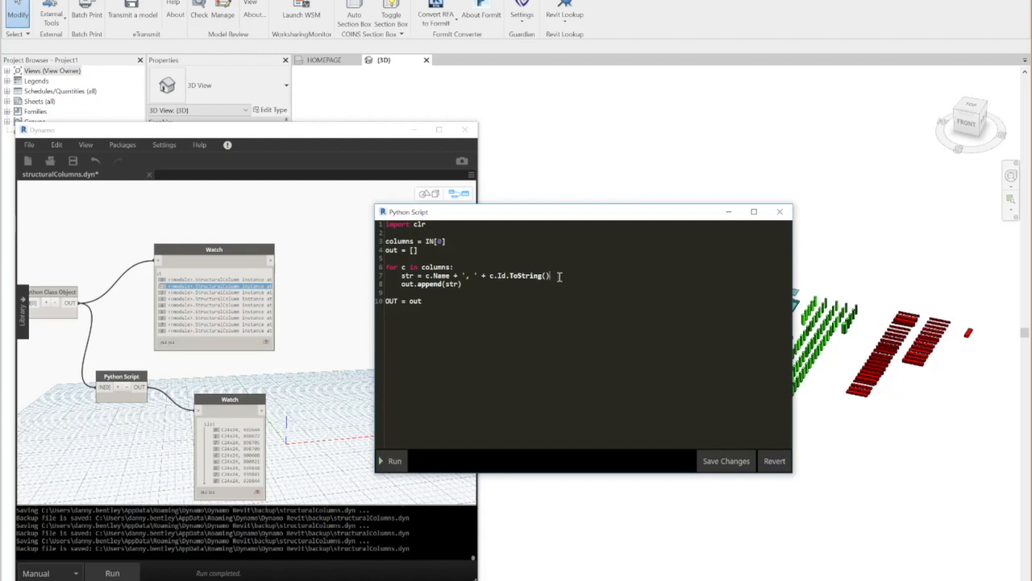
Add c.Workset and c.Location.ToString() to the string and rerun to refresh the Watch.
type("+''")
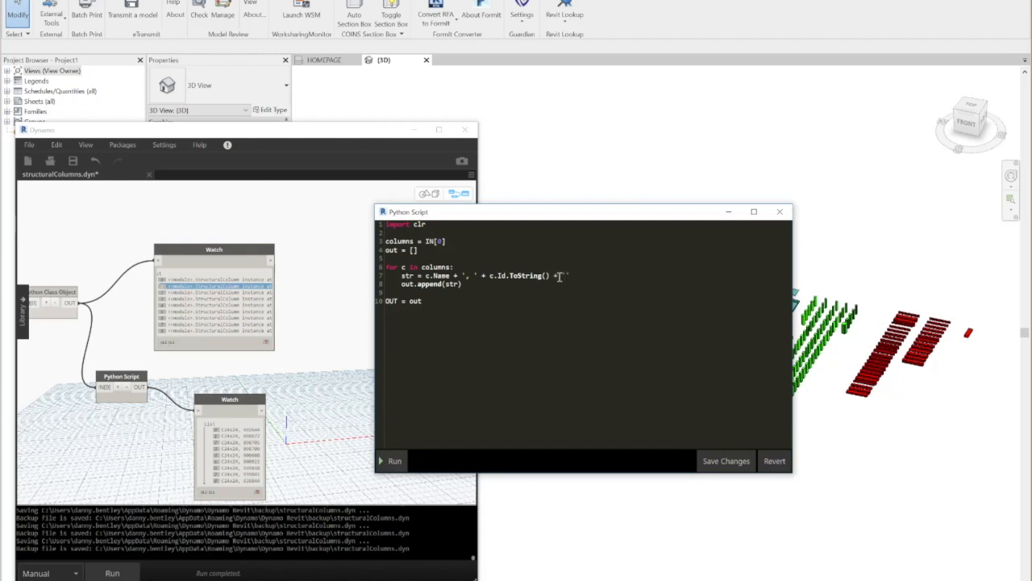
type(", ' c")
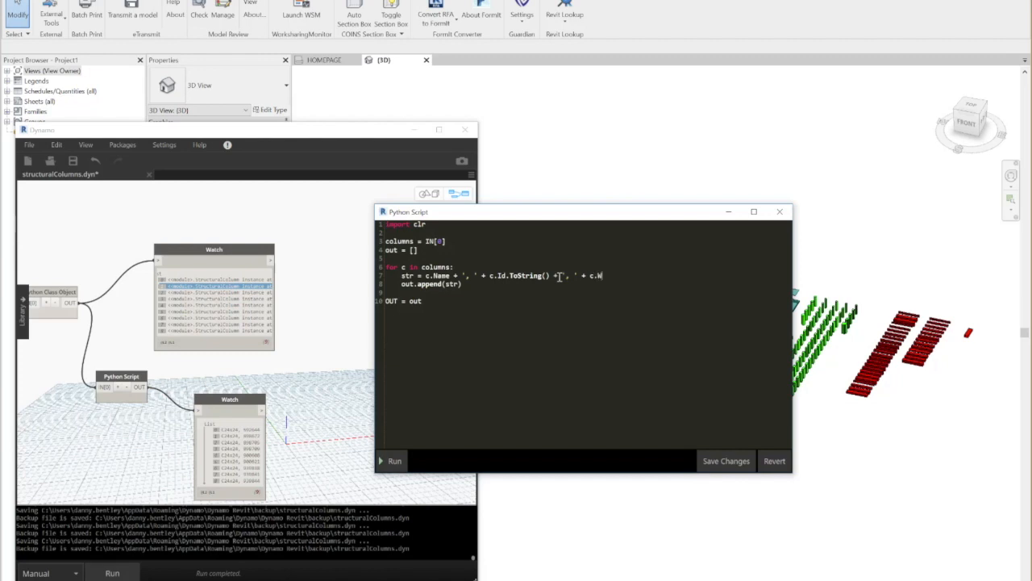
type("orkset + ', ' +")
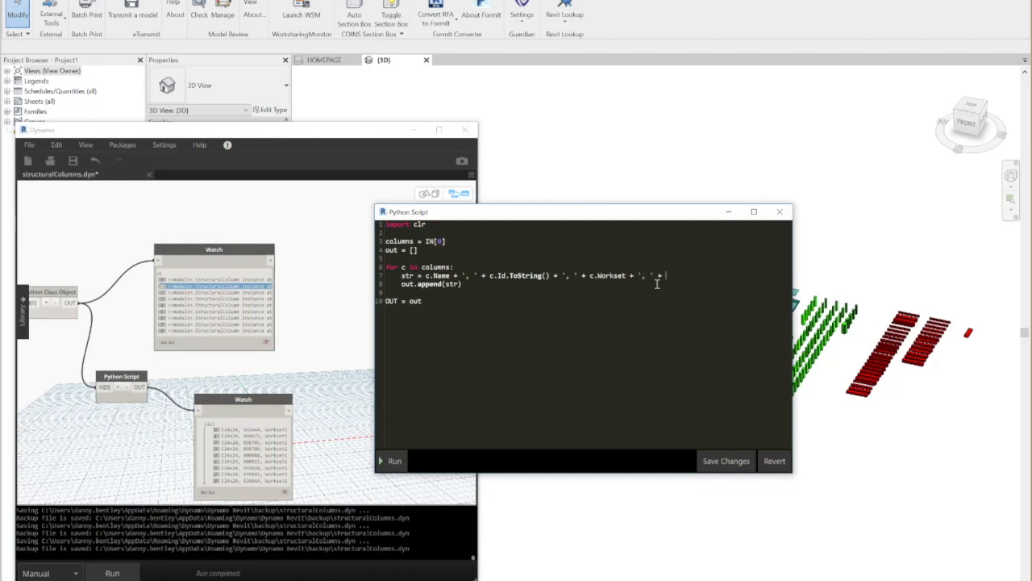
type("c.Location.ToString(")
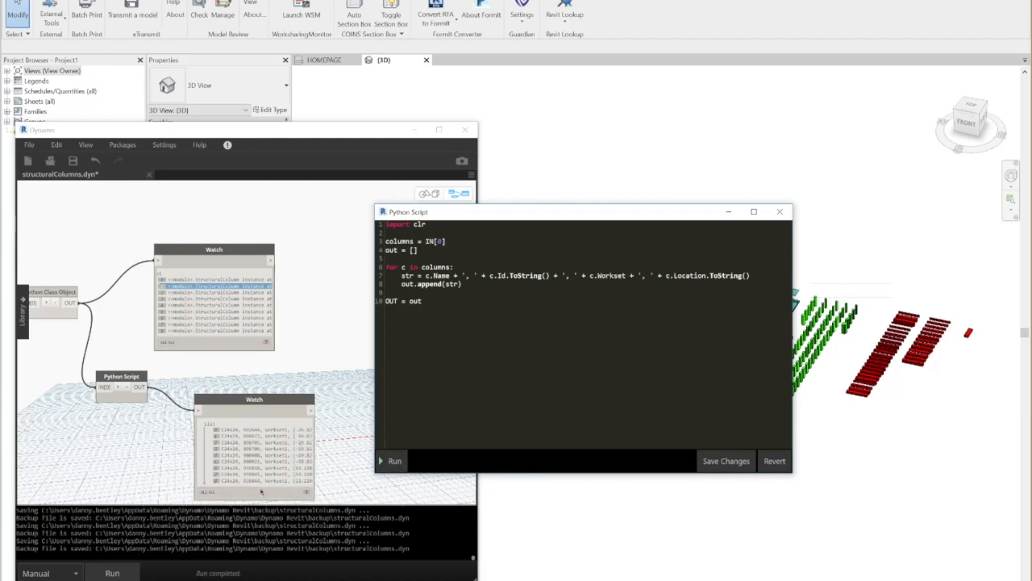
left_click(779, 212)
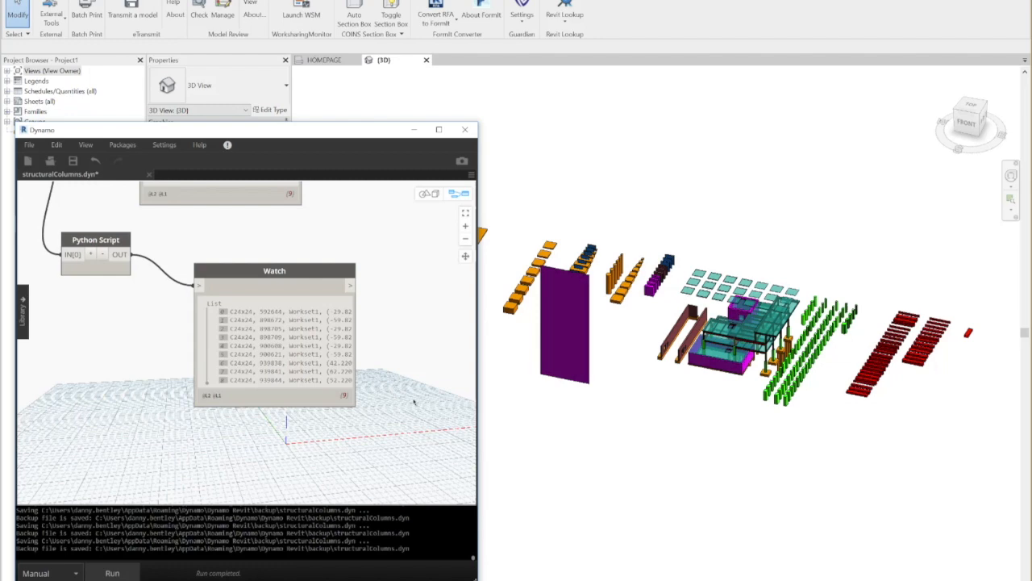
mouse_move(258, 431)
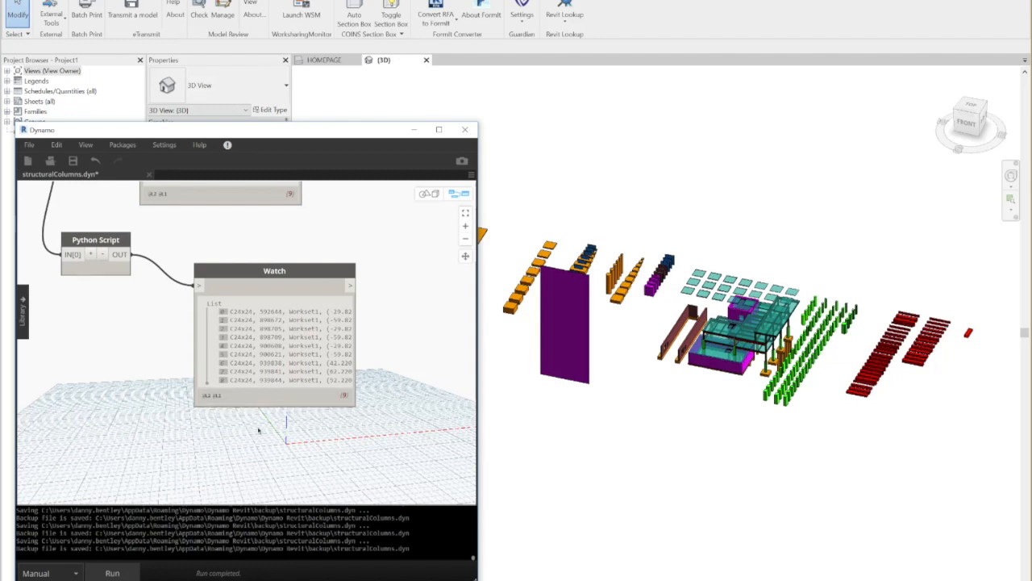